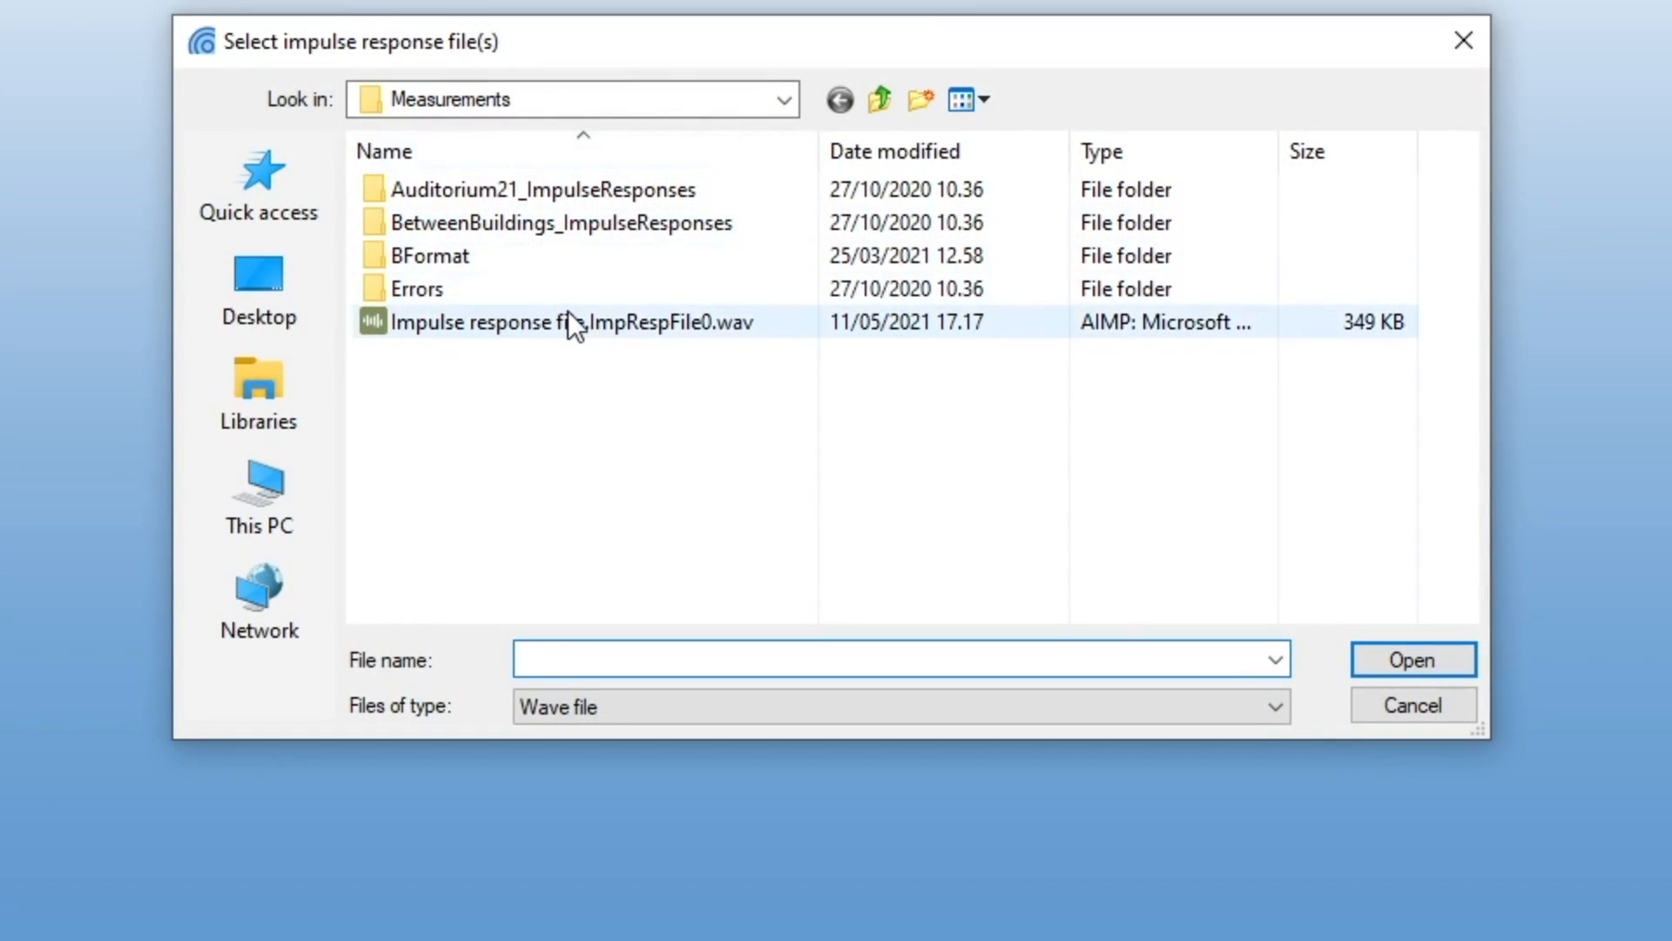
View the measurement's Audio Devices settings: Realtek output and Stereo Mix input.
click(1410, 659)
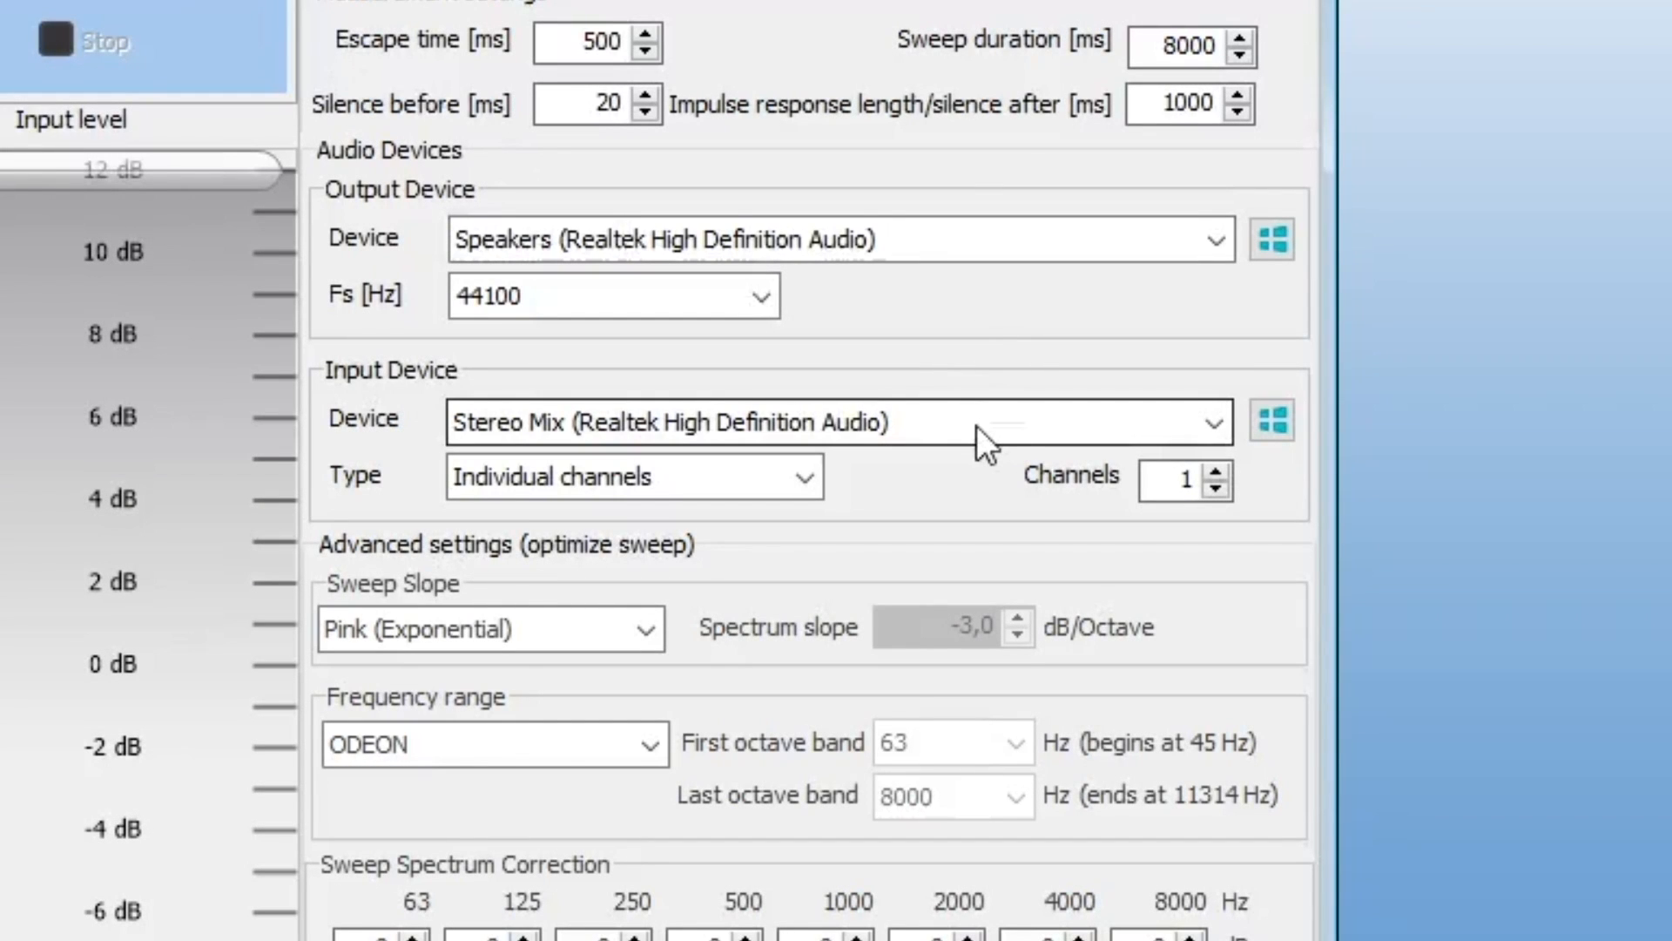
click(1210, 422)
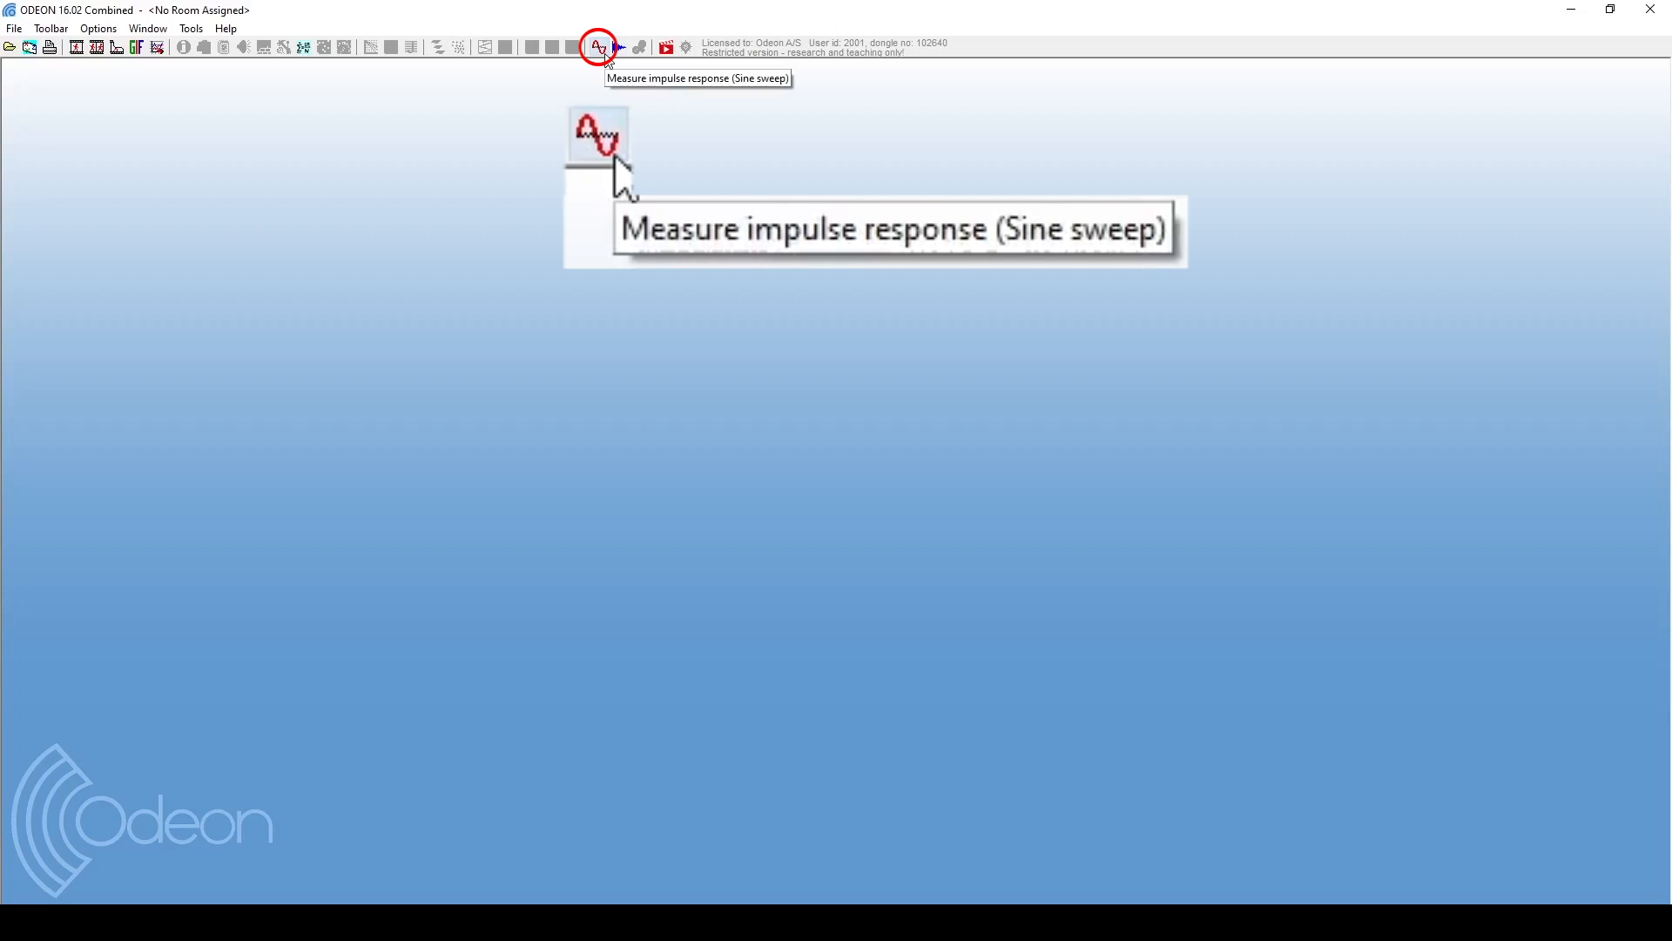
Run the sine-sweep measurement recording a 4-channel Ambisonics FuMa response from H3-VR.
click(600, 47)
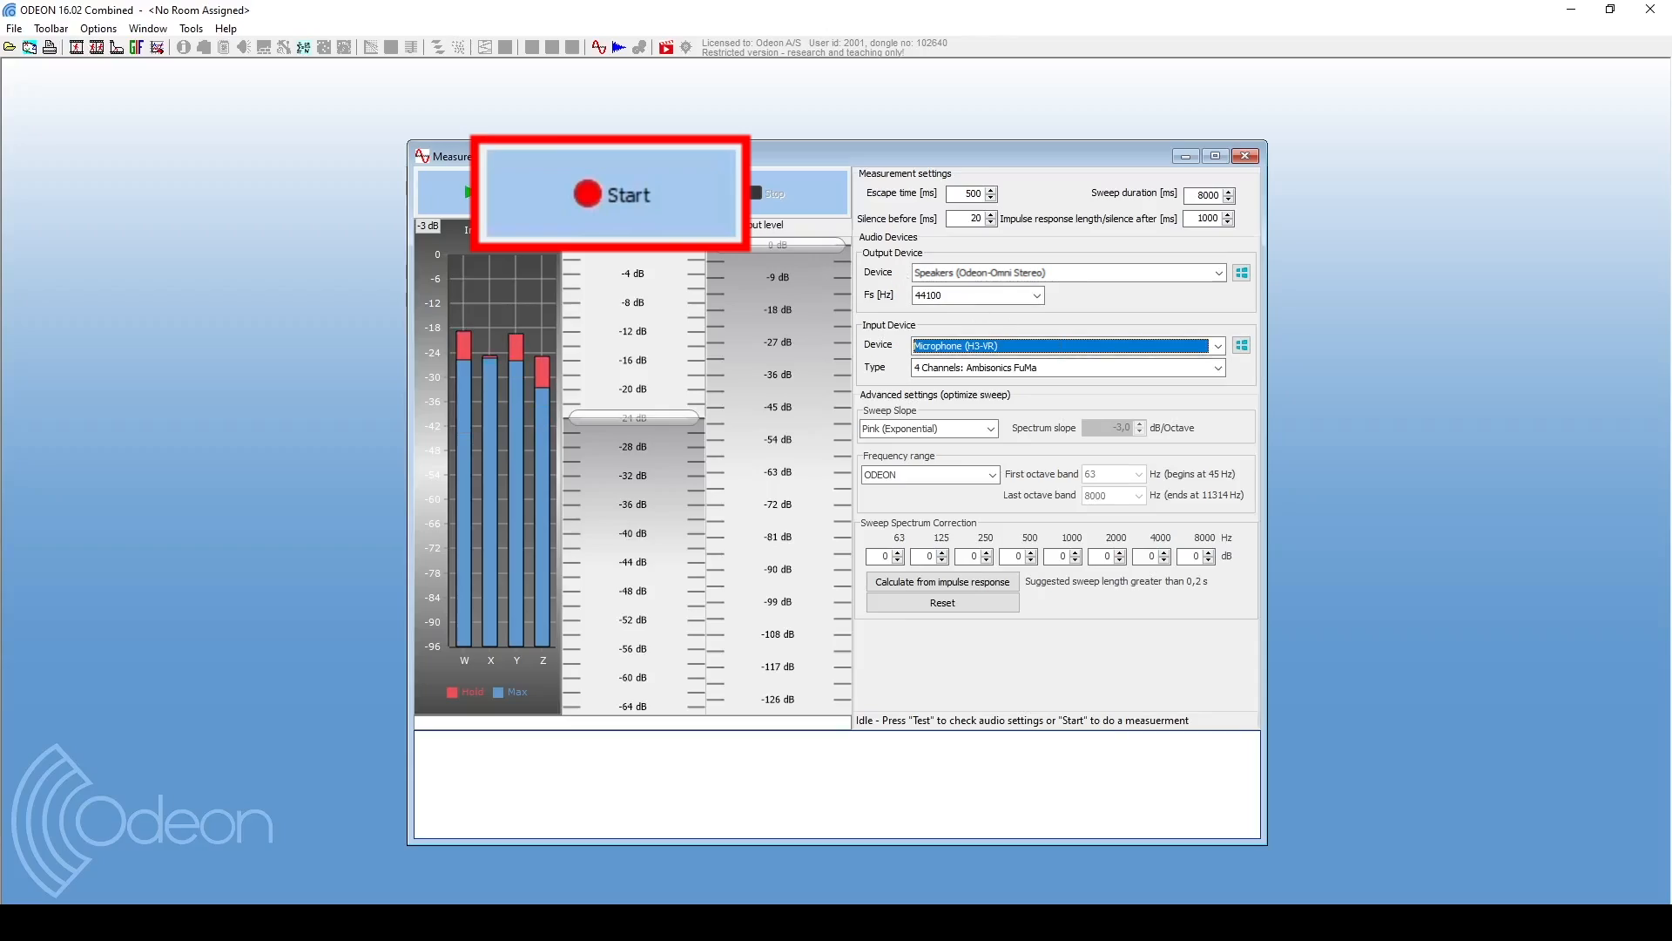
click(611, 194)
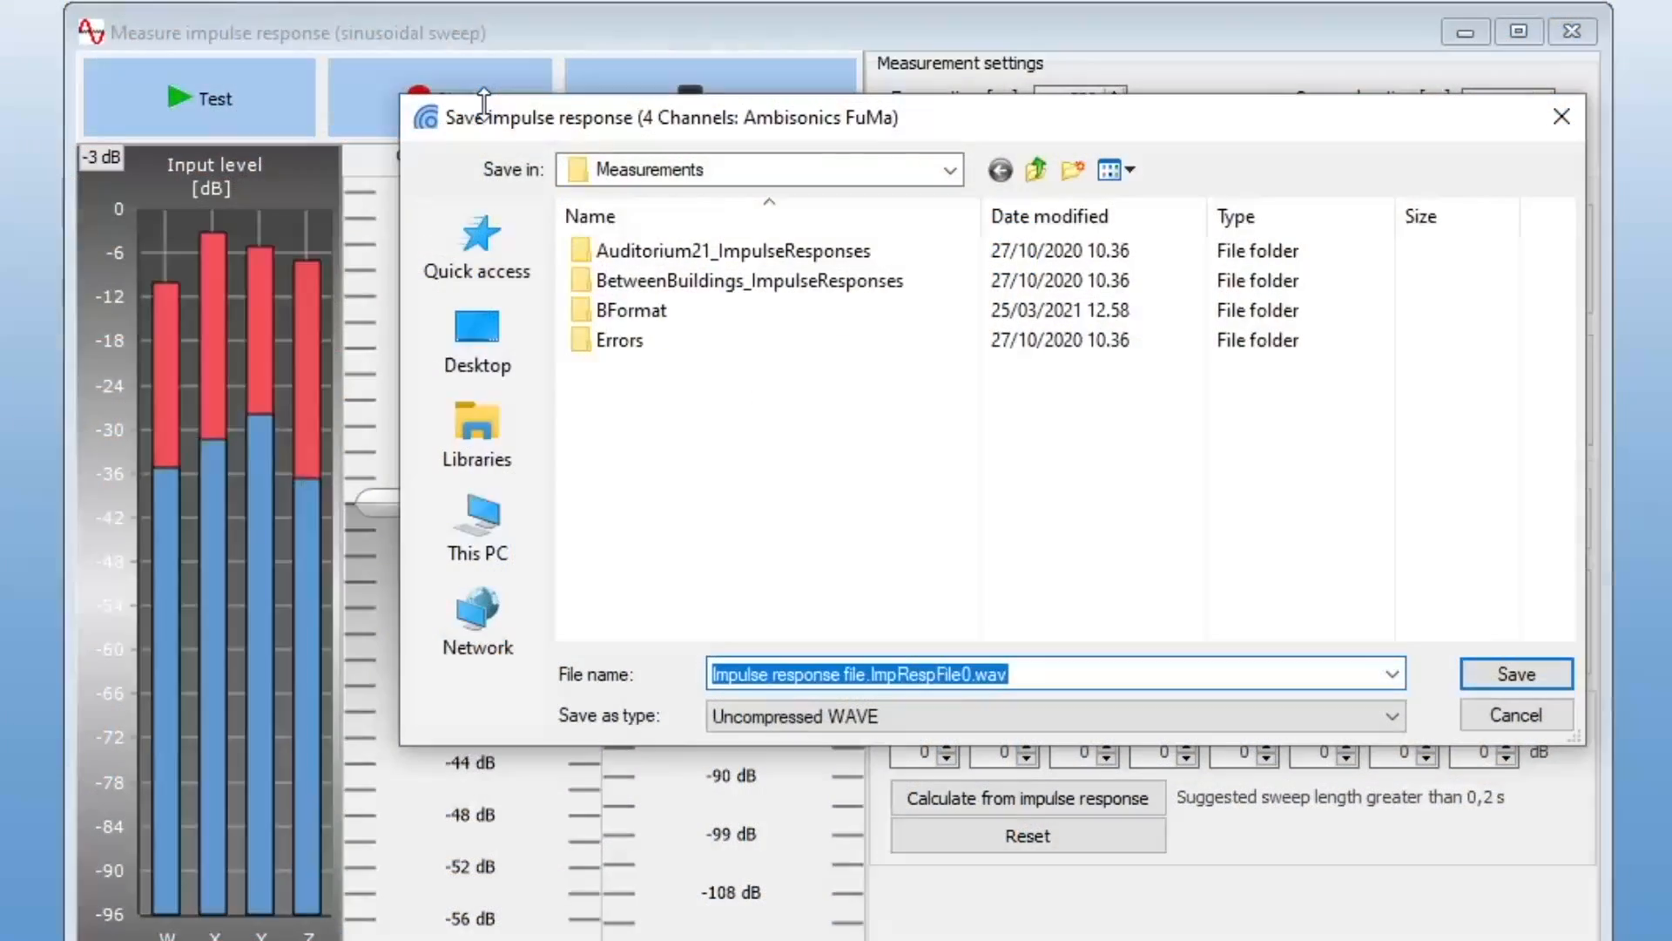
mouse_move(1515, 674)
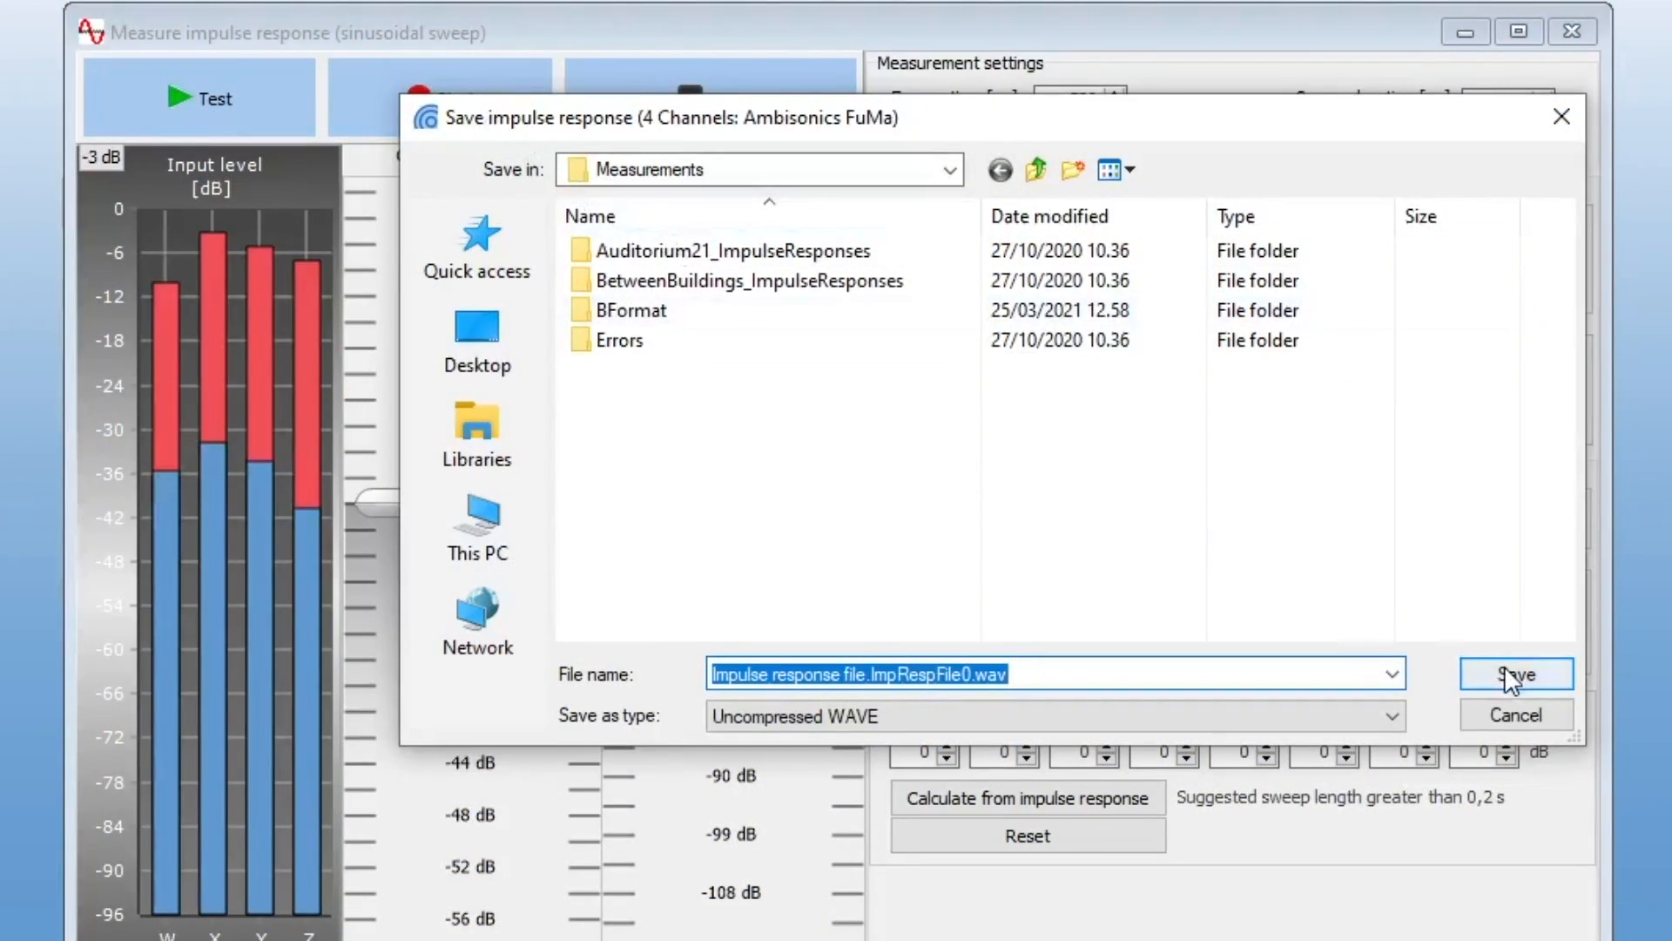
Save the recorded response, review its T(30) energy parameters, and close the analysis window.
click(1513, 674)
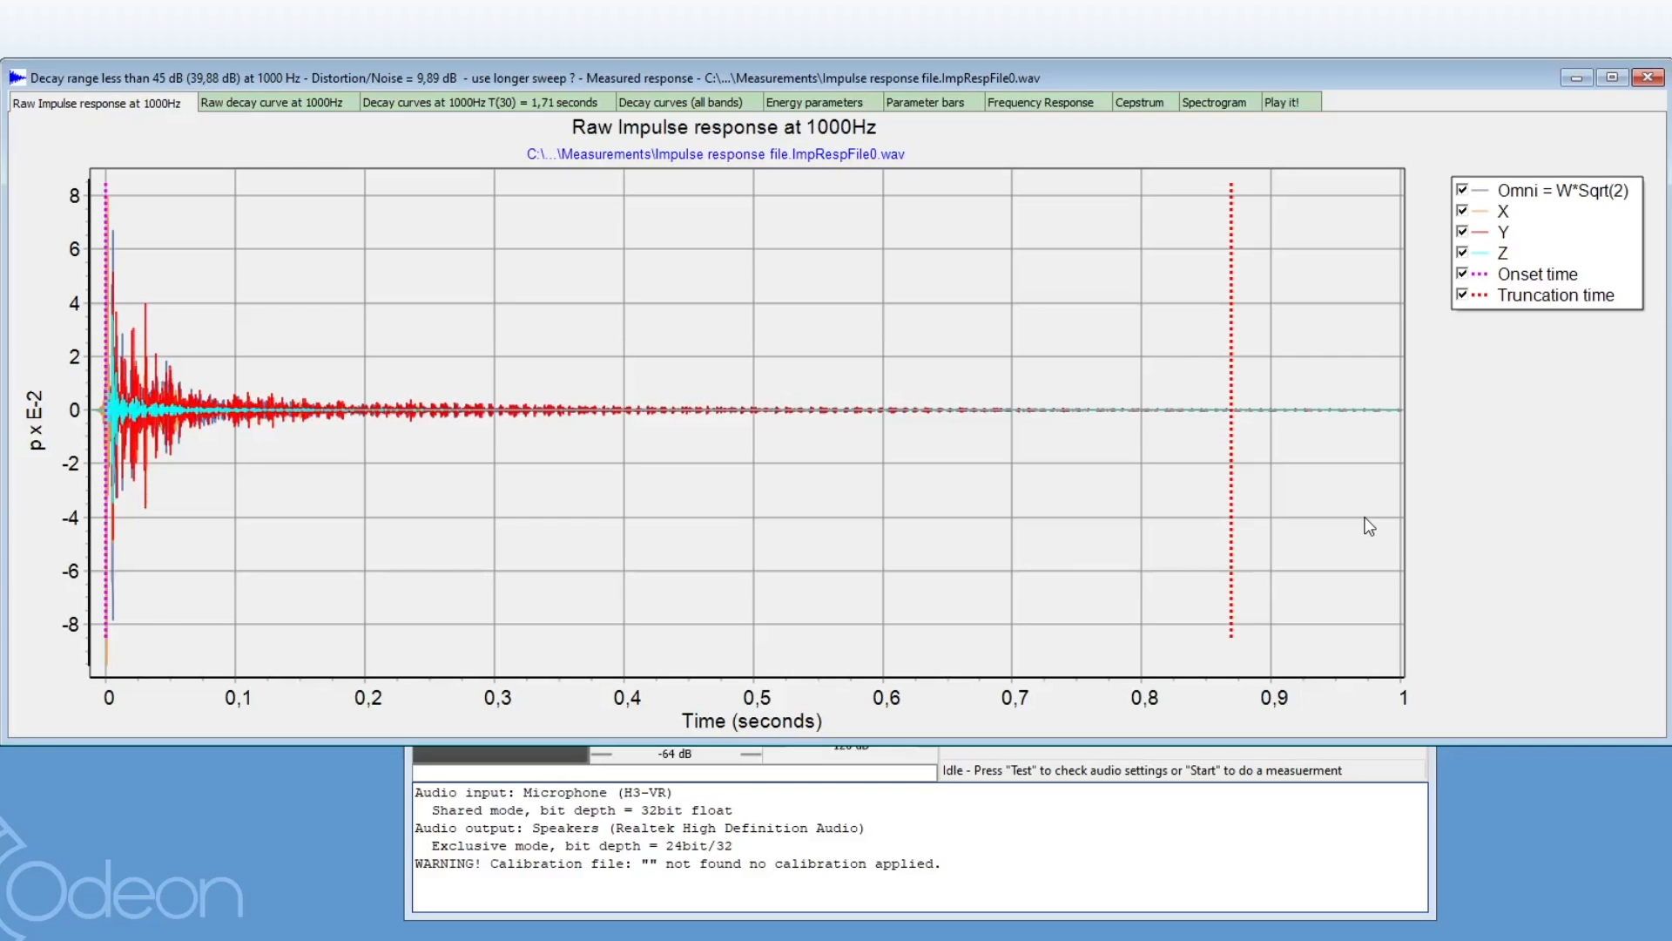
mouse_move(816, 101)
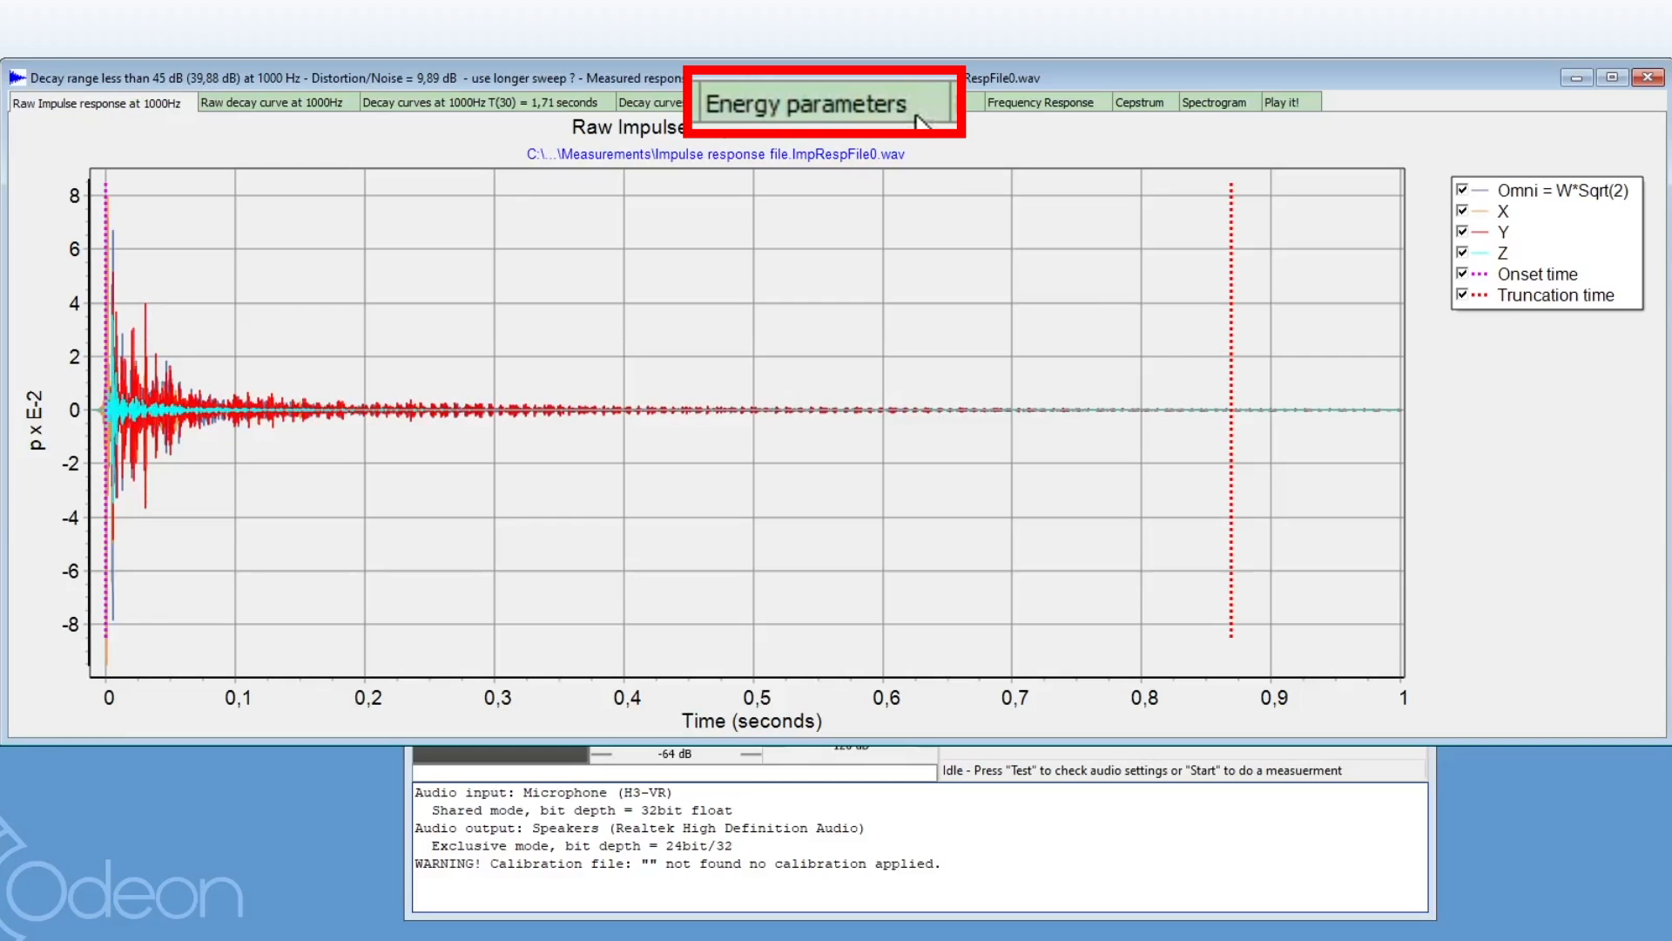
click(822, 101)
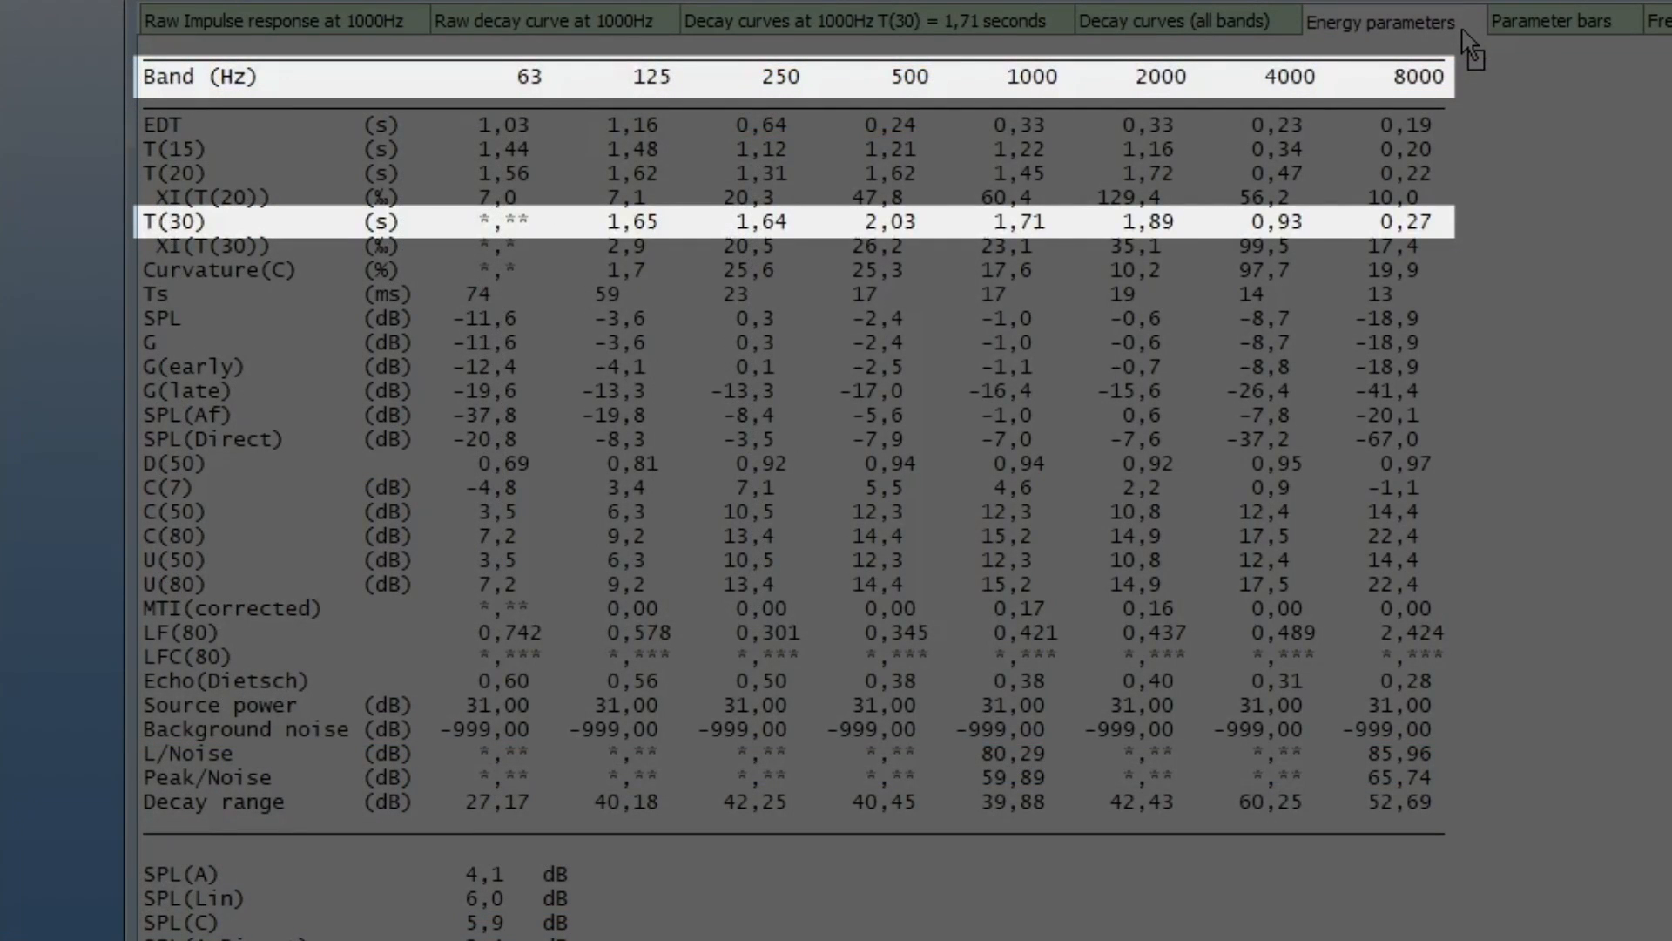
click(502, 222)
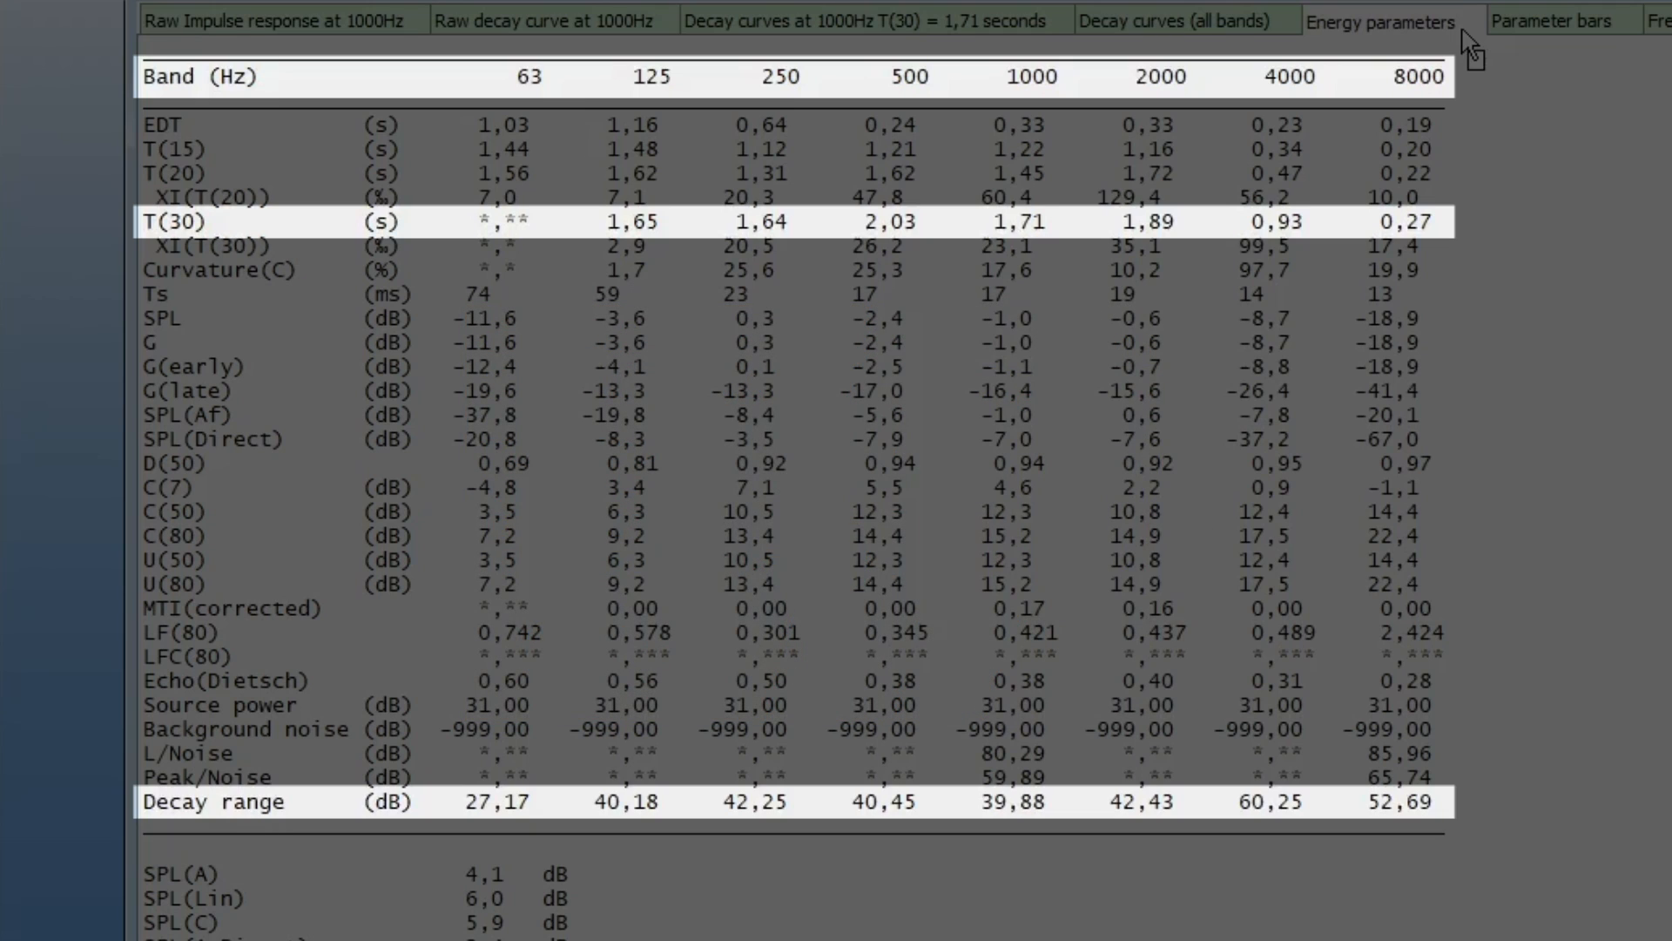
click(526, 77)
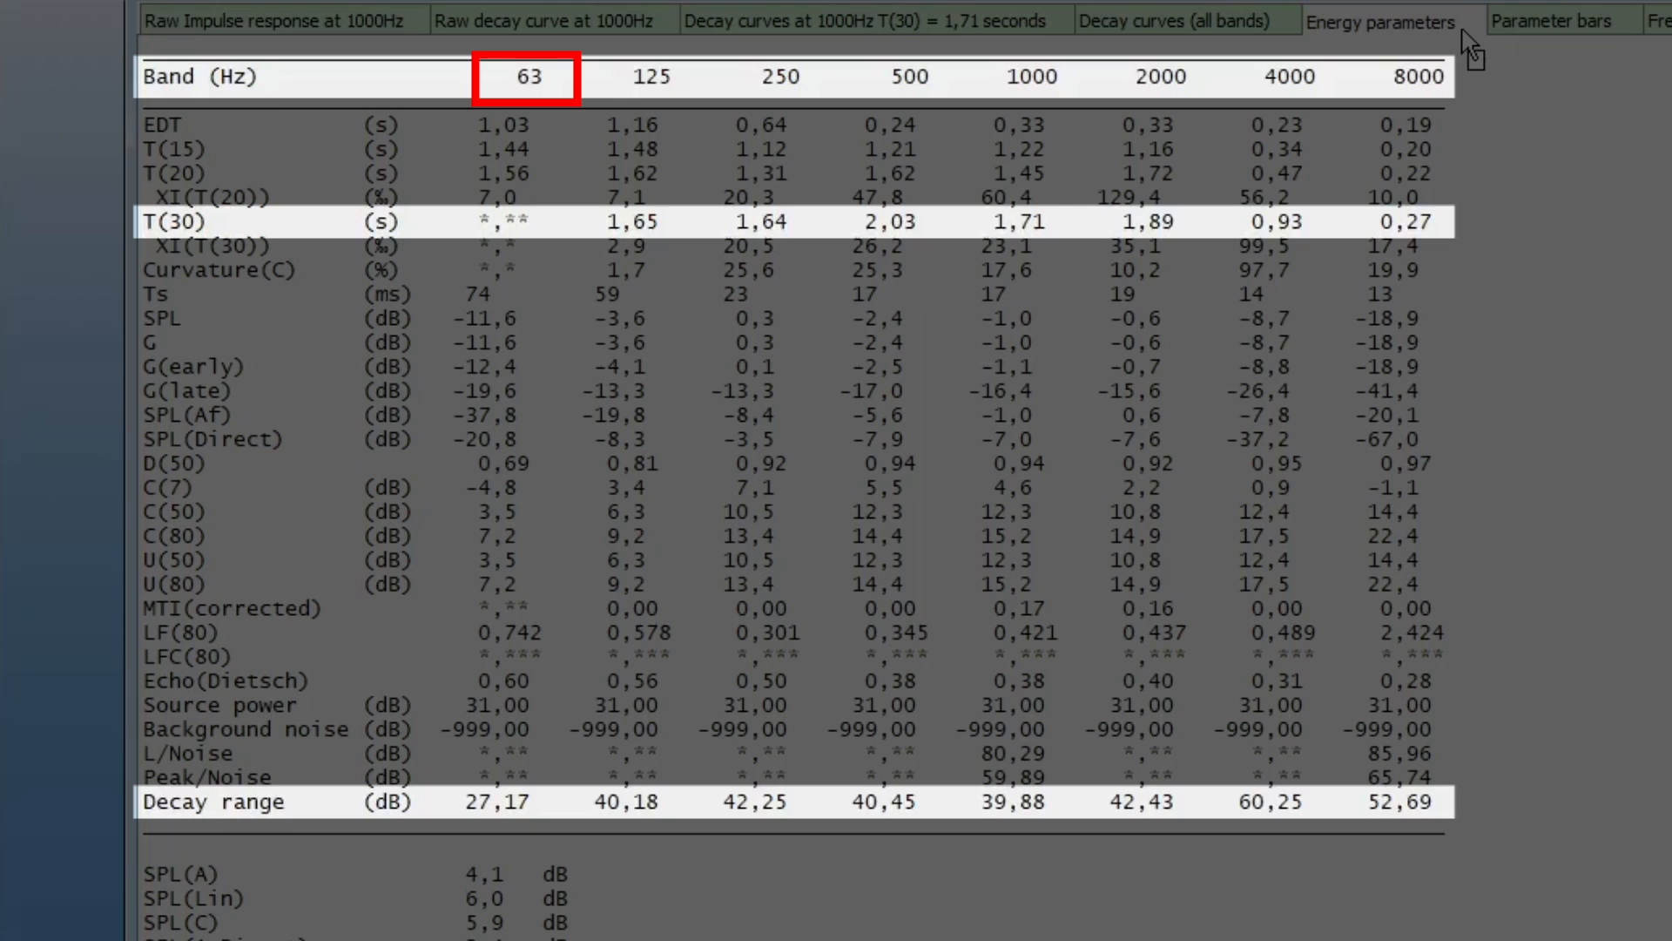
click(524, 77)
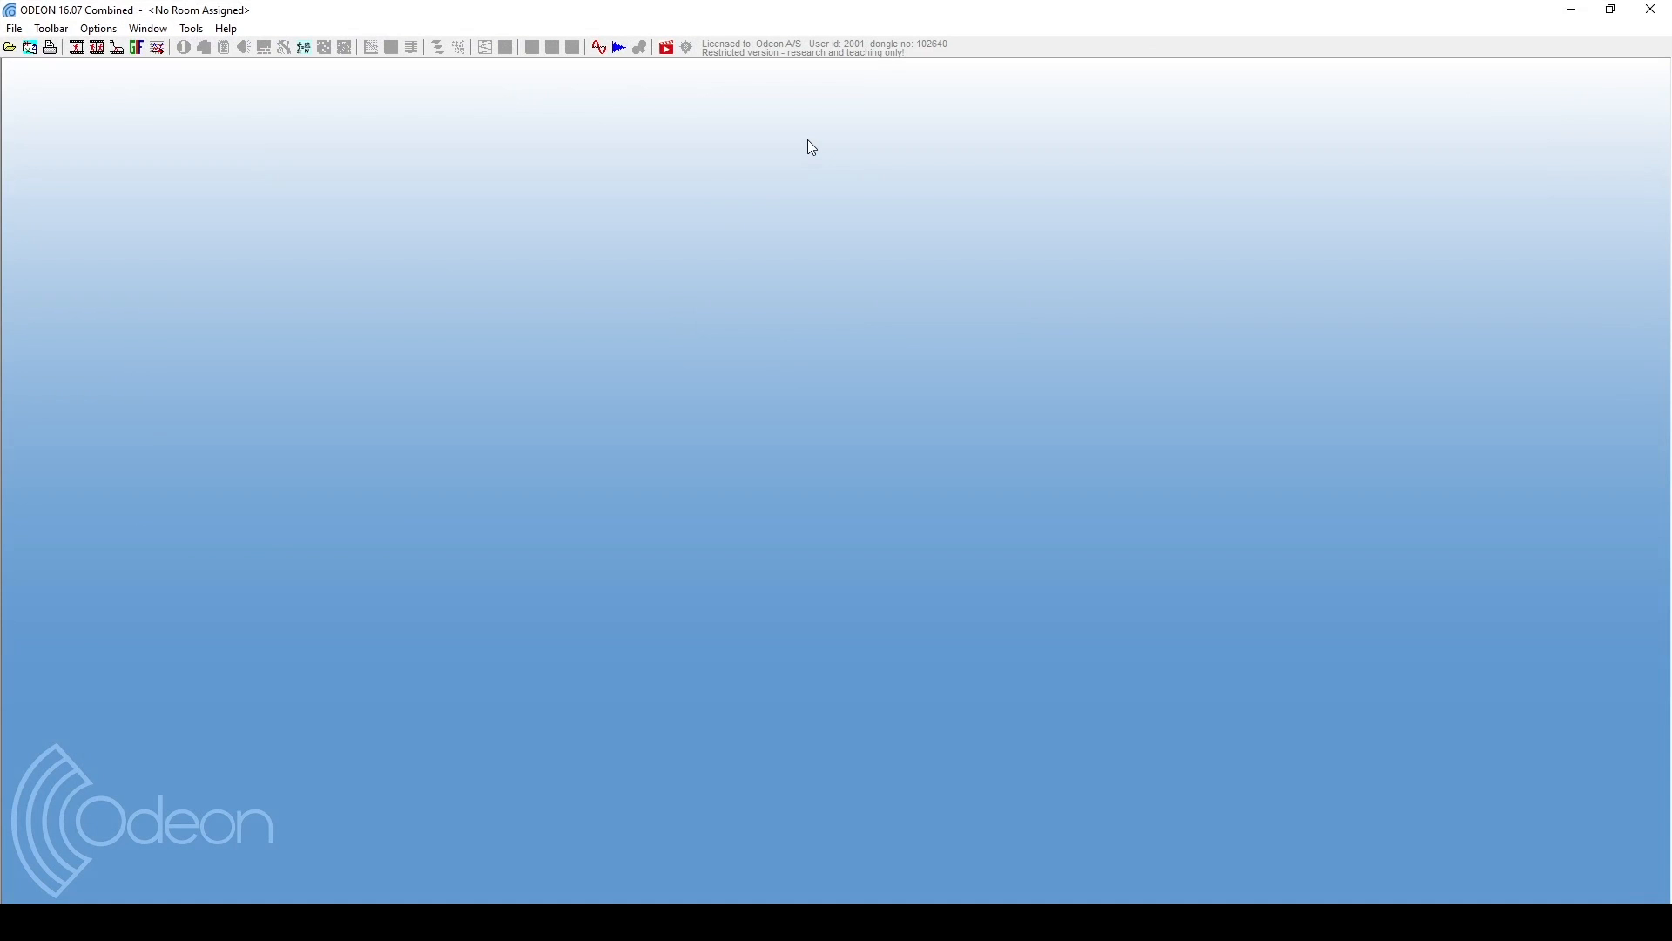
Load the saved .wav impulse response file to show its raw 1000 Hz plot.
click(617, 47)
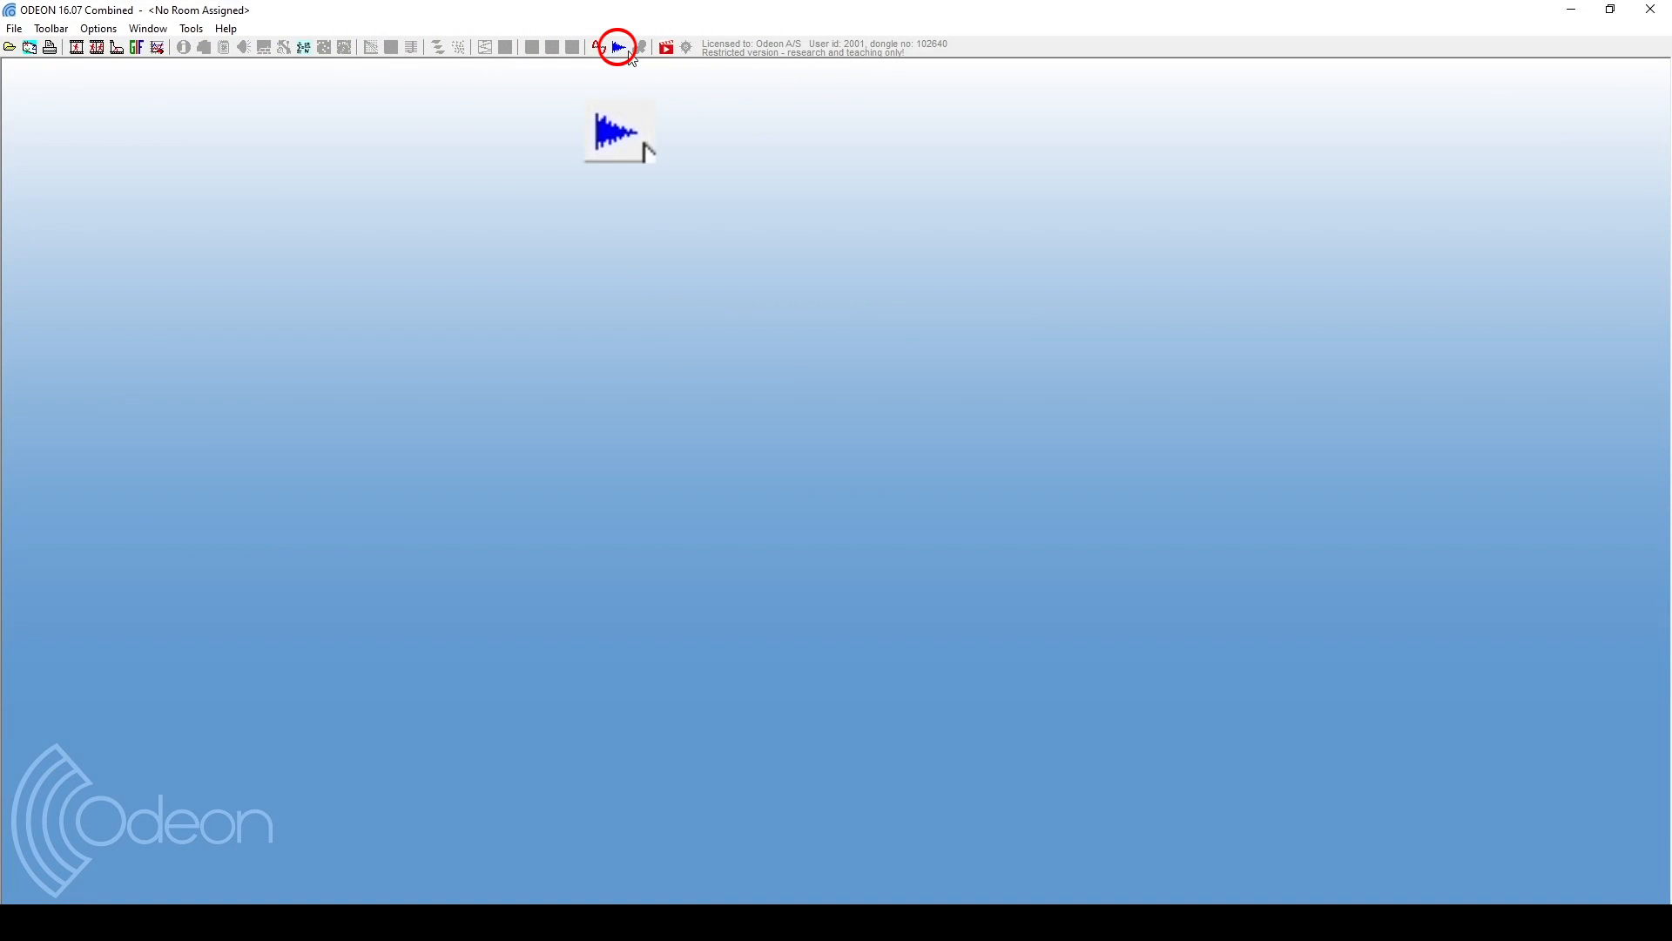
mouse_move(617, 47)
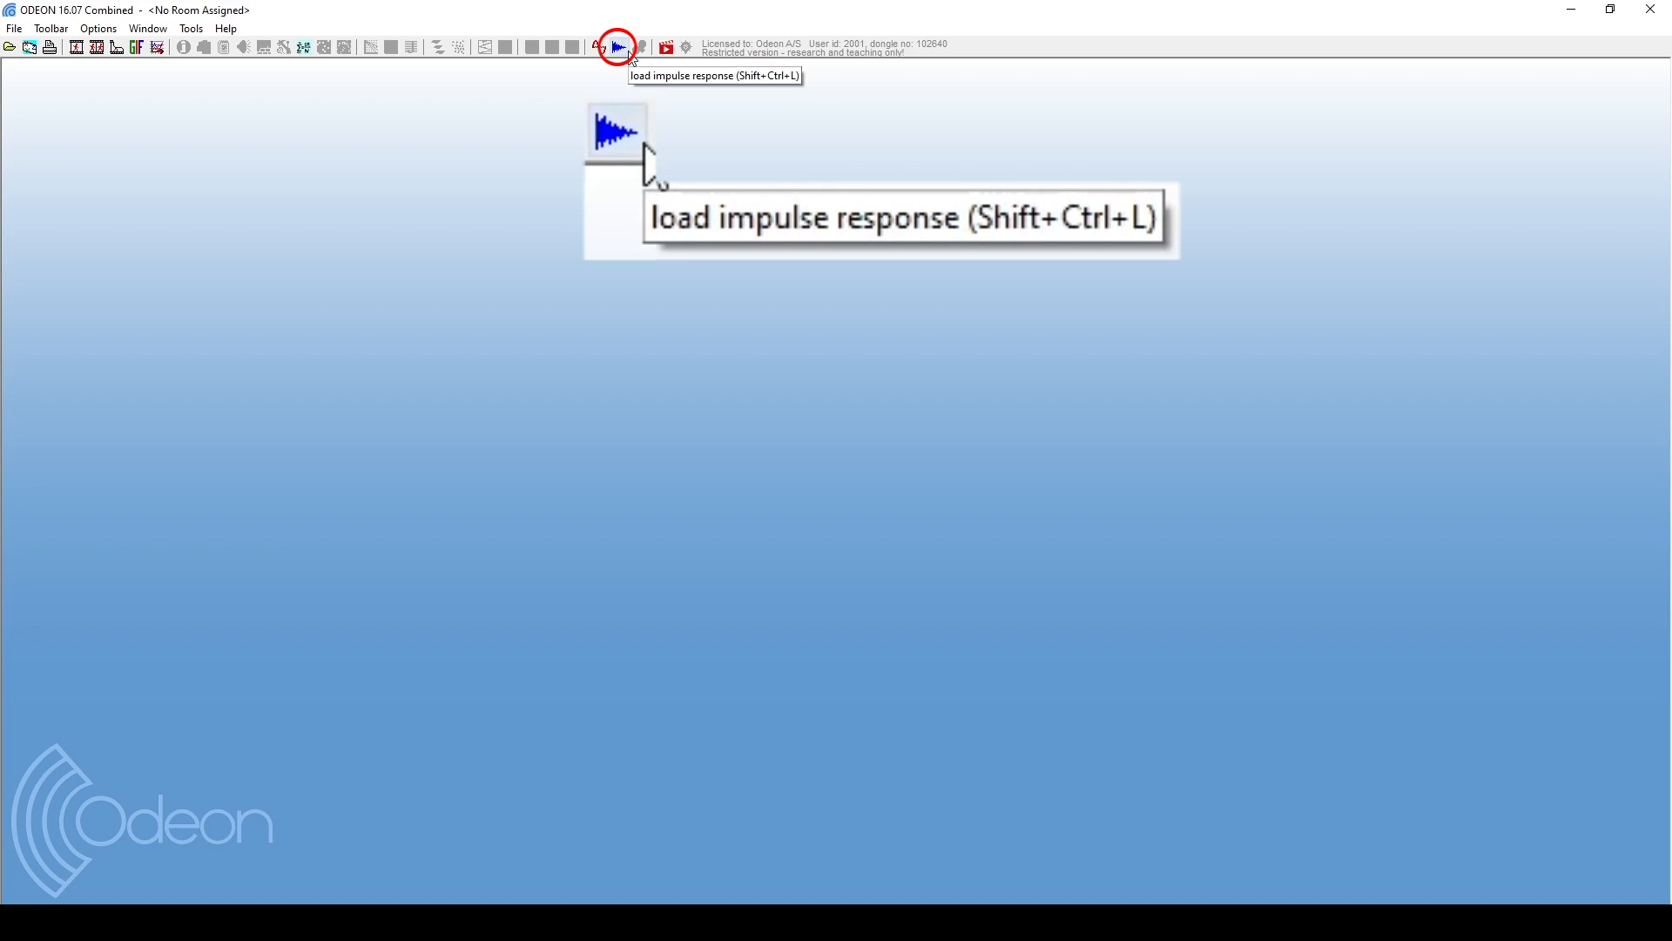
click(617, 47)
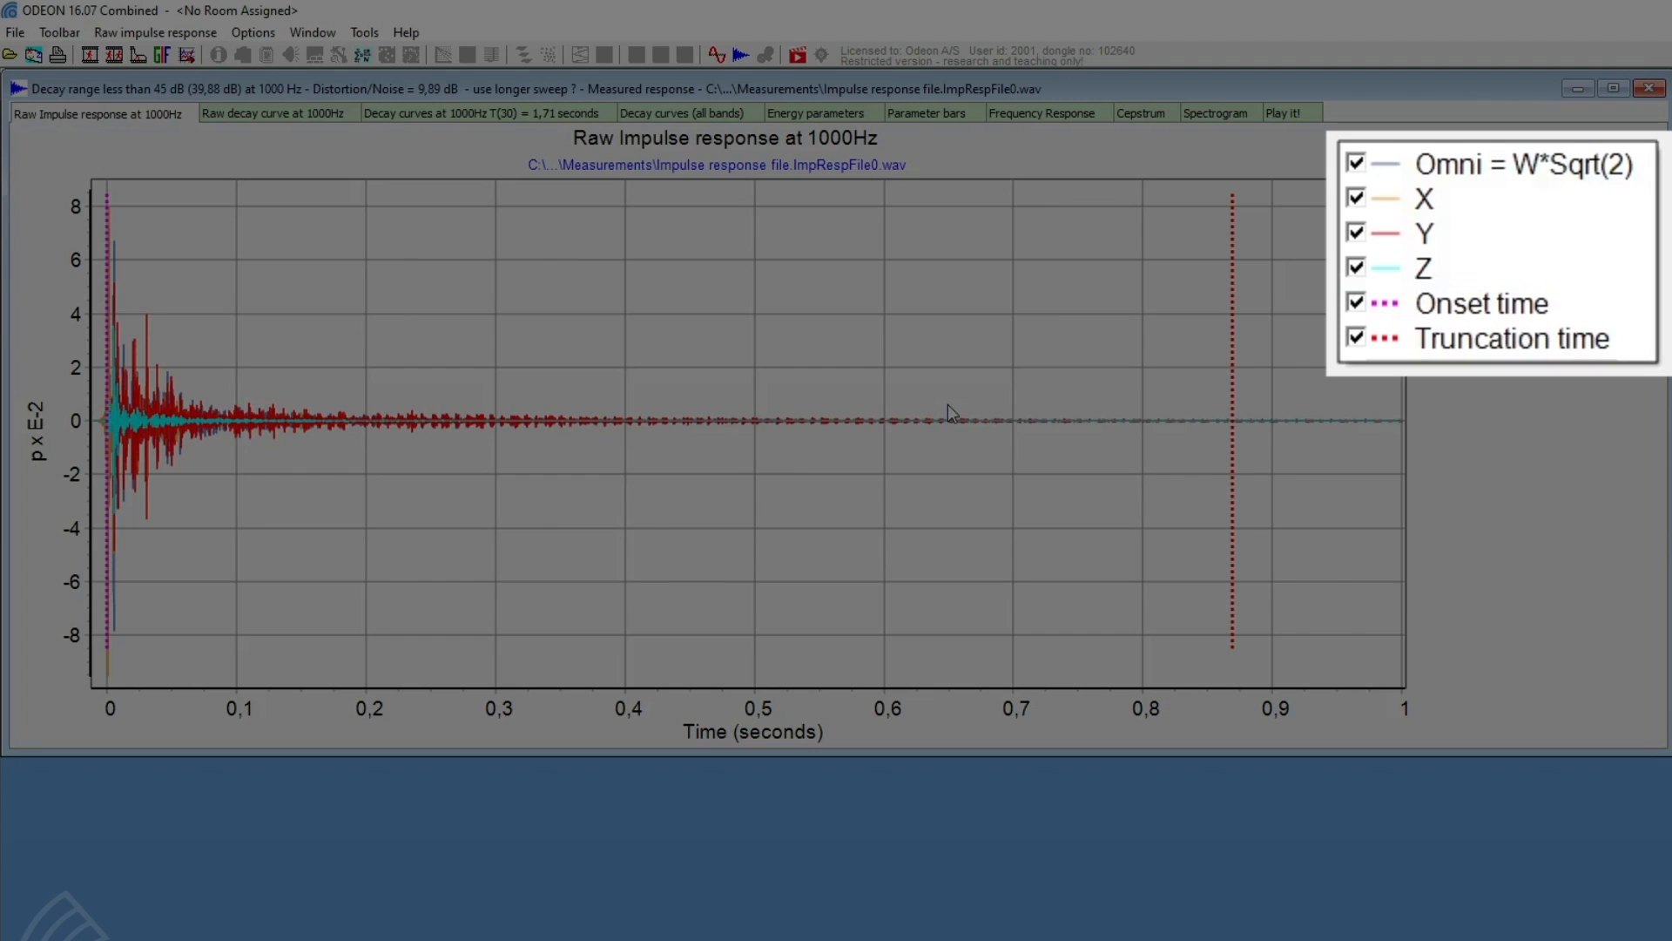
click(1505, 162)
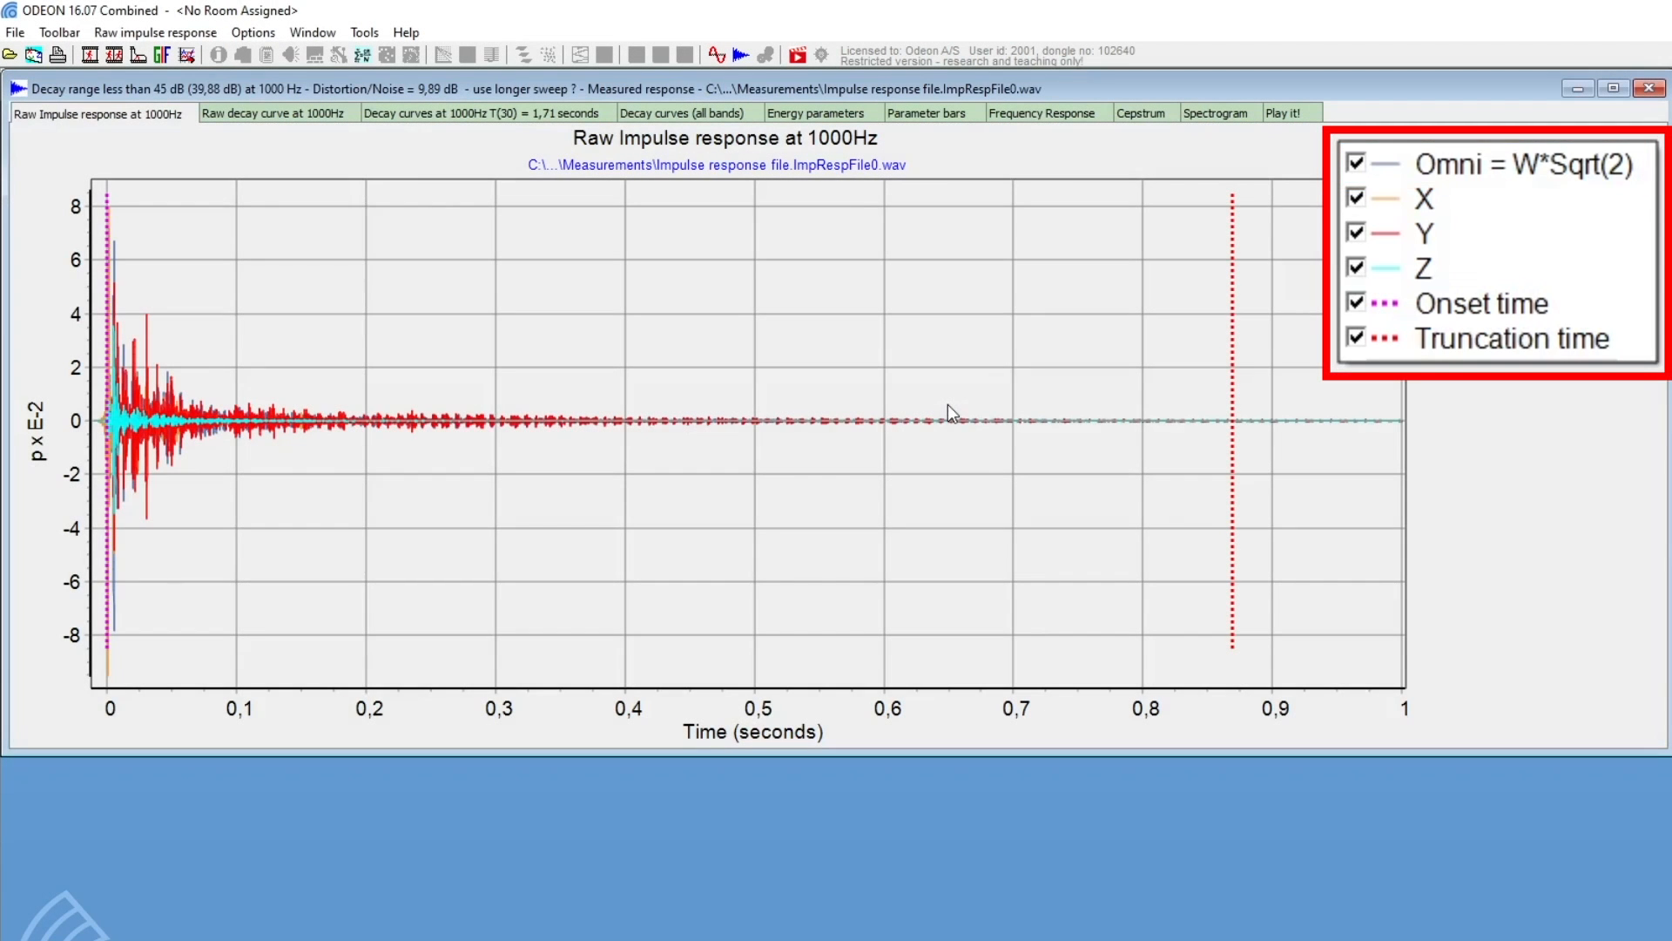
click(1356, 266)
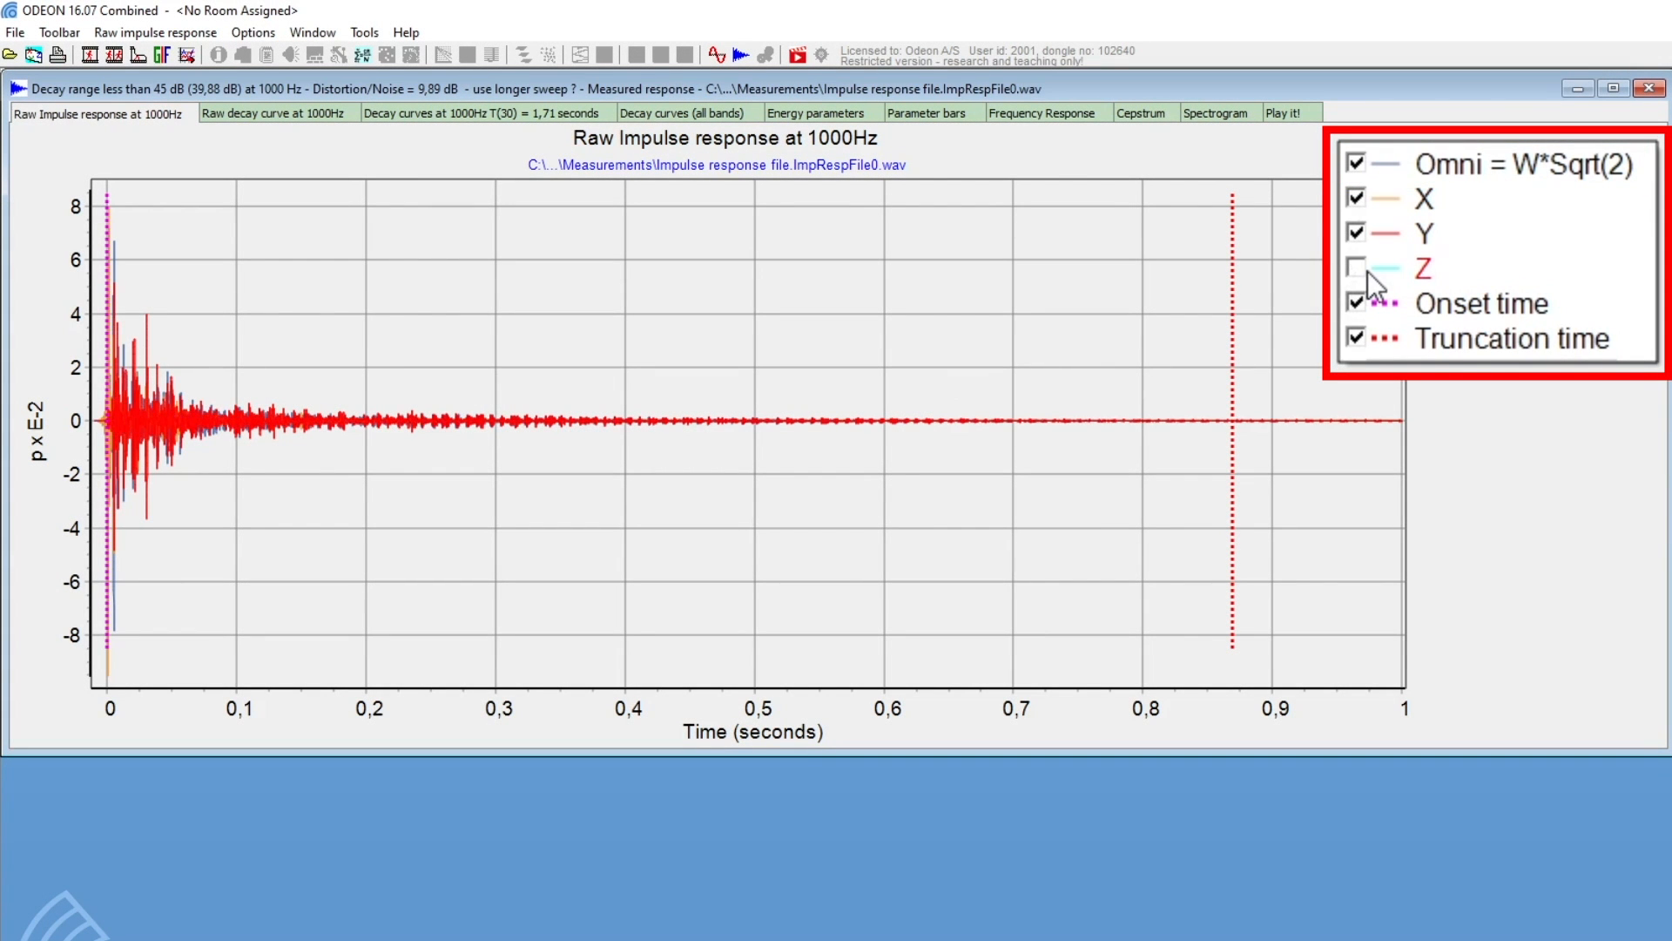
click(1357, 233)
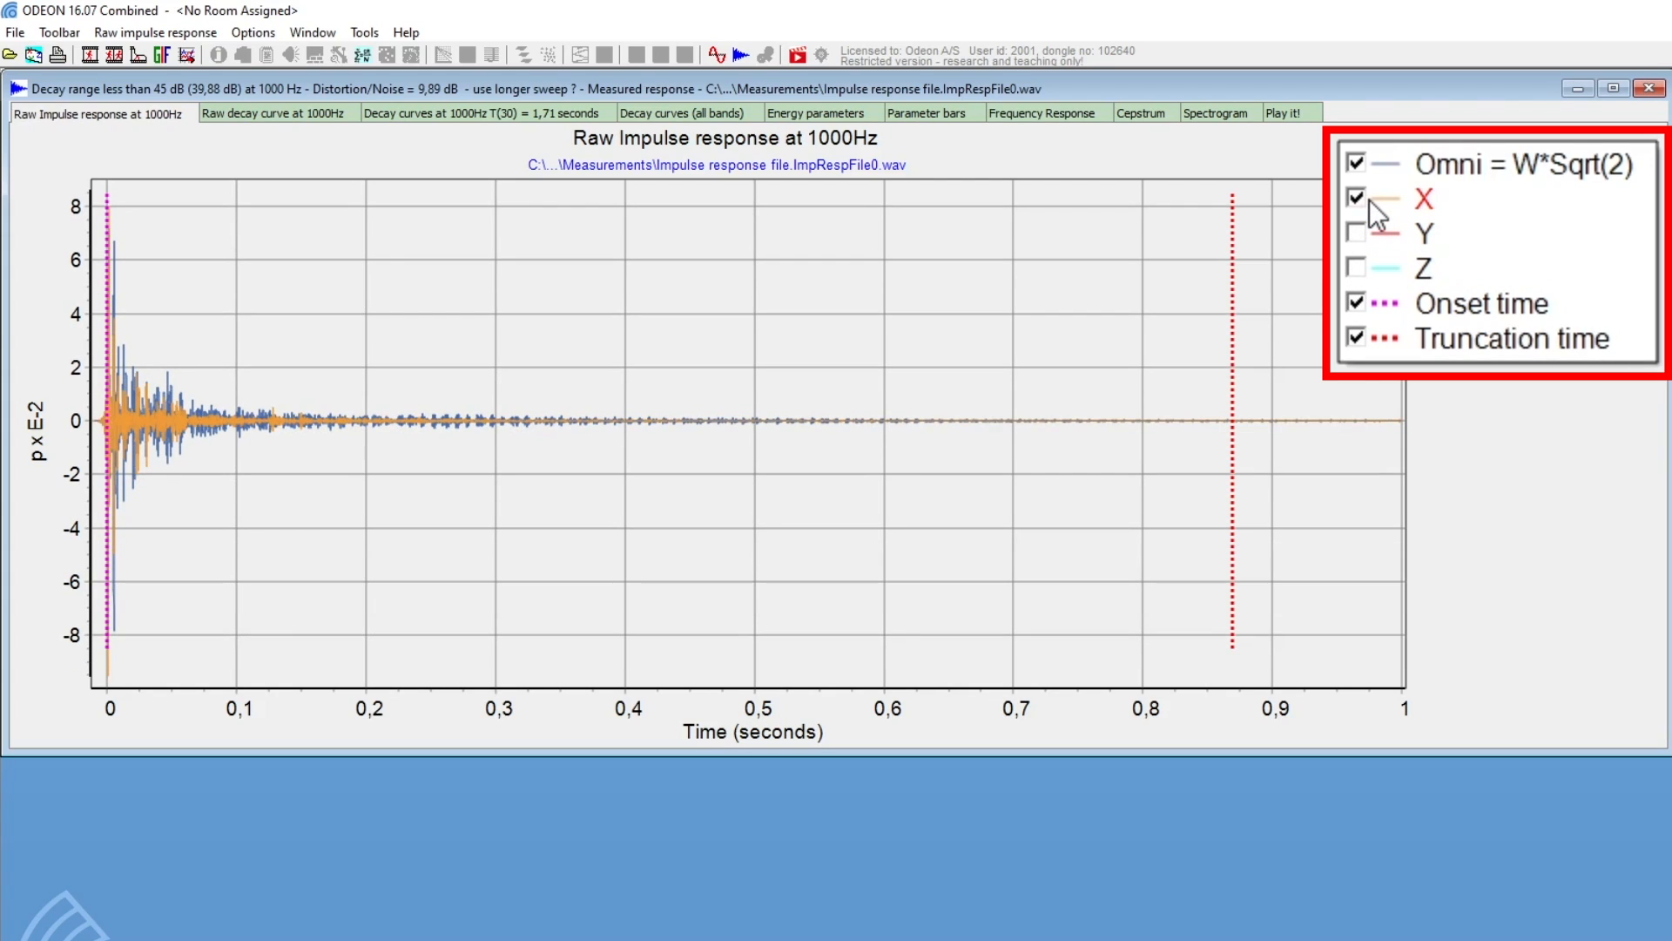
click(1357, 232)
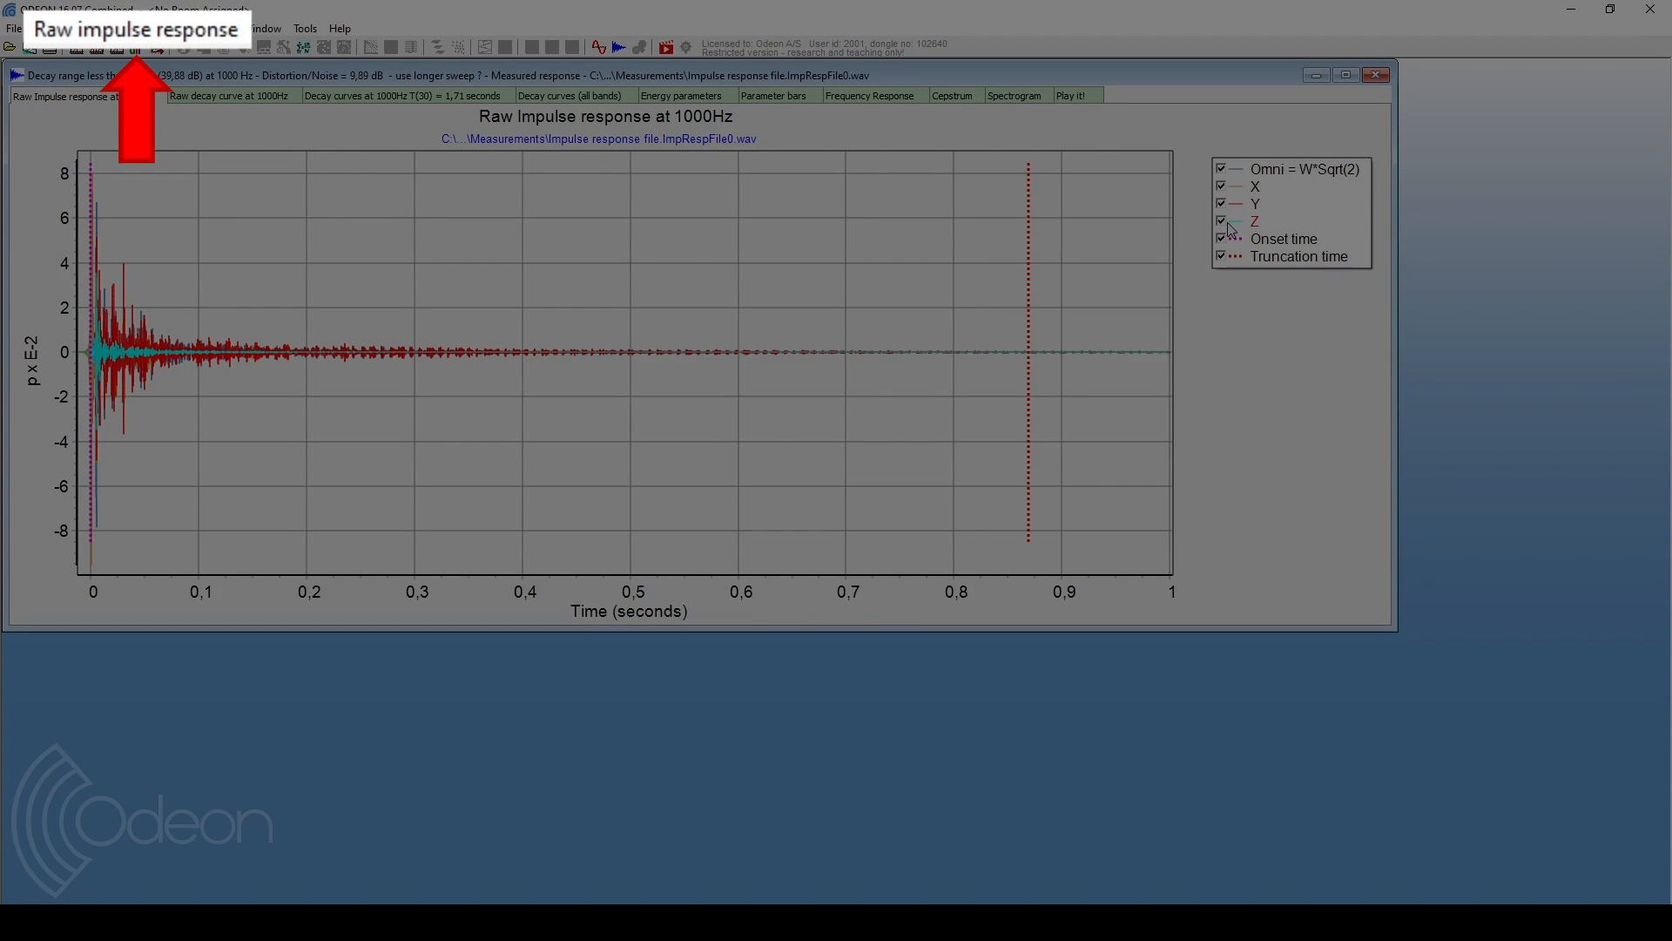
mouse_move(968, 220)
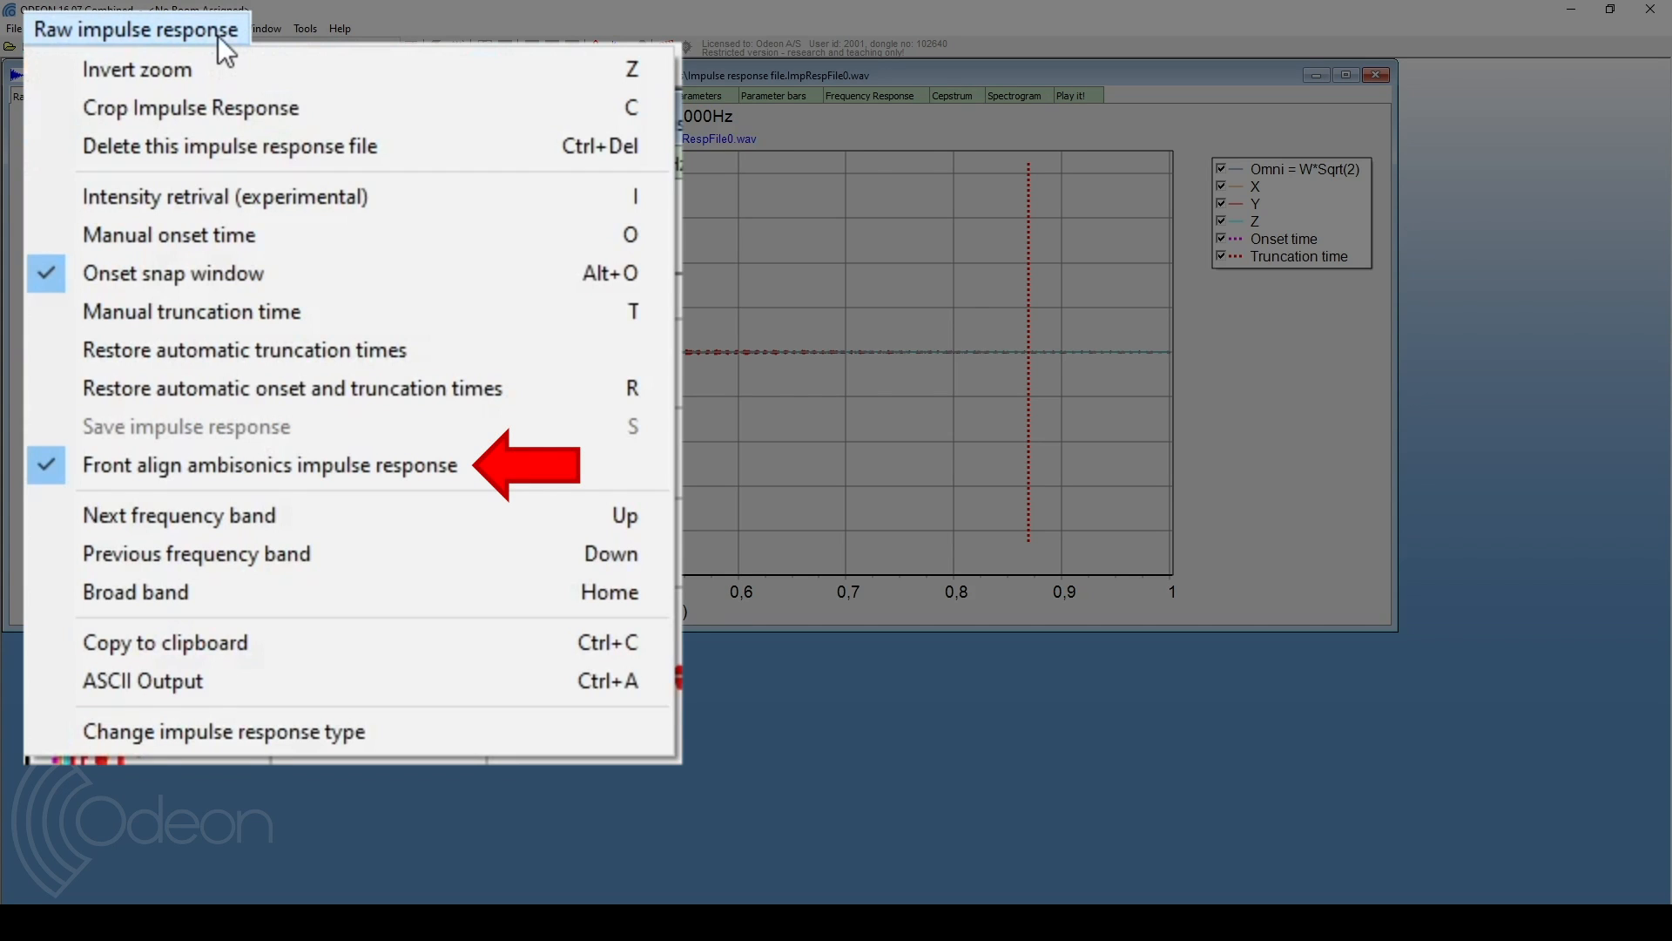
mouse_move(267, 465)
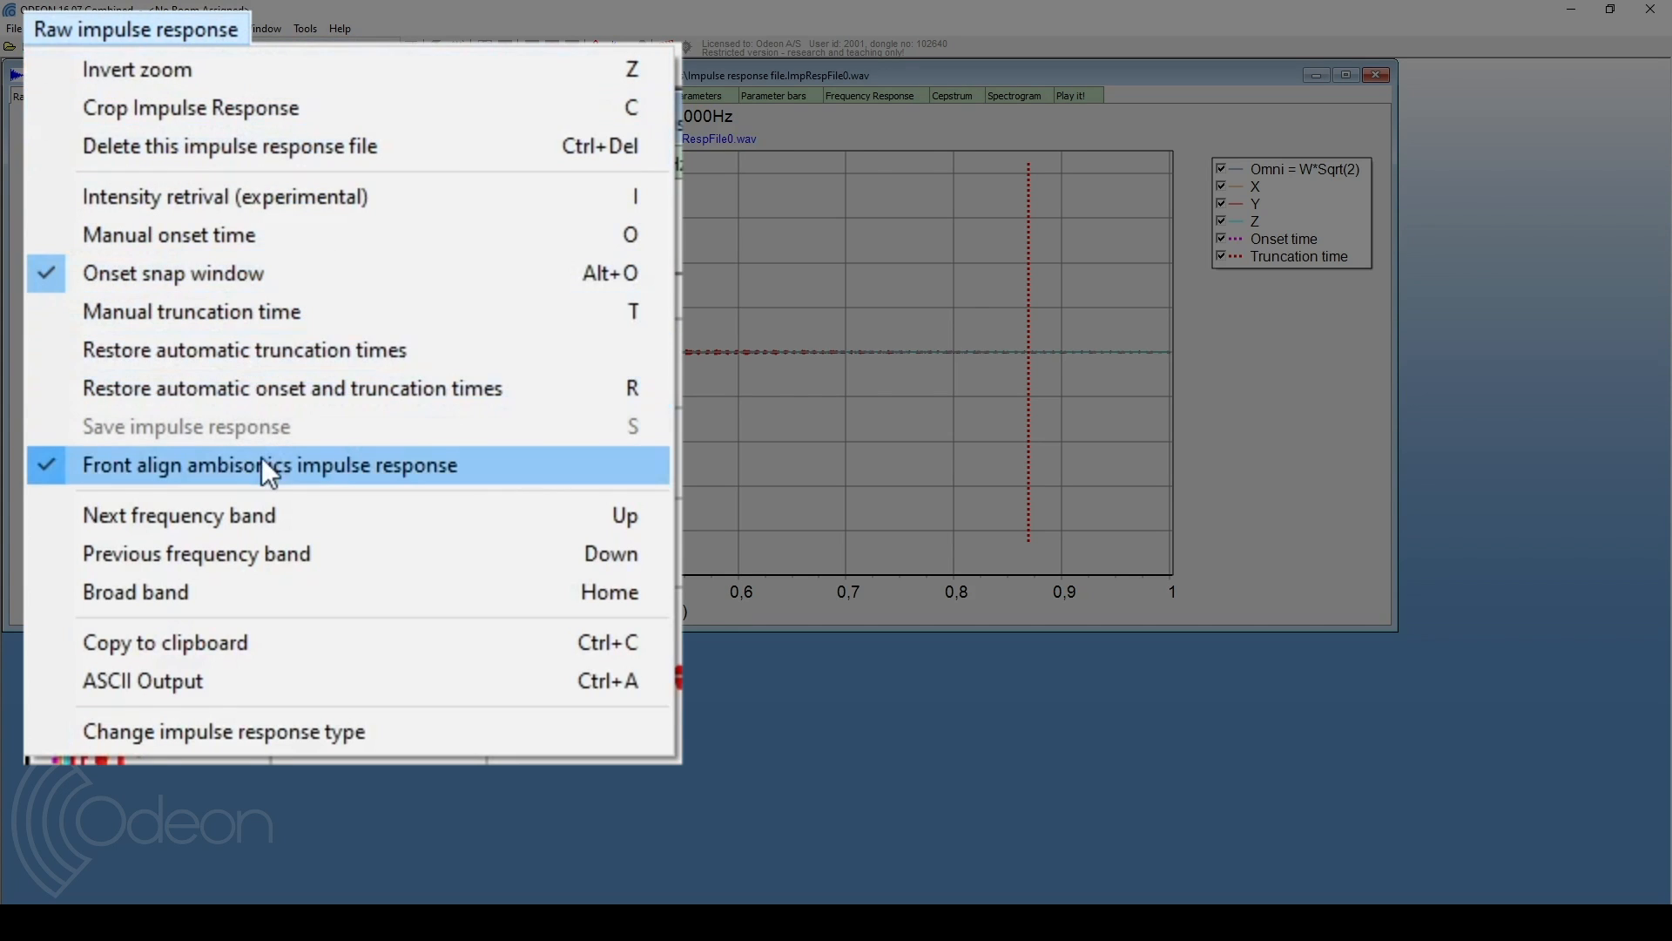
Uncheck 'Front align ambisonics impulse response' in the Raw impulse response menu.
click(270, 465)
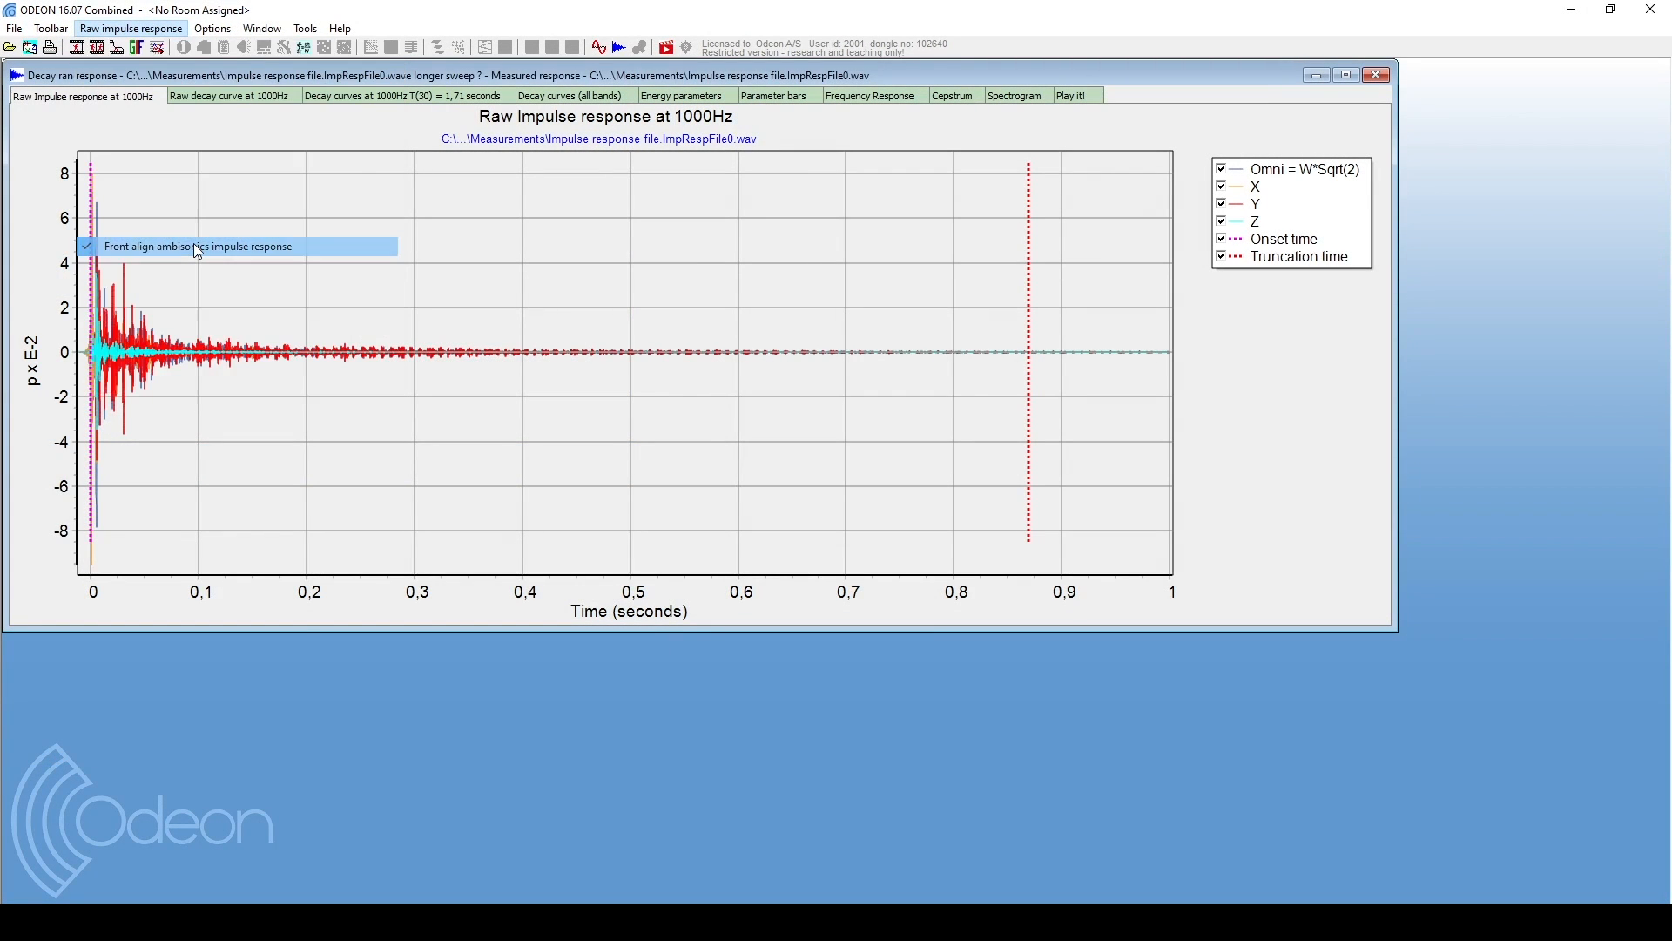
click(198, 247)
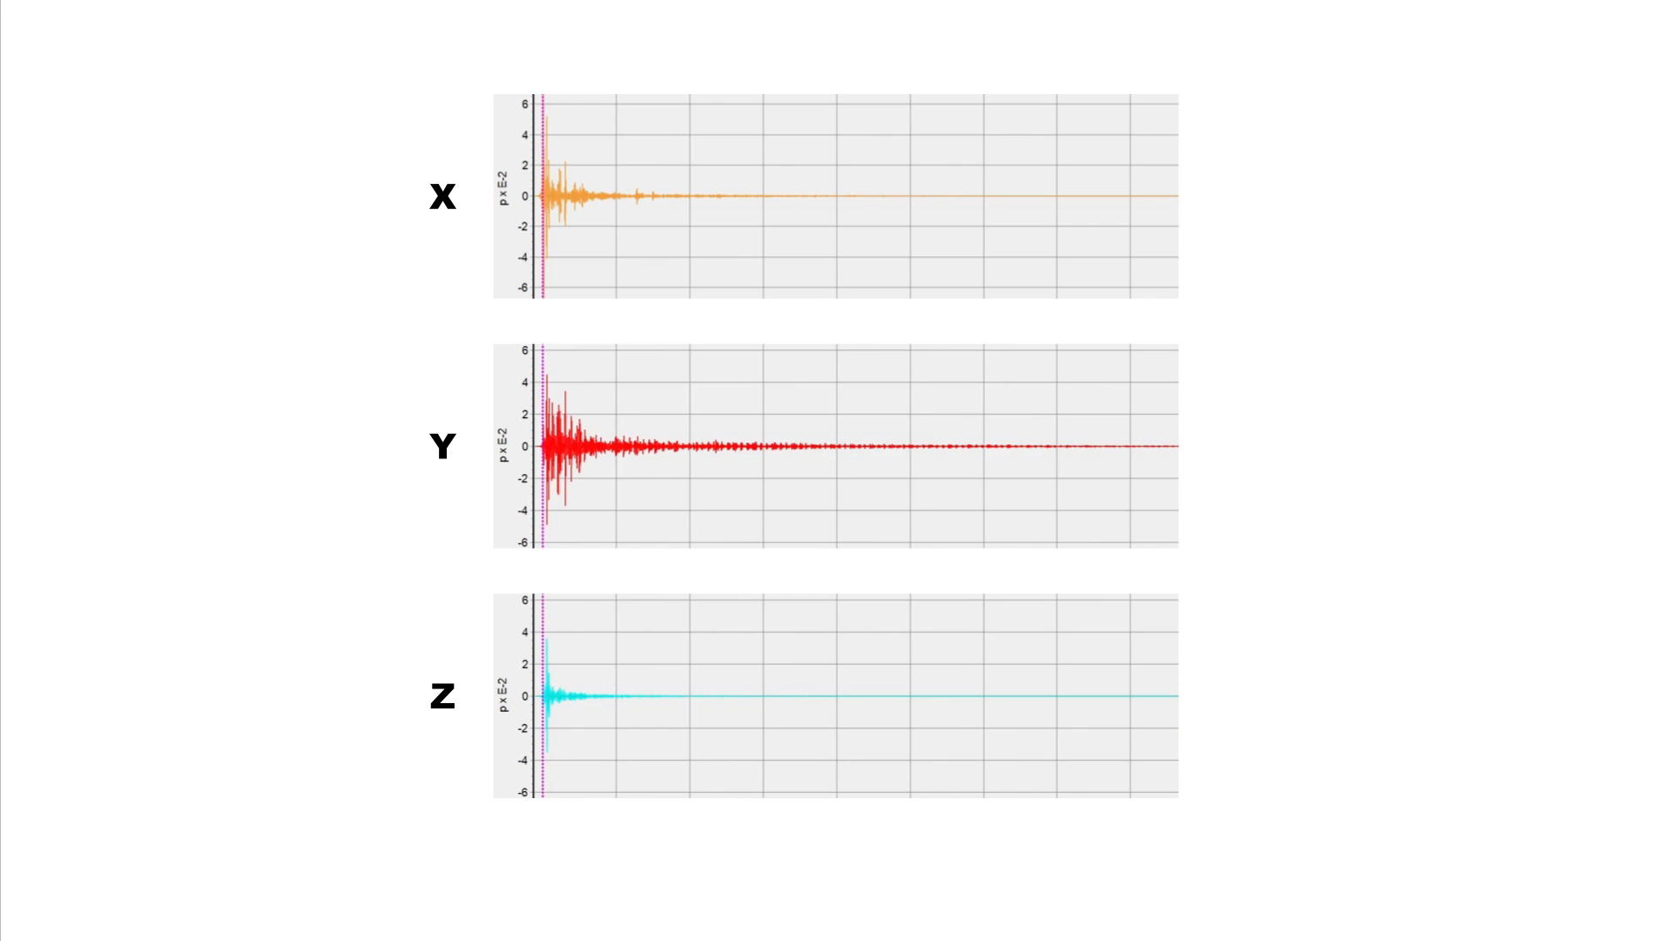
click(1464, 242)
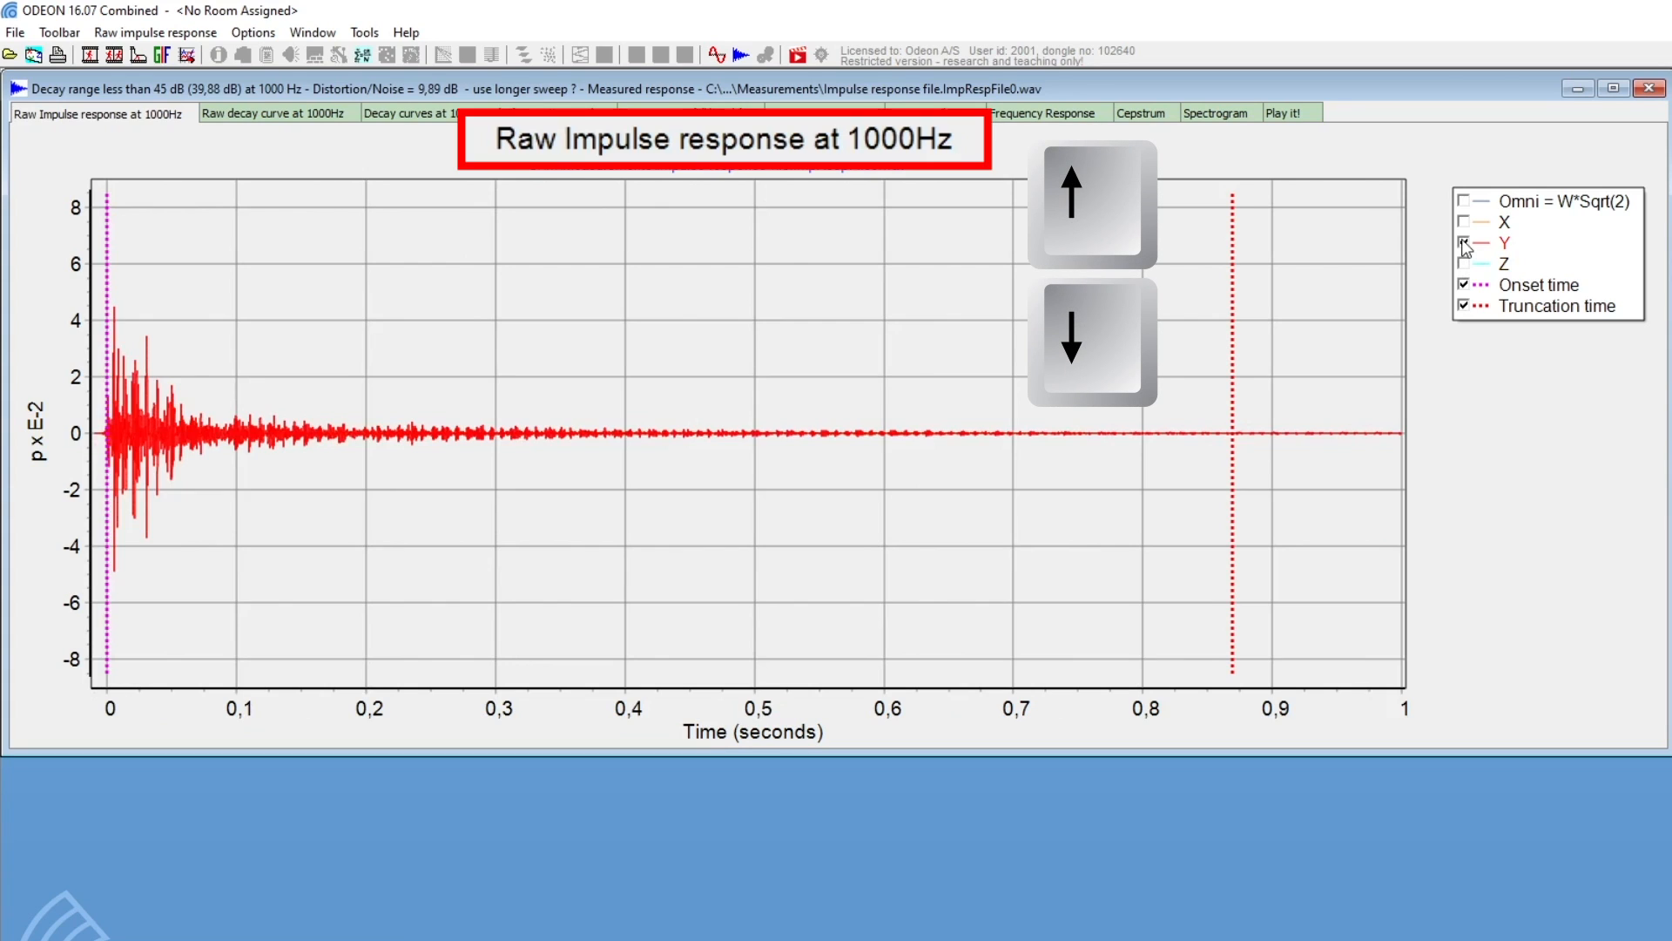
Re-enable the Omni, X and Z channels and step to the broad band.
click(1071, 203)
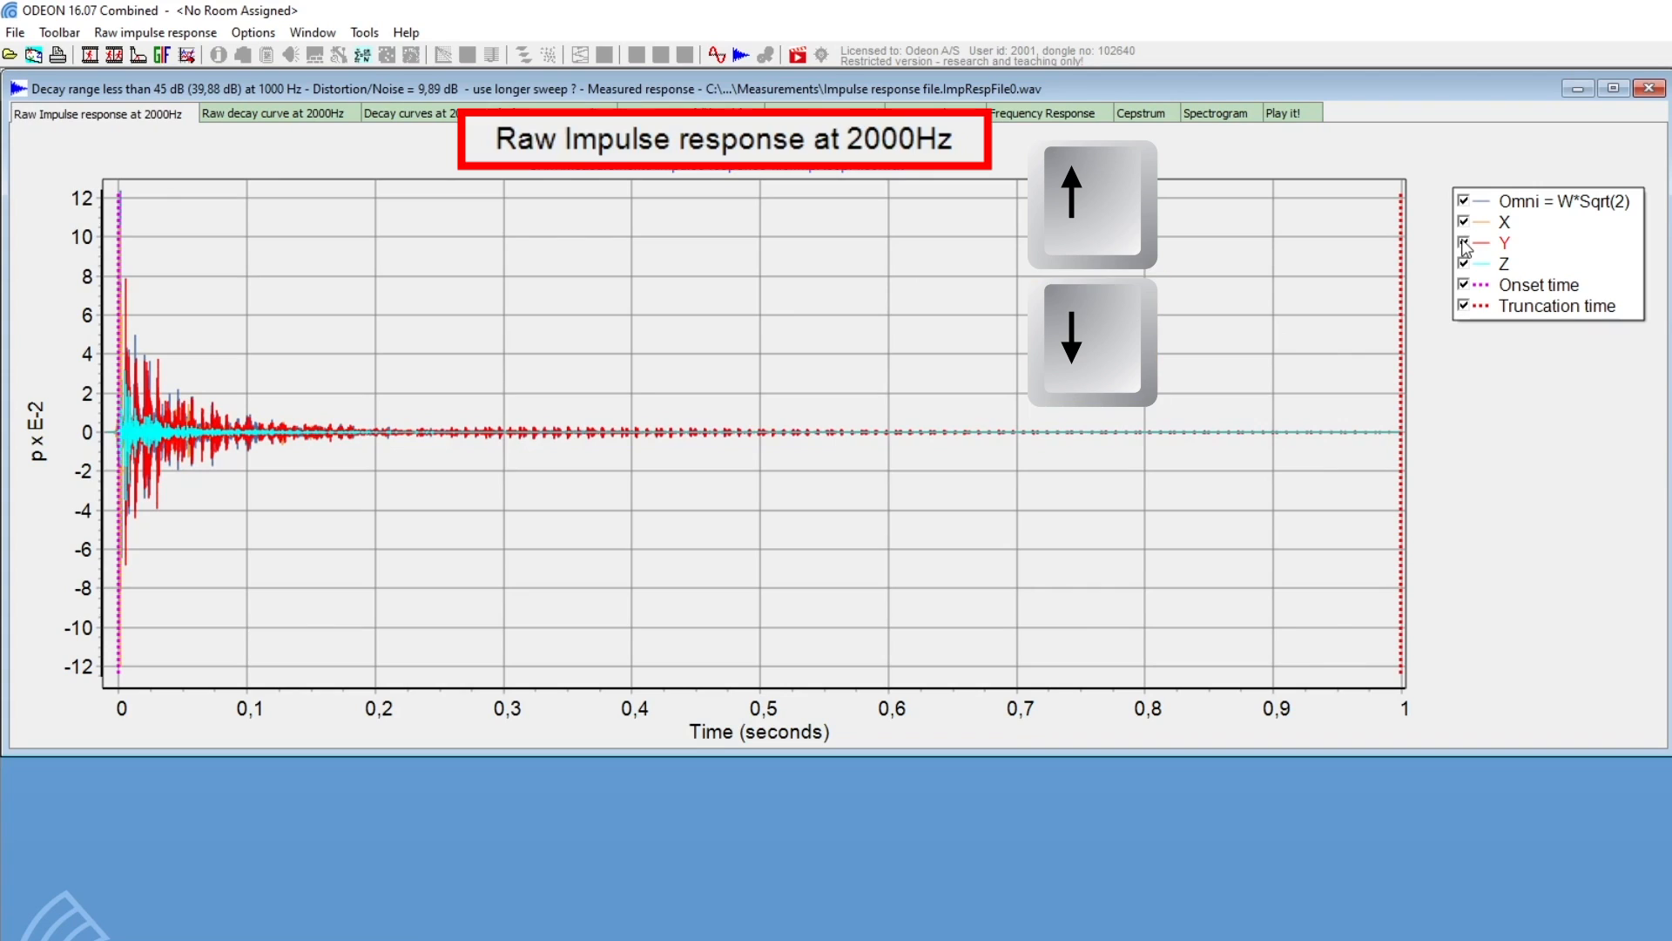
click(1070, 342)
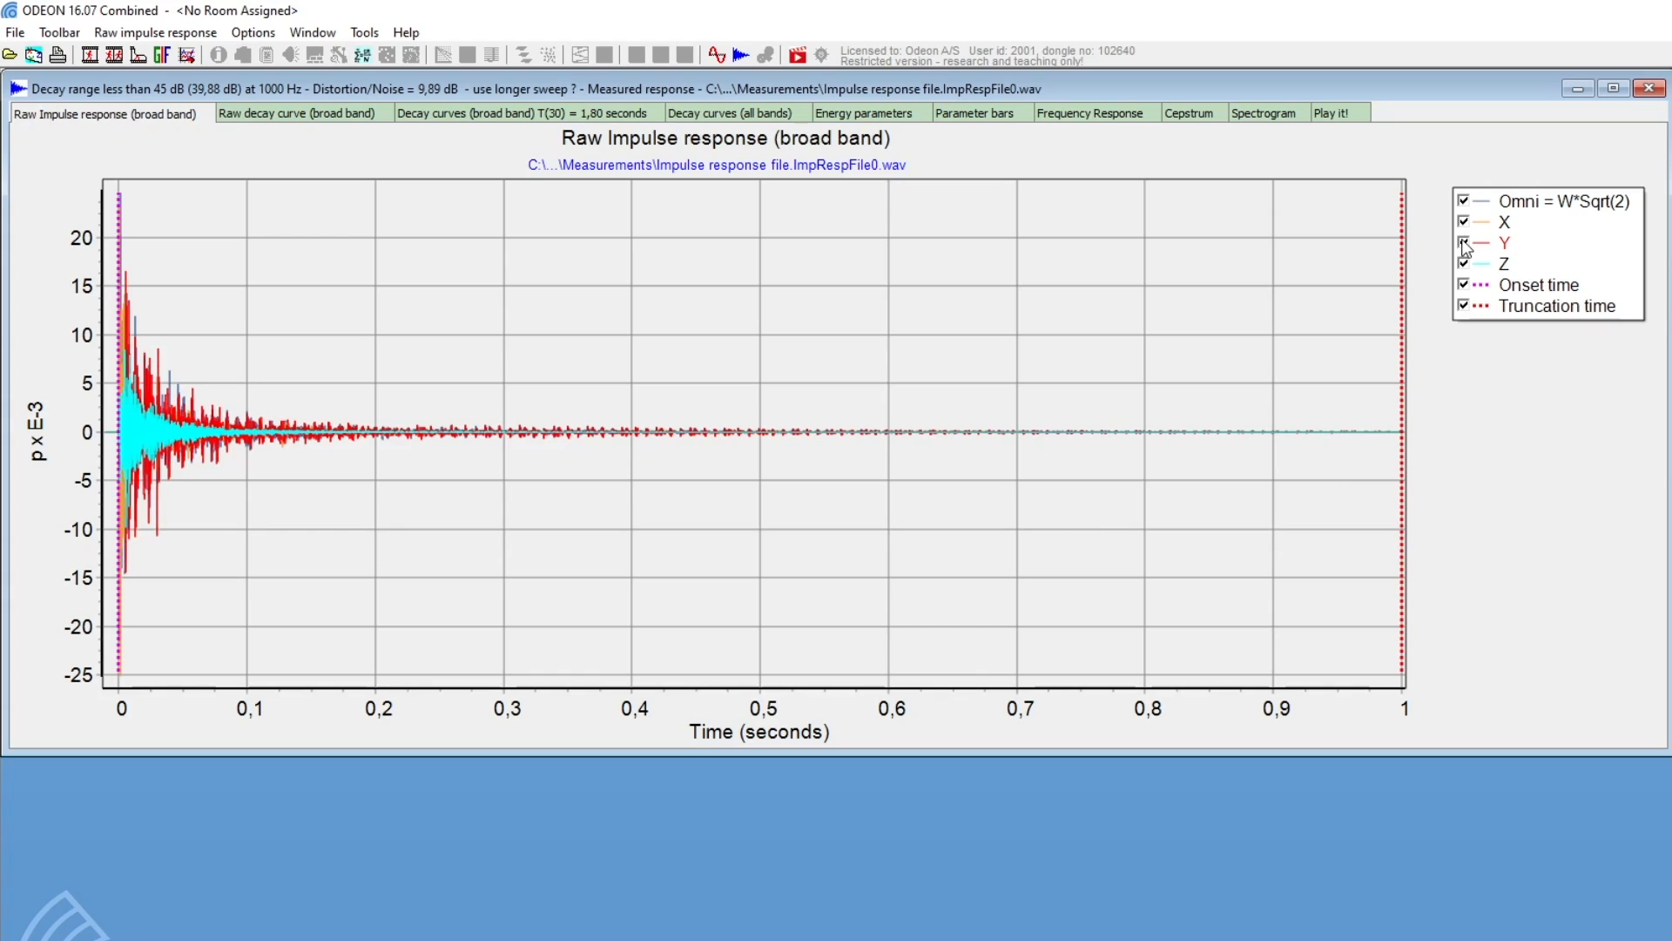
click(1465, 242)
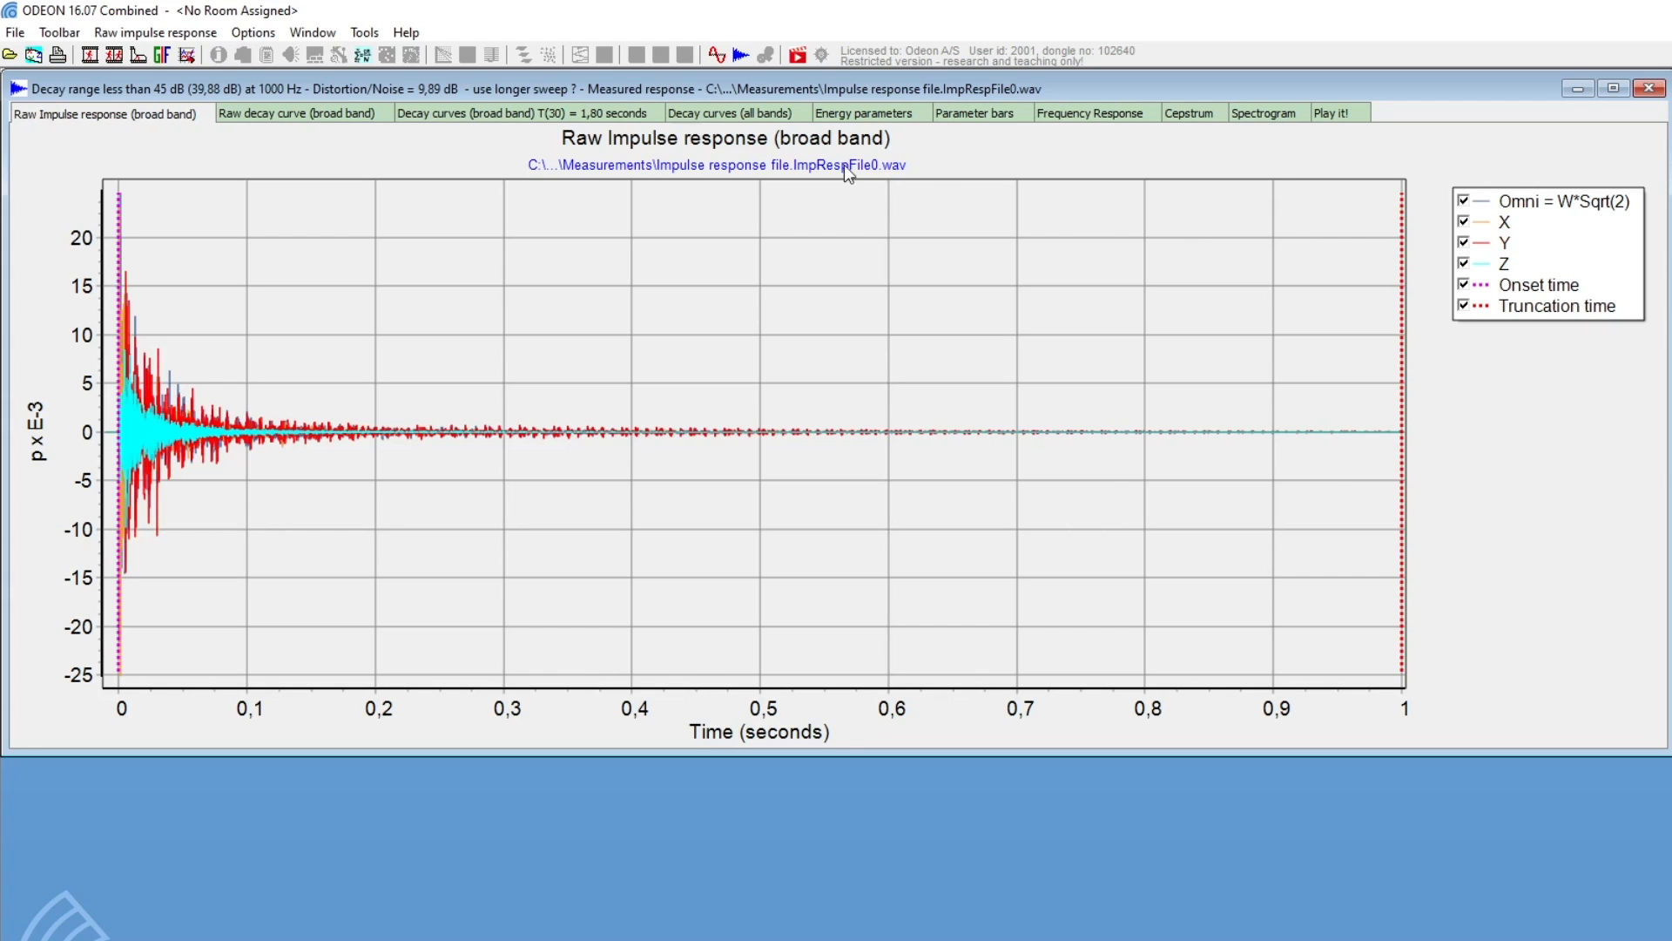
click(156, 32)
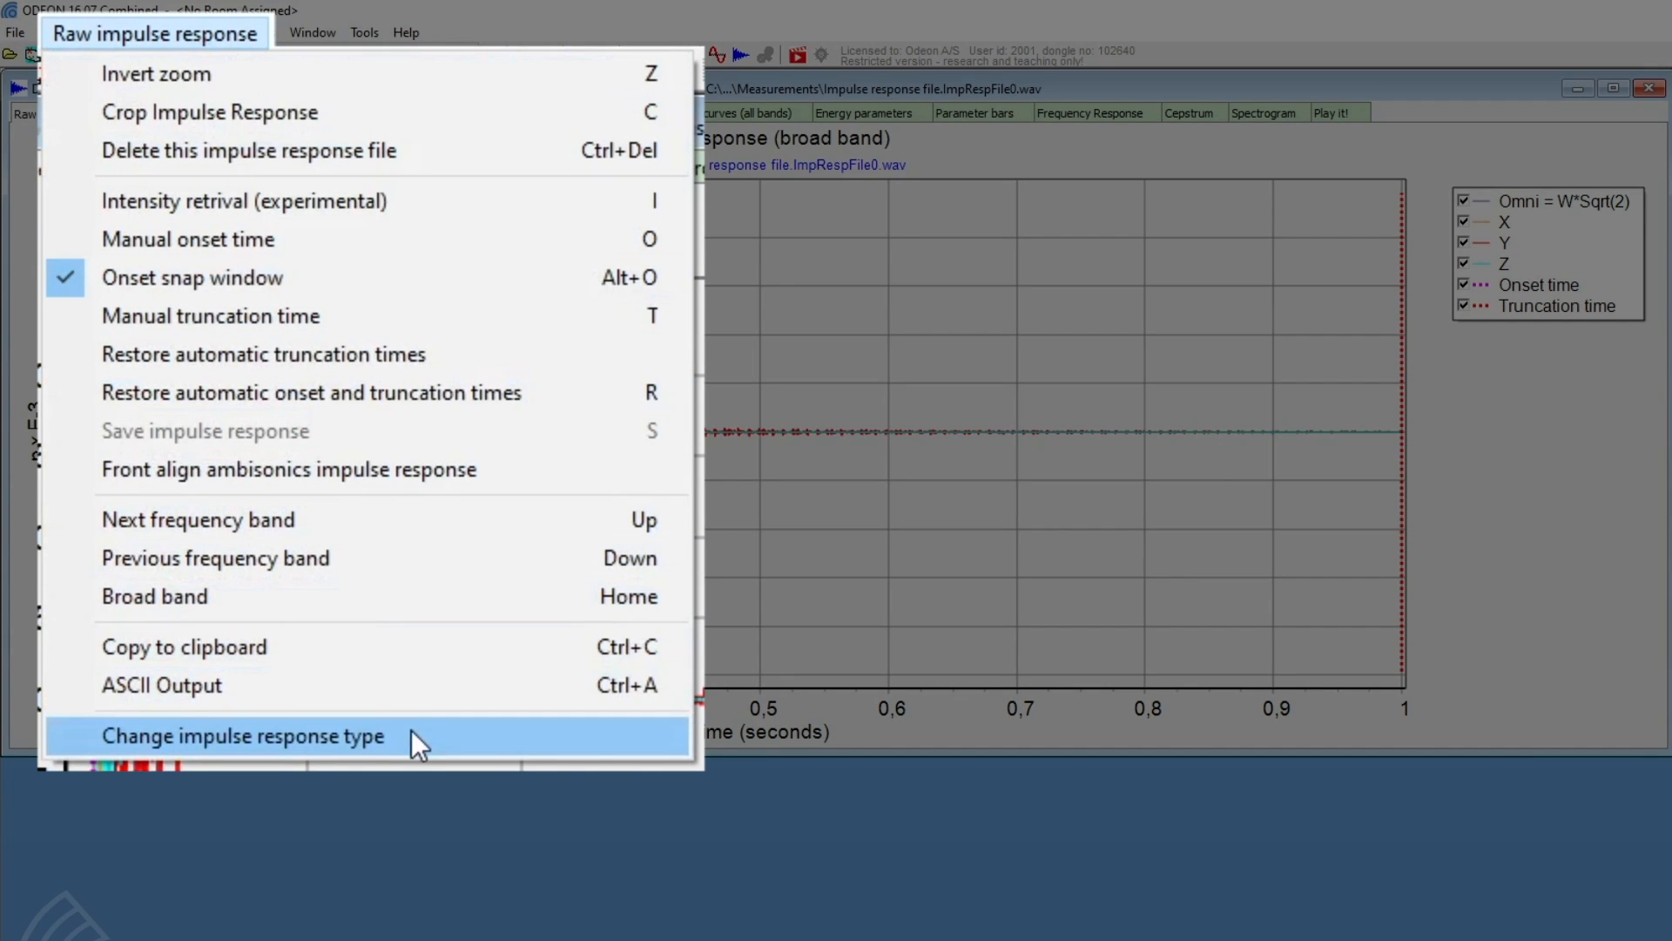
click(242, 735)
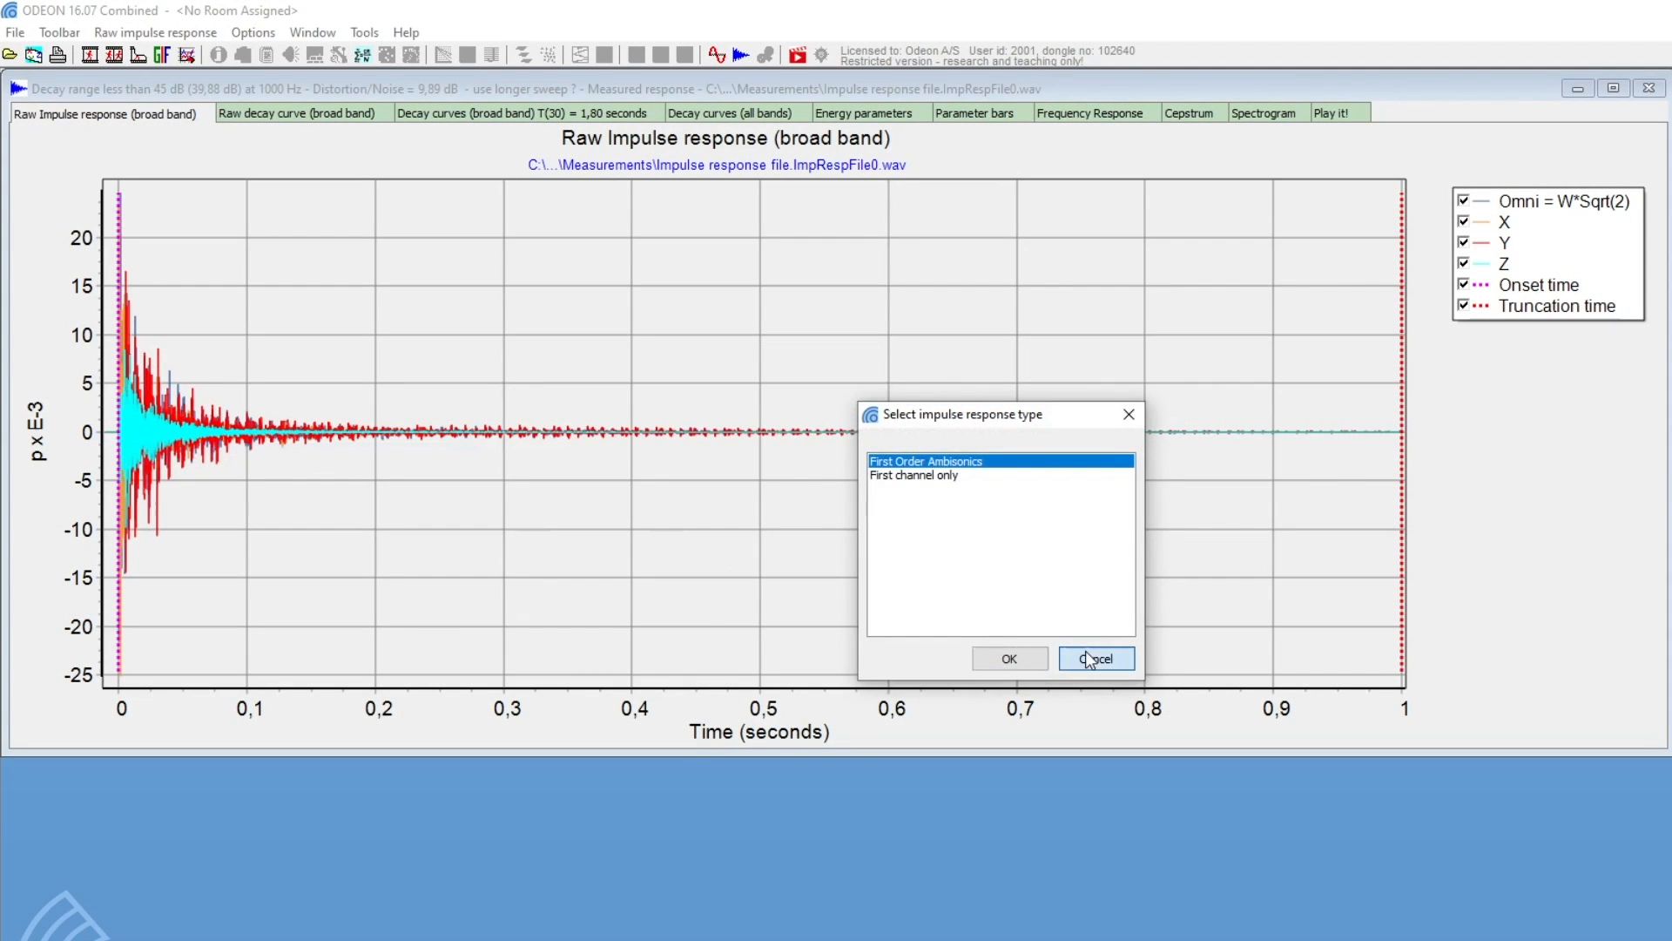
click(1096, 659)
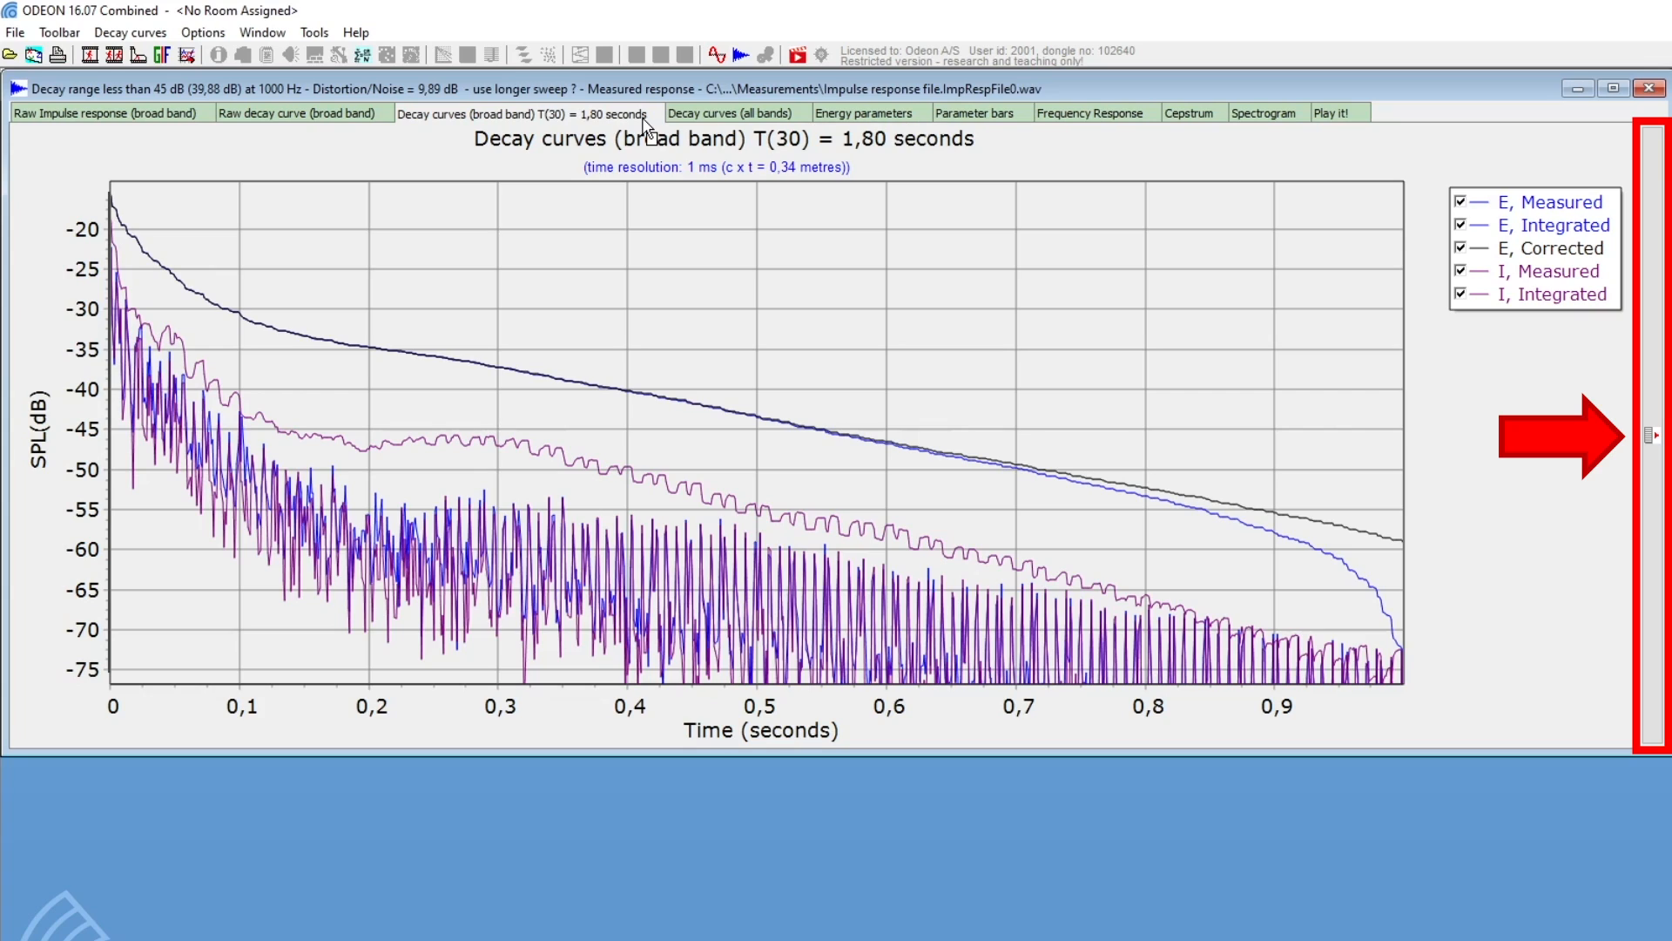
mouse_move(1652, 432)
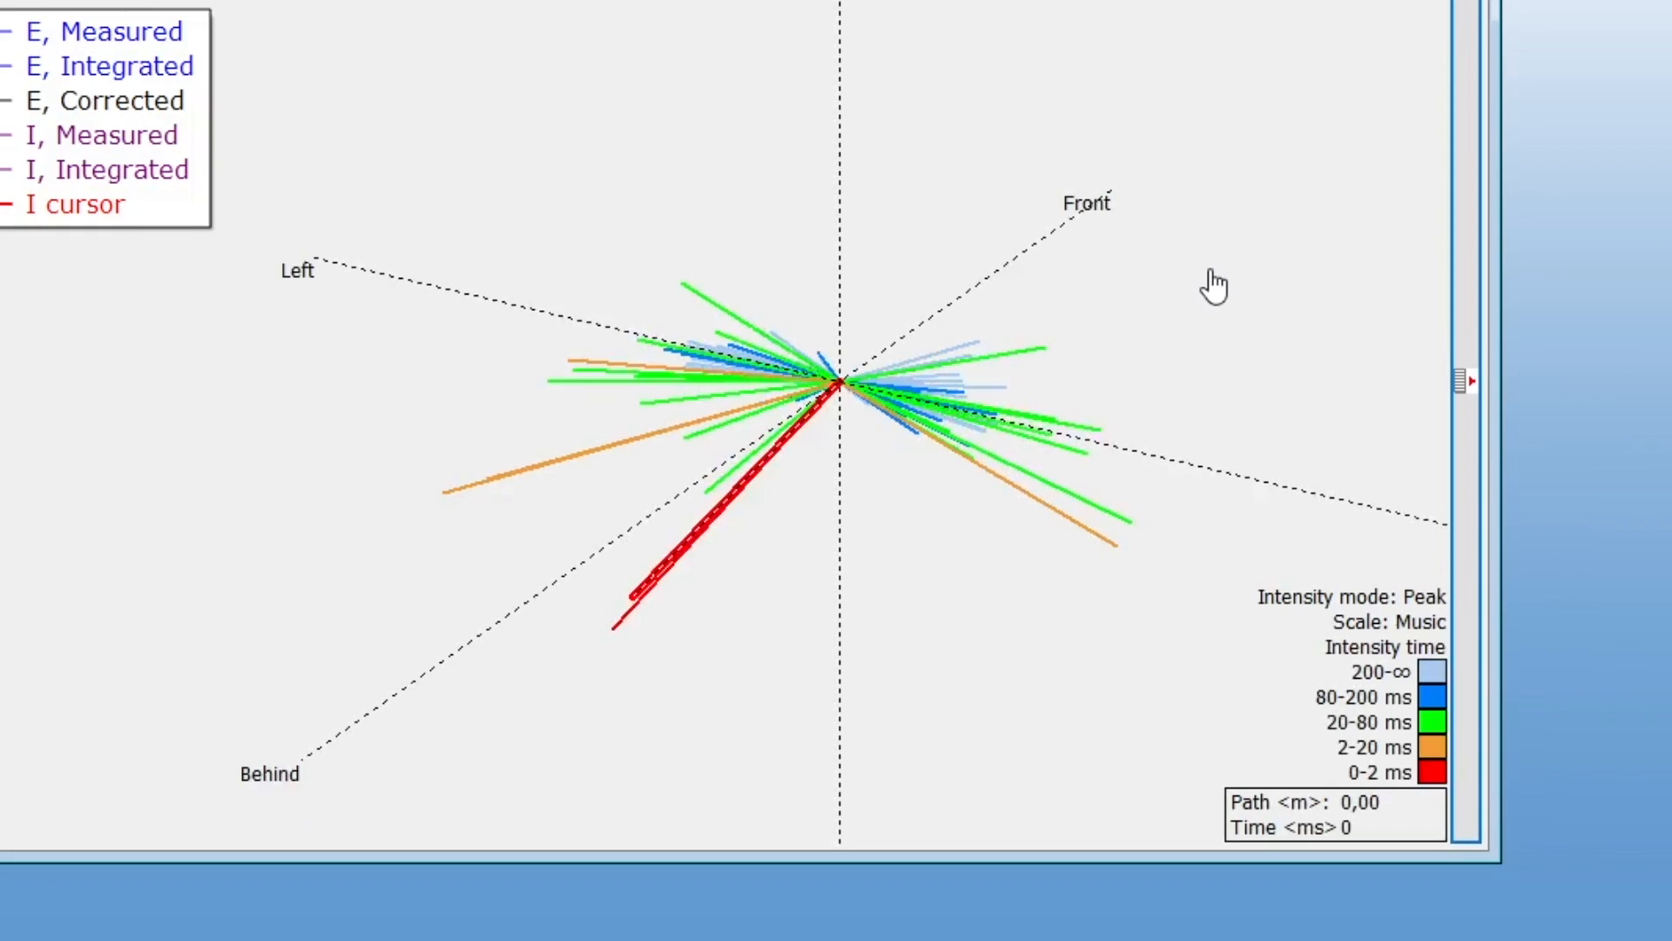
Reveal the 3D intensity vector plot beside the broadband decay curves.
click(1333, 689)
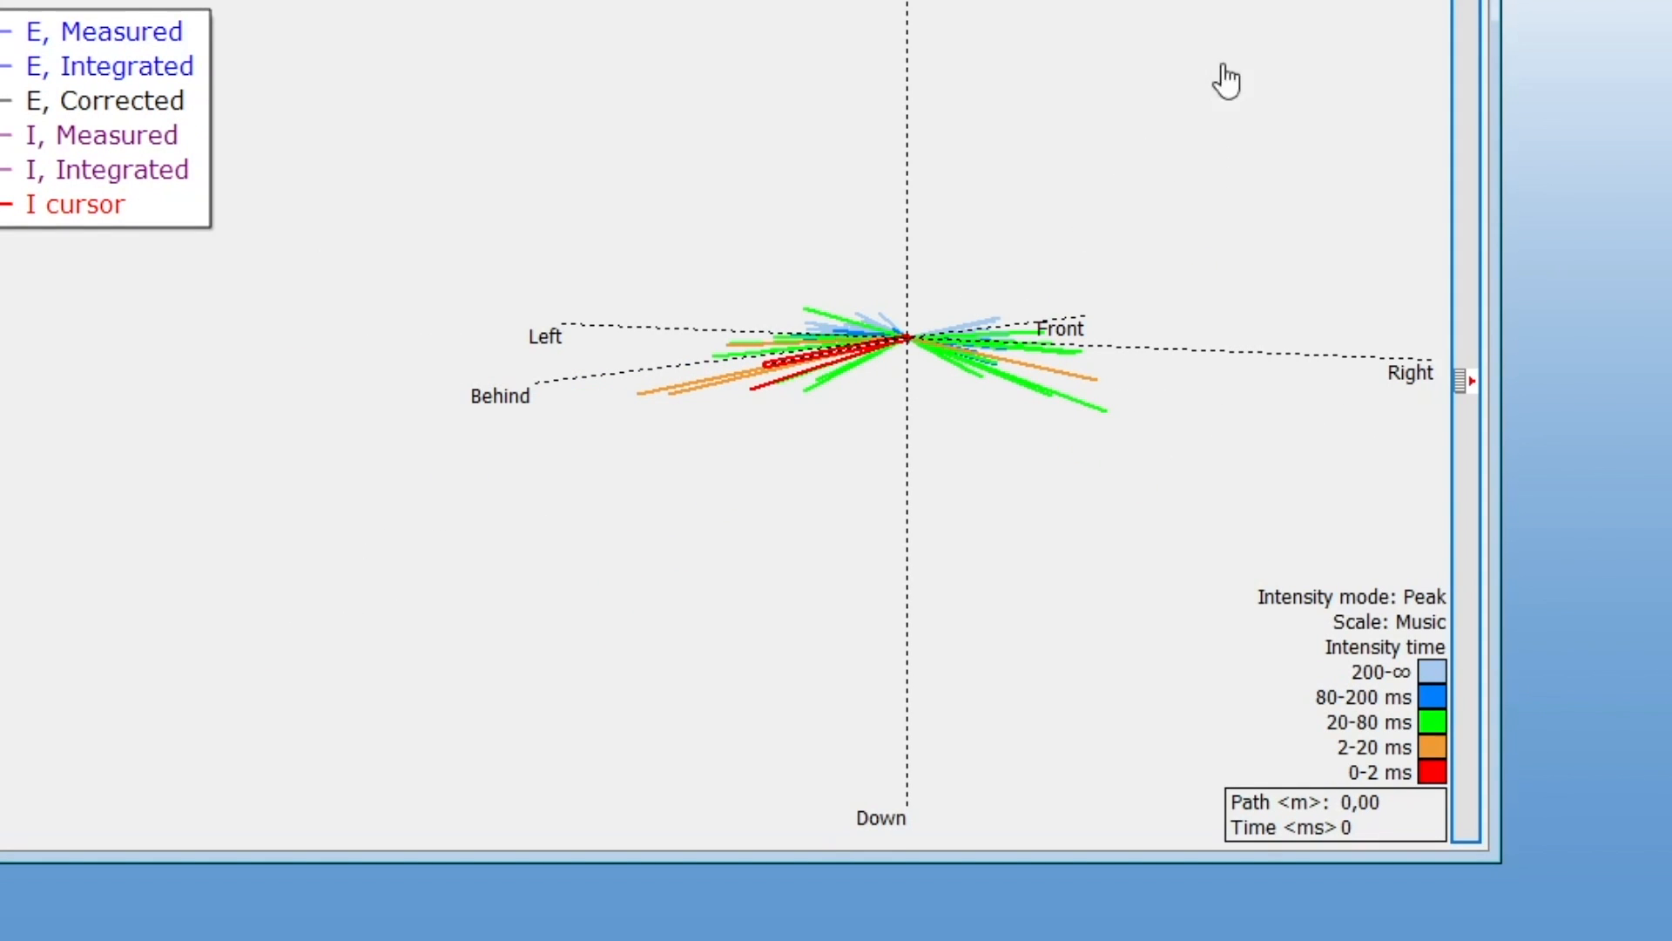
mouse_move(1270, 43)
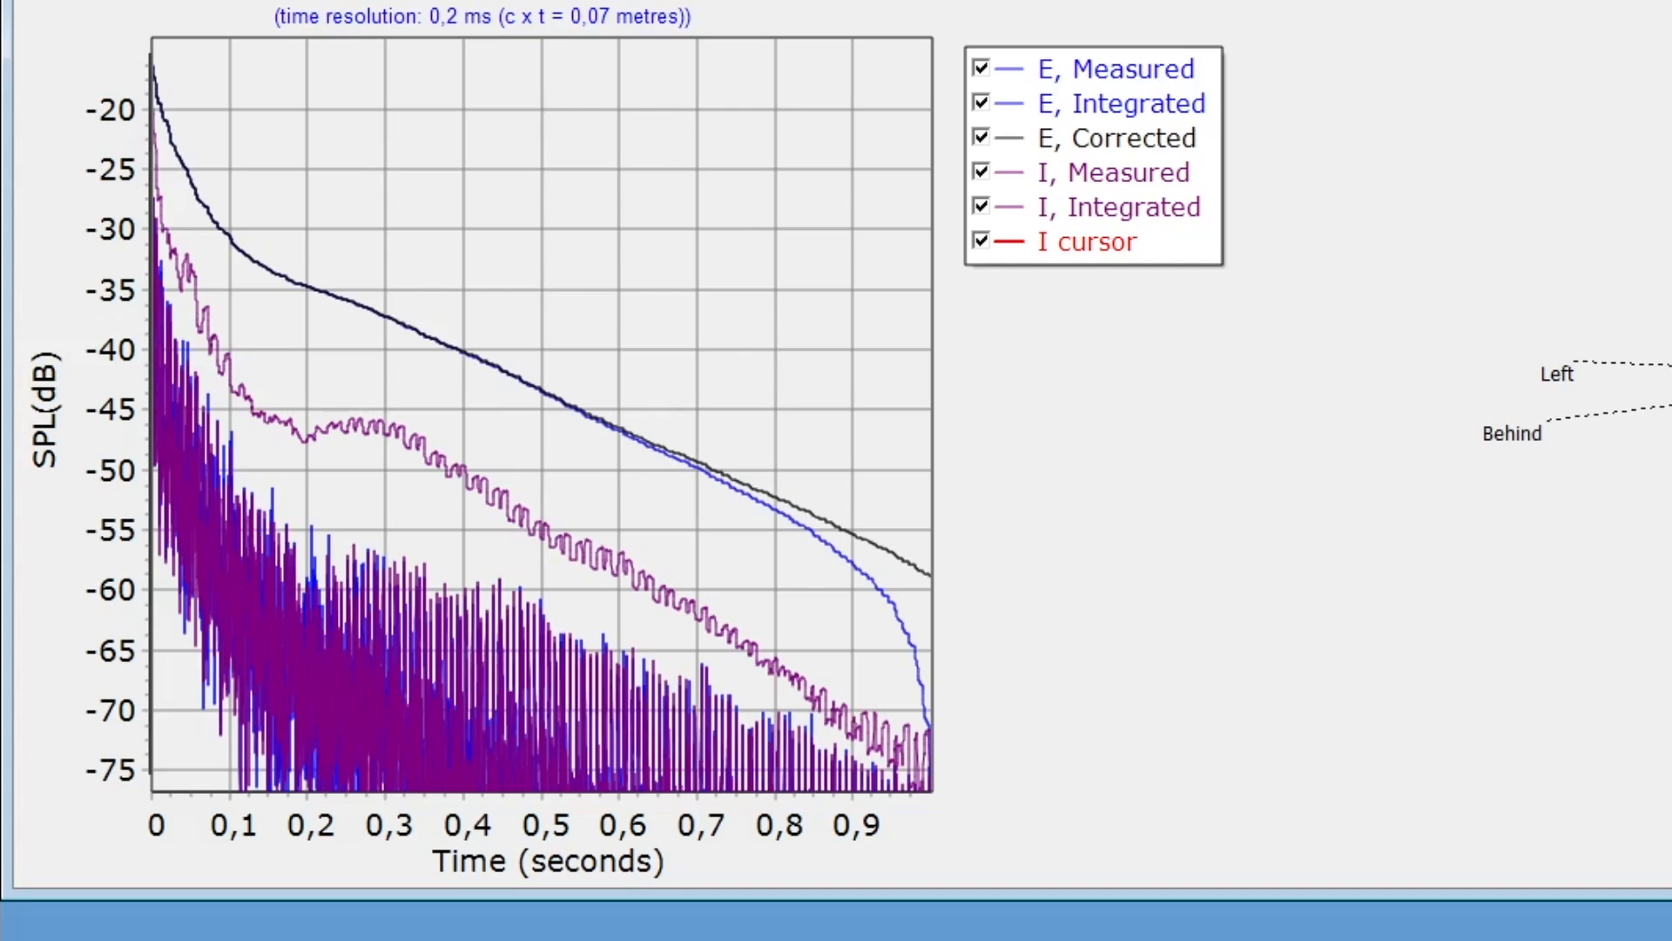
mouse_move(539, 112)
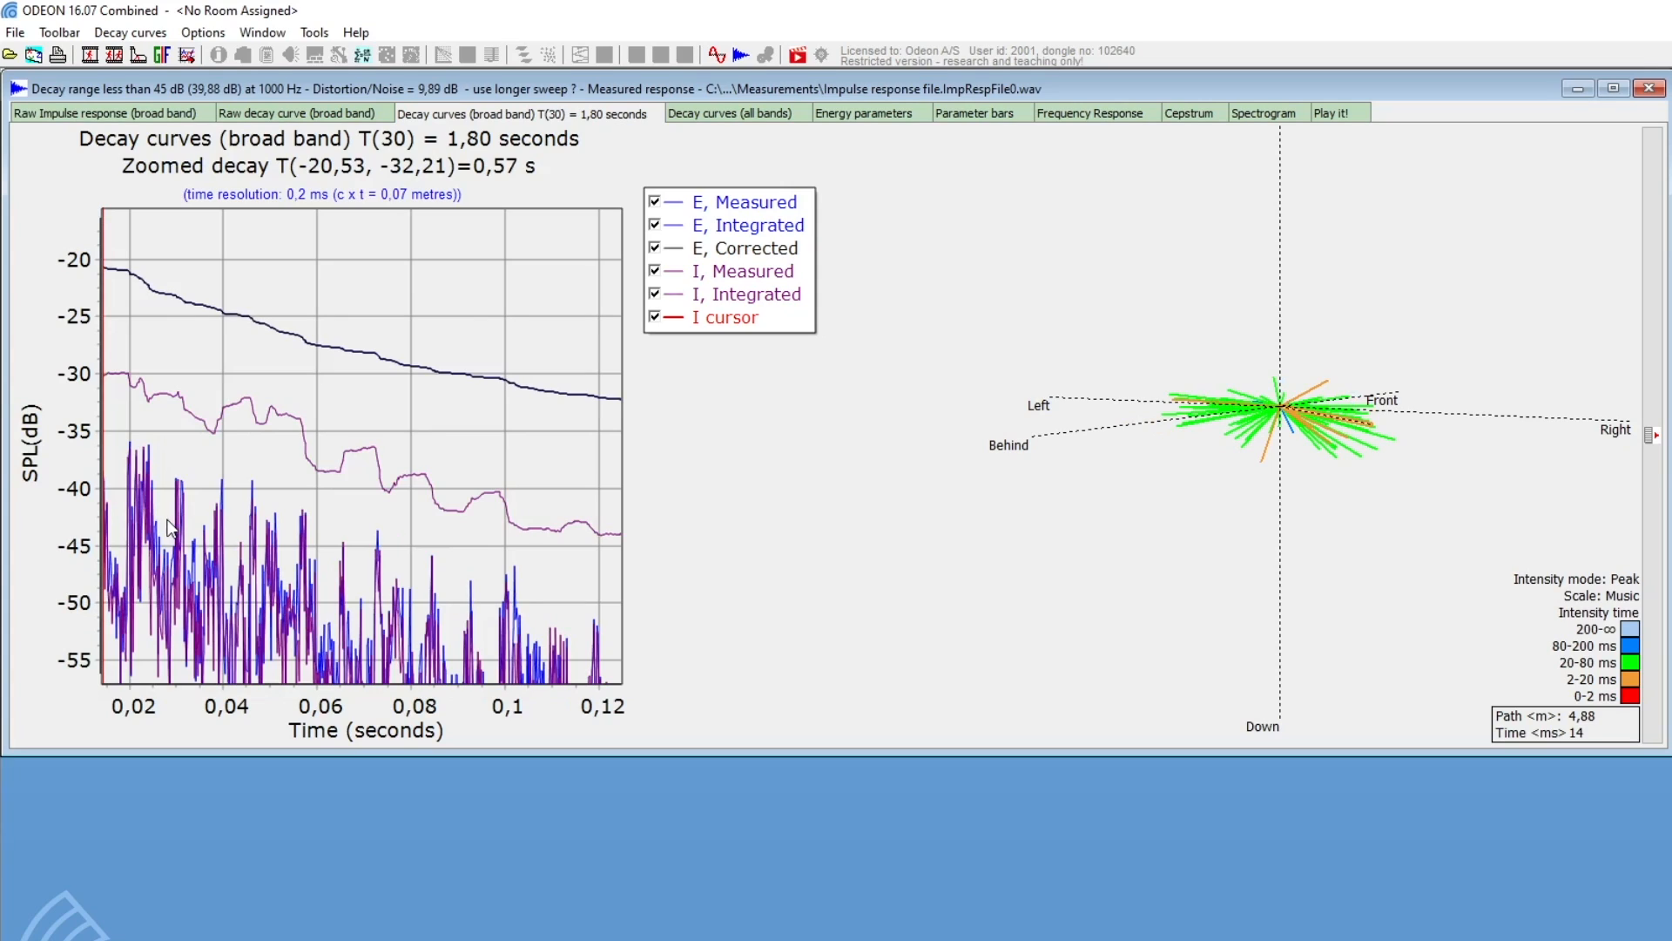
mouse_move(174, 351)
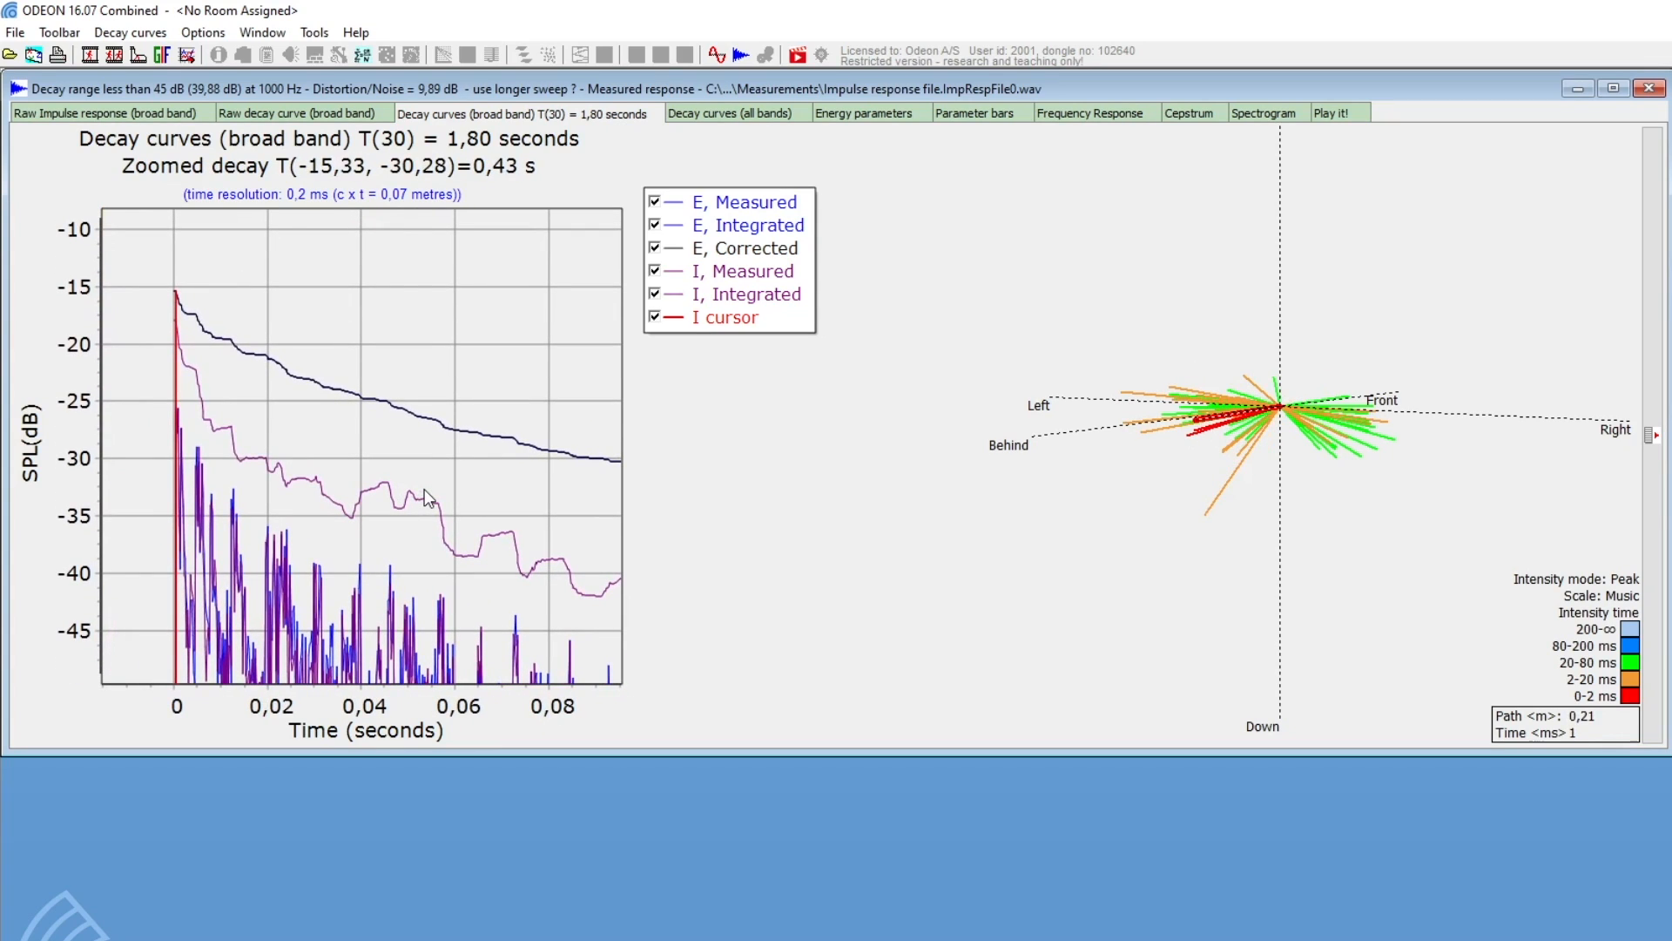
mouse_move(376, 450)
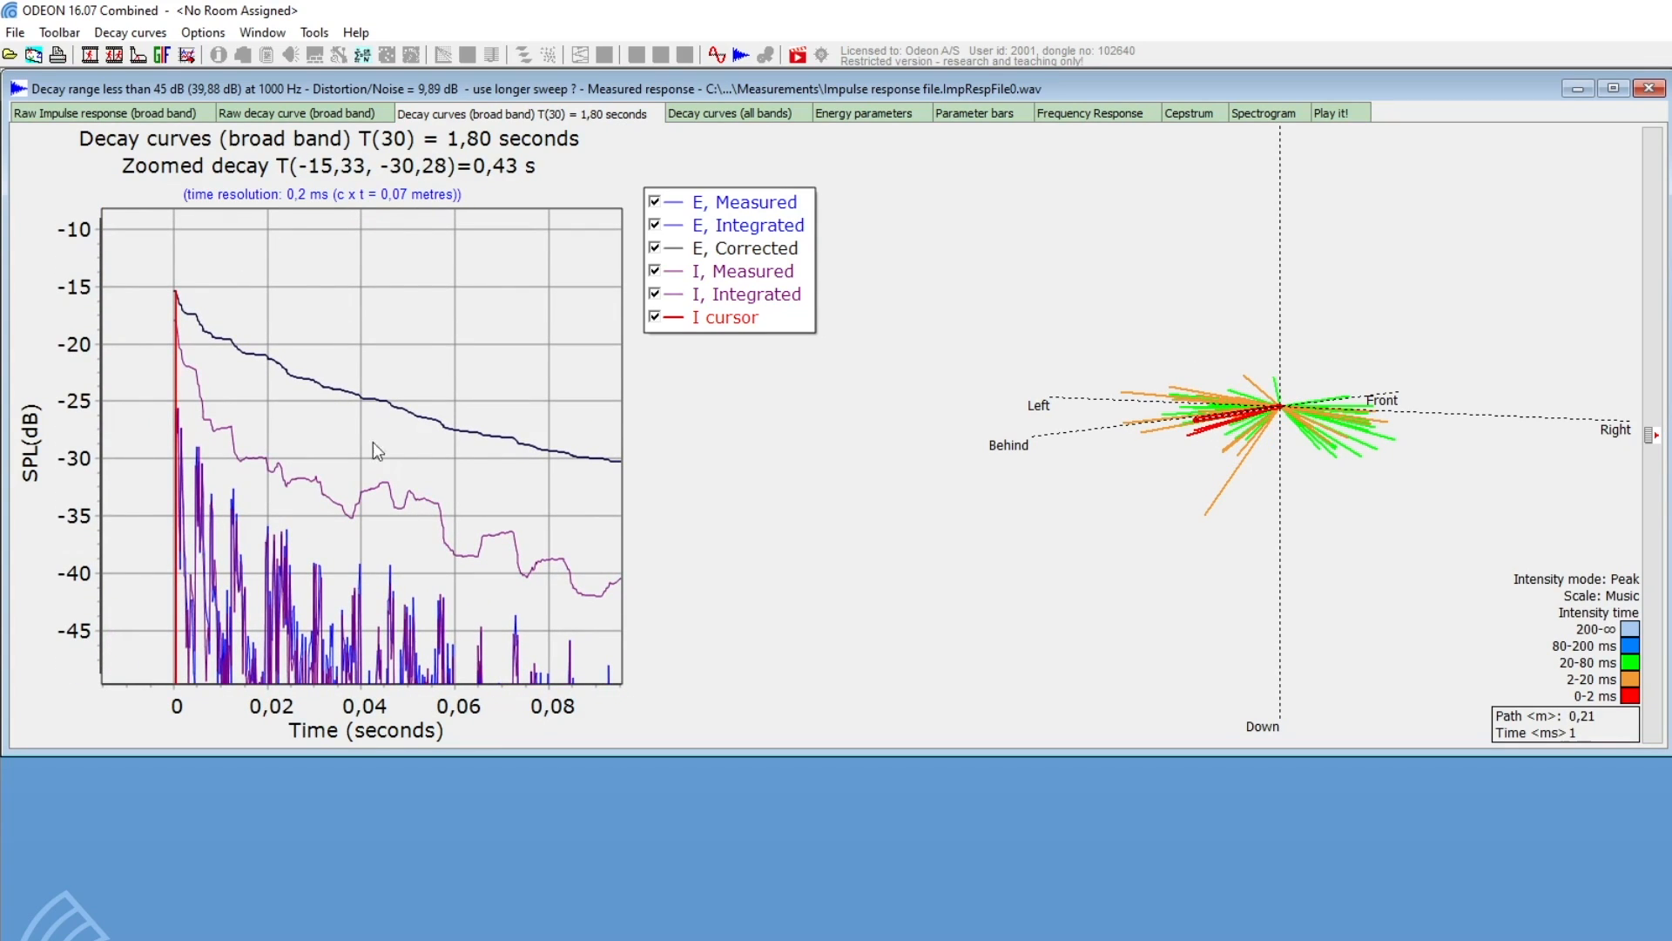
mouse_move(279, 474)
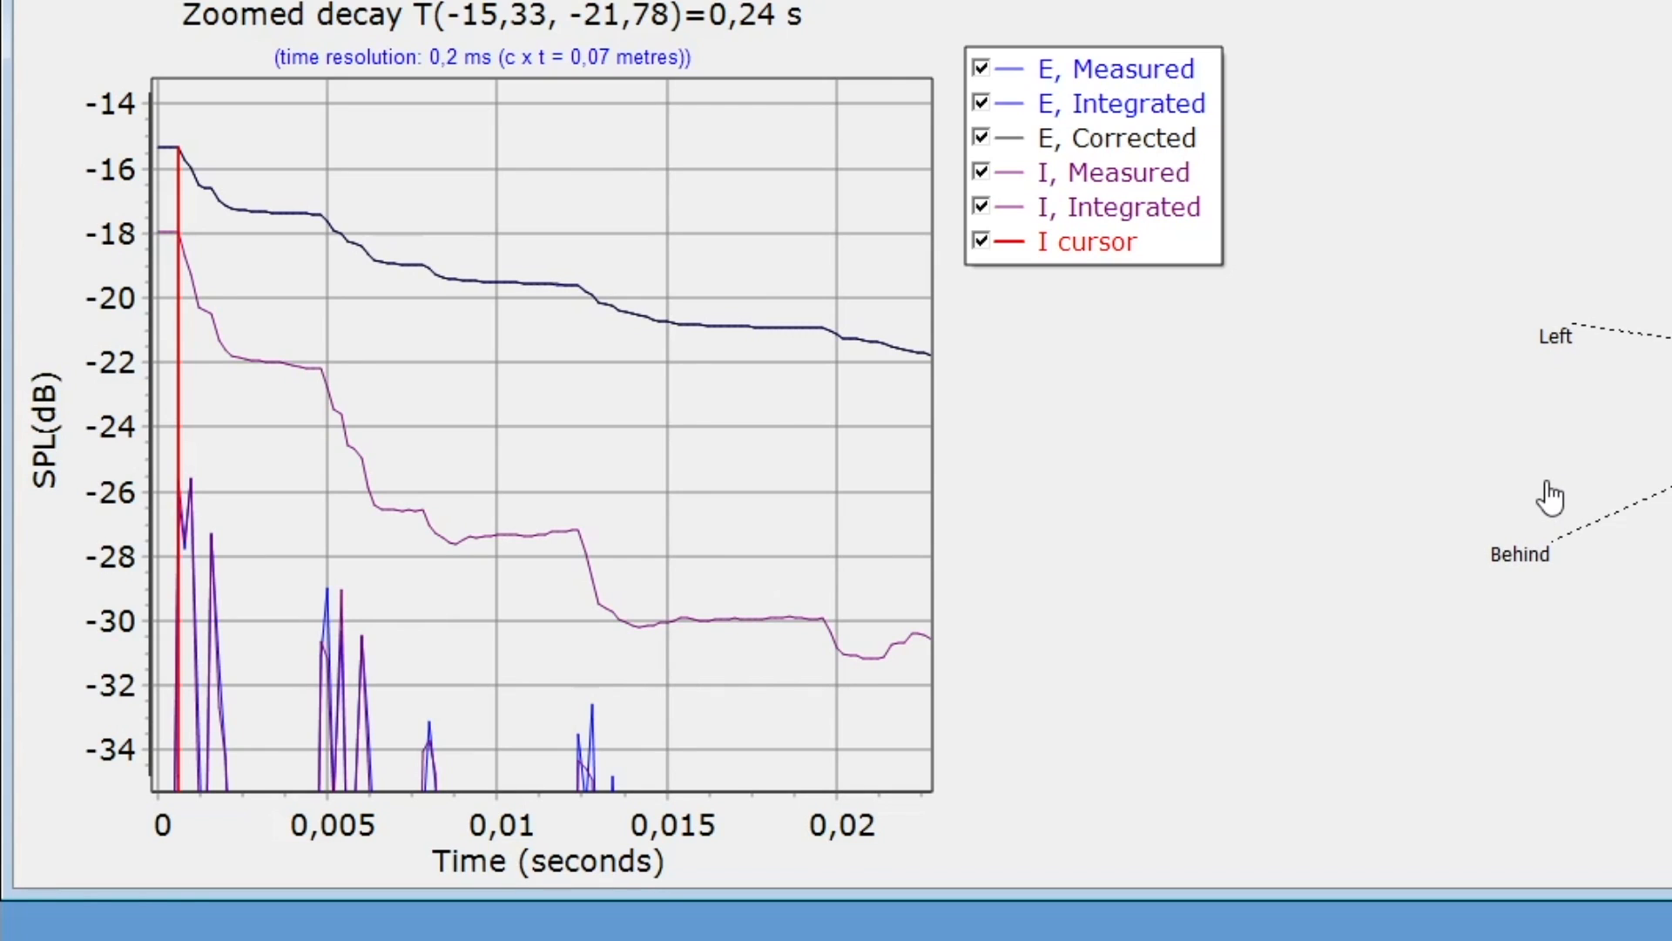
mouse_move(930, 491)
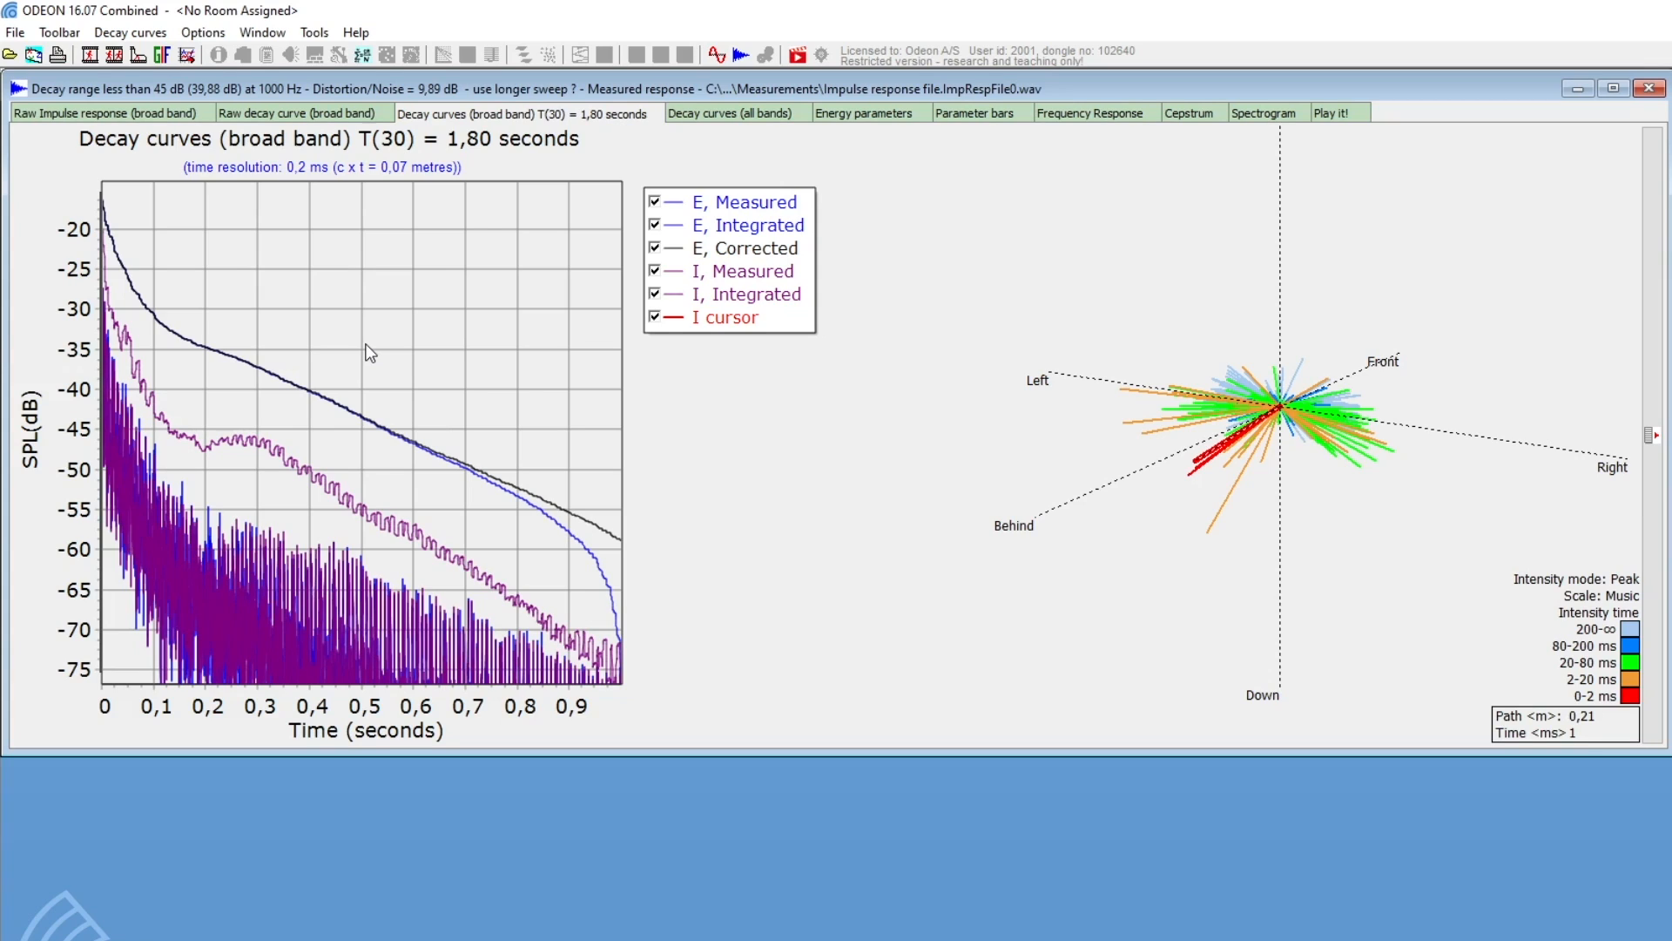
Place the intensity cursor on the 1 ms direct sound and restore full zoom.
click(129, 32)
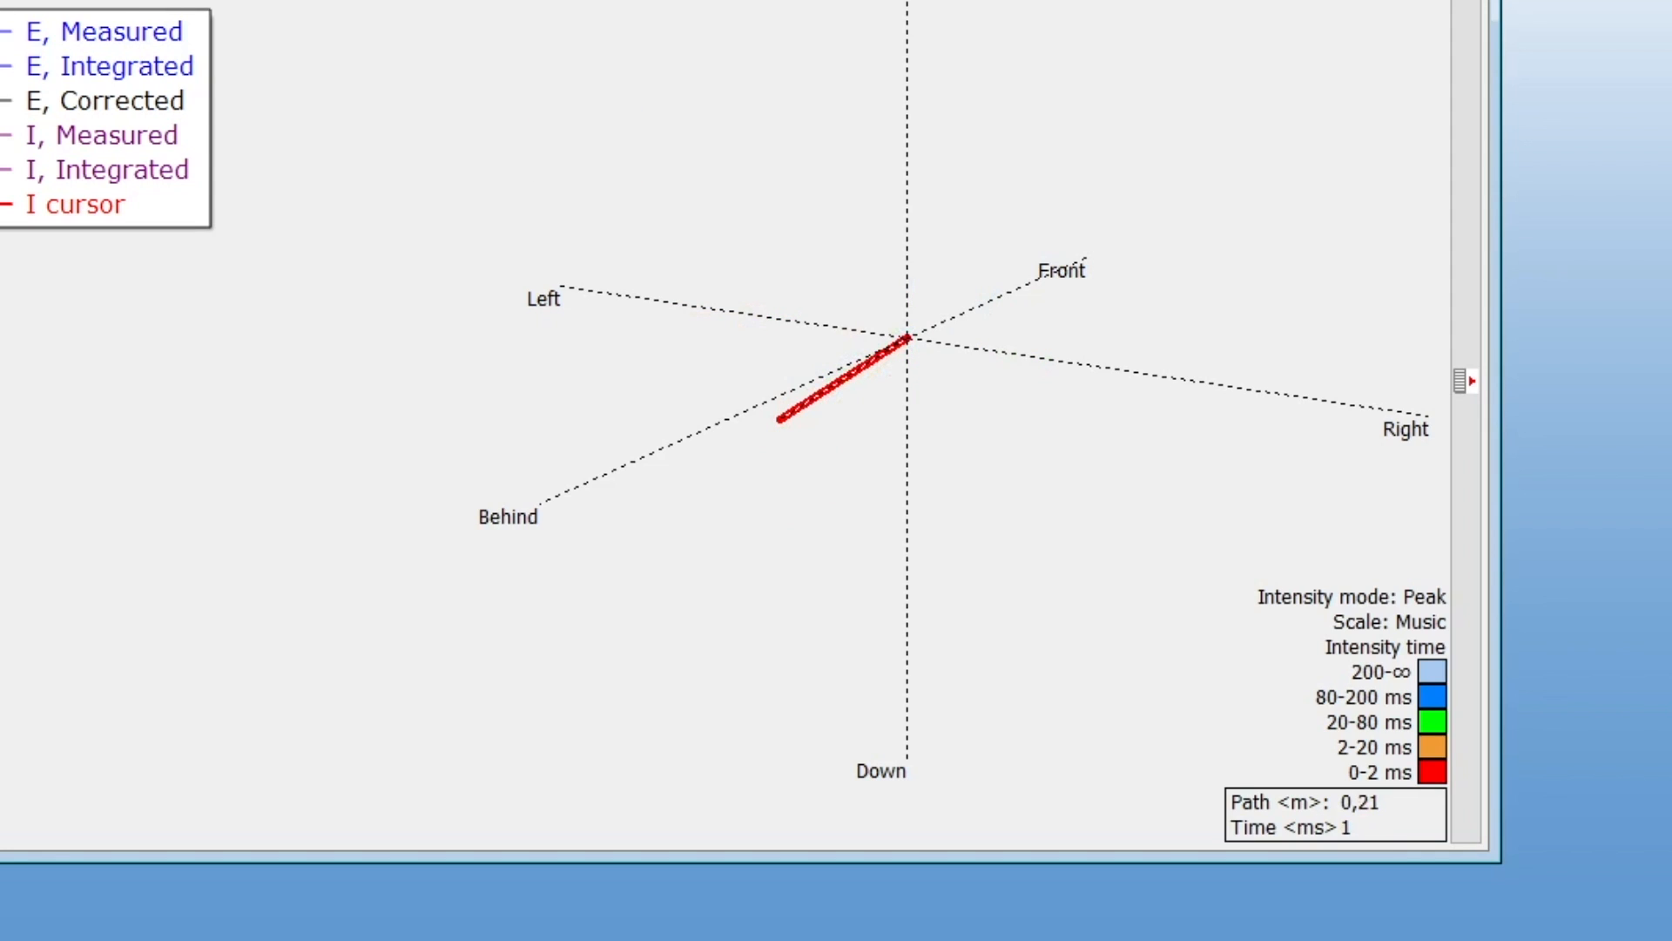
Display the full broadband decay curves beside the single 1 ms direct-sound vector.
key(p)
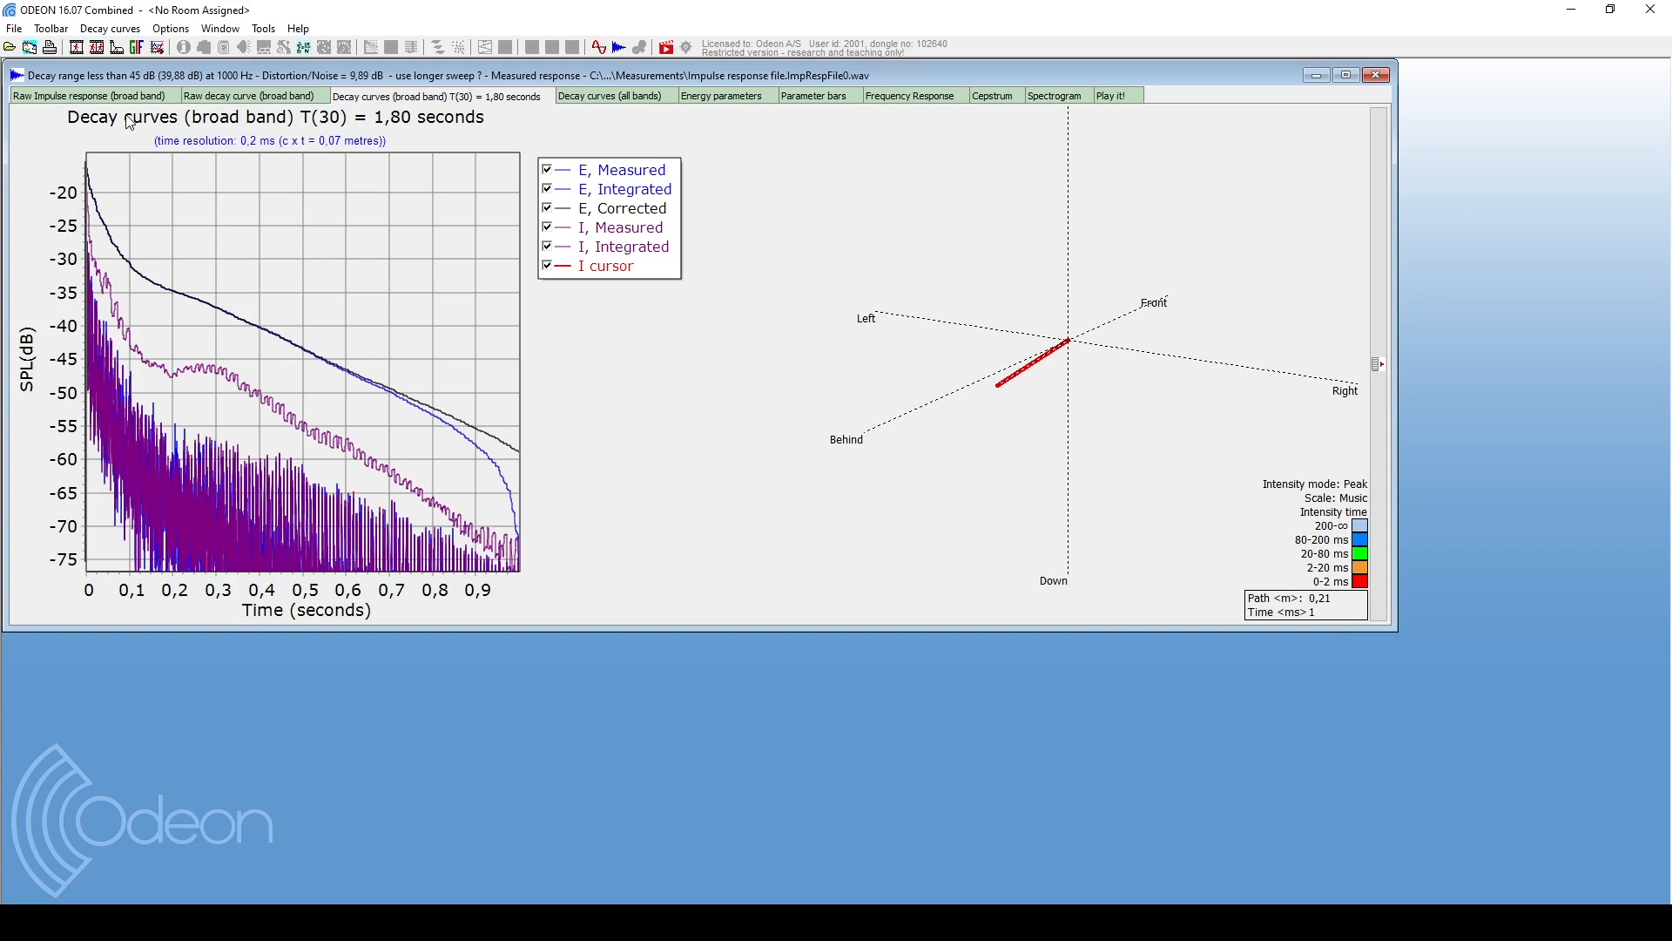
Tick Measured for LF_80 in the expanded room acoustic parameter list, then close it.
click(138, 46)
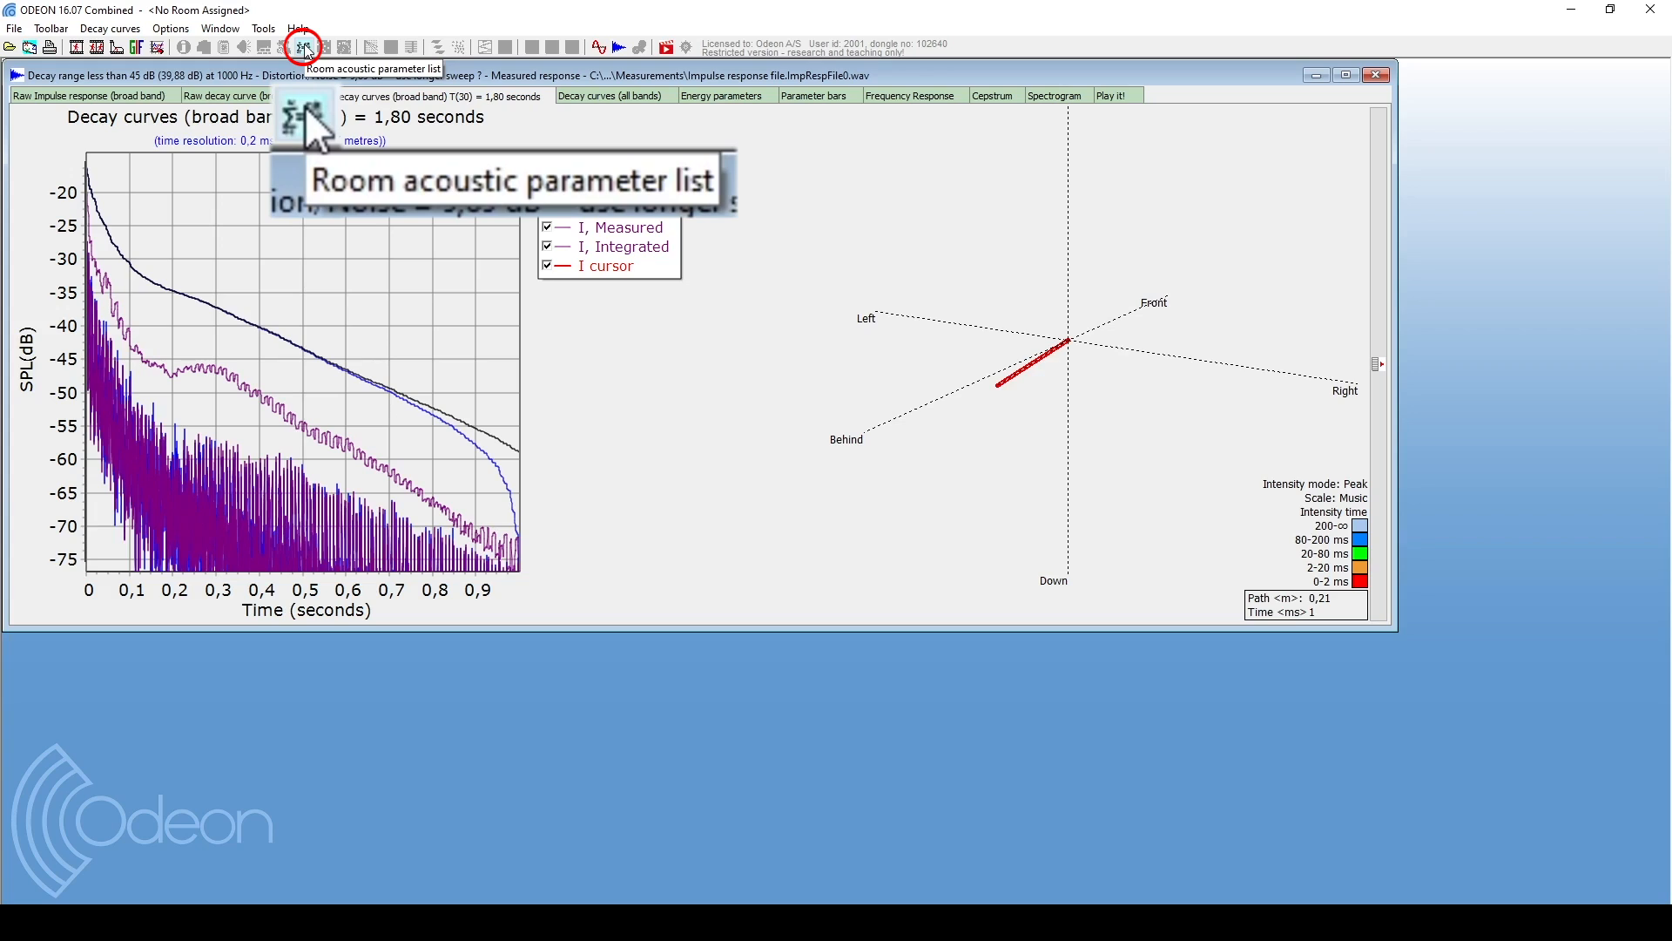
click(304, 47)
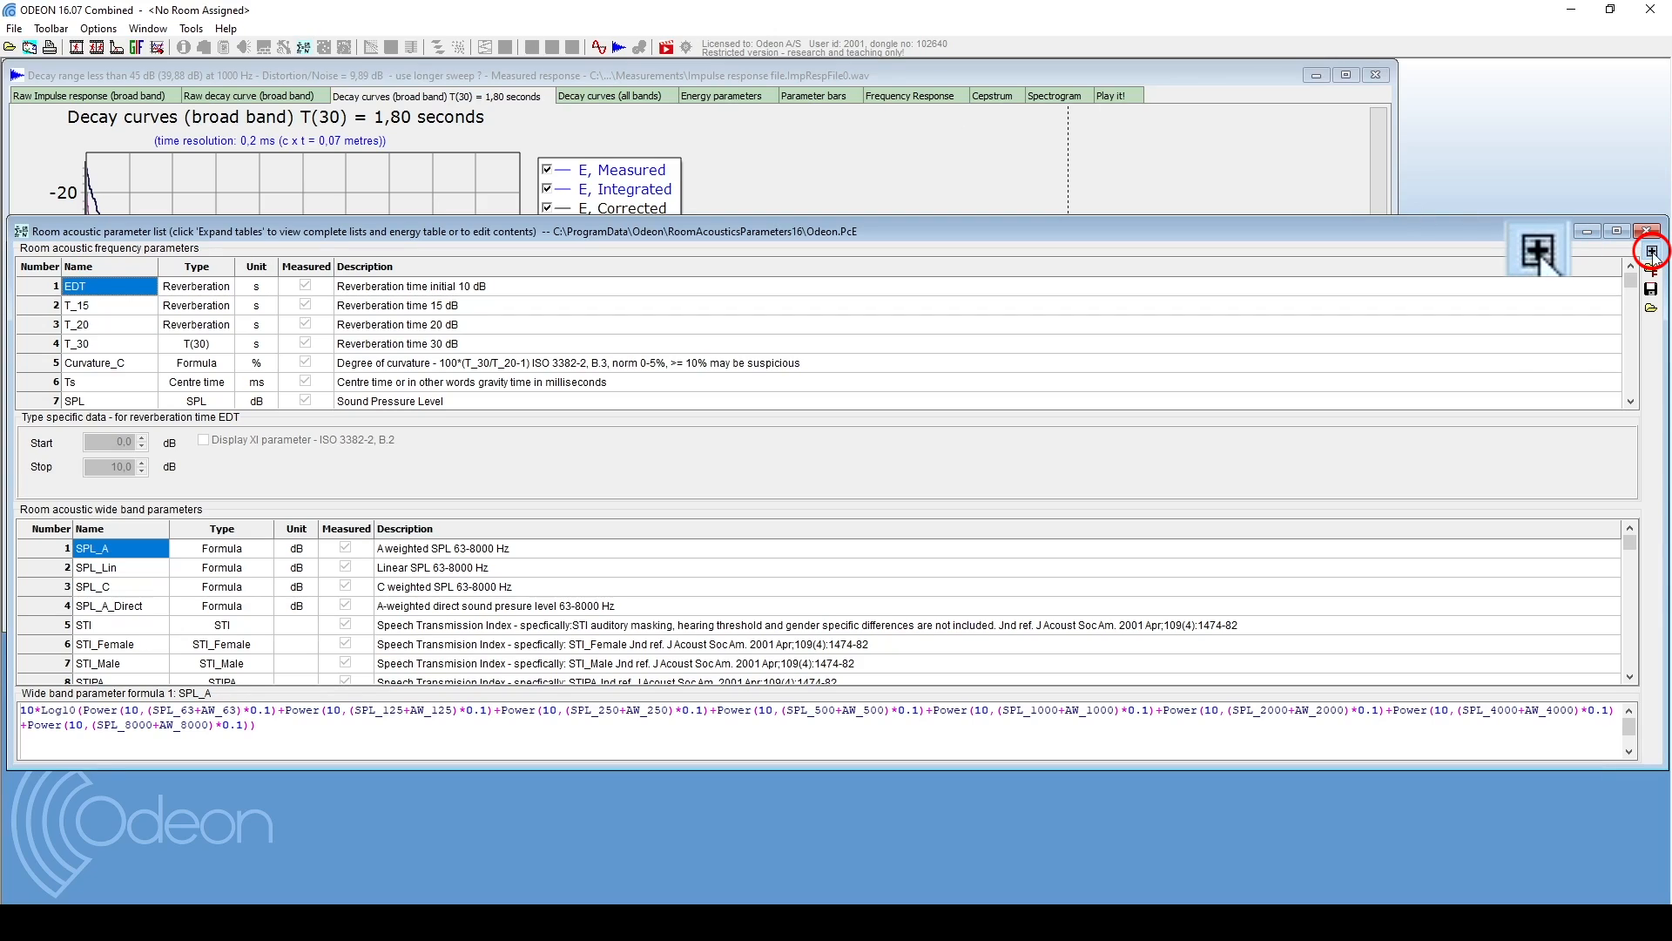
click(1653, 250)
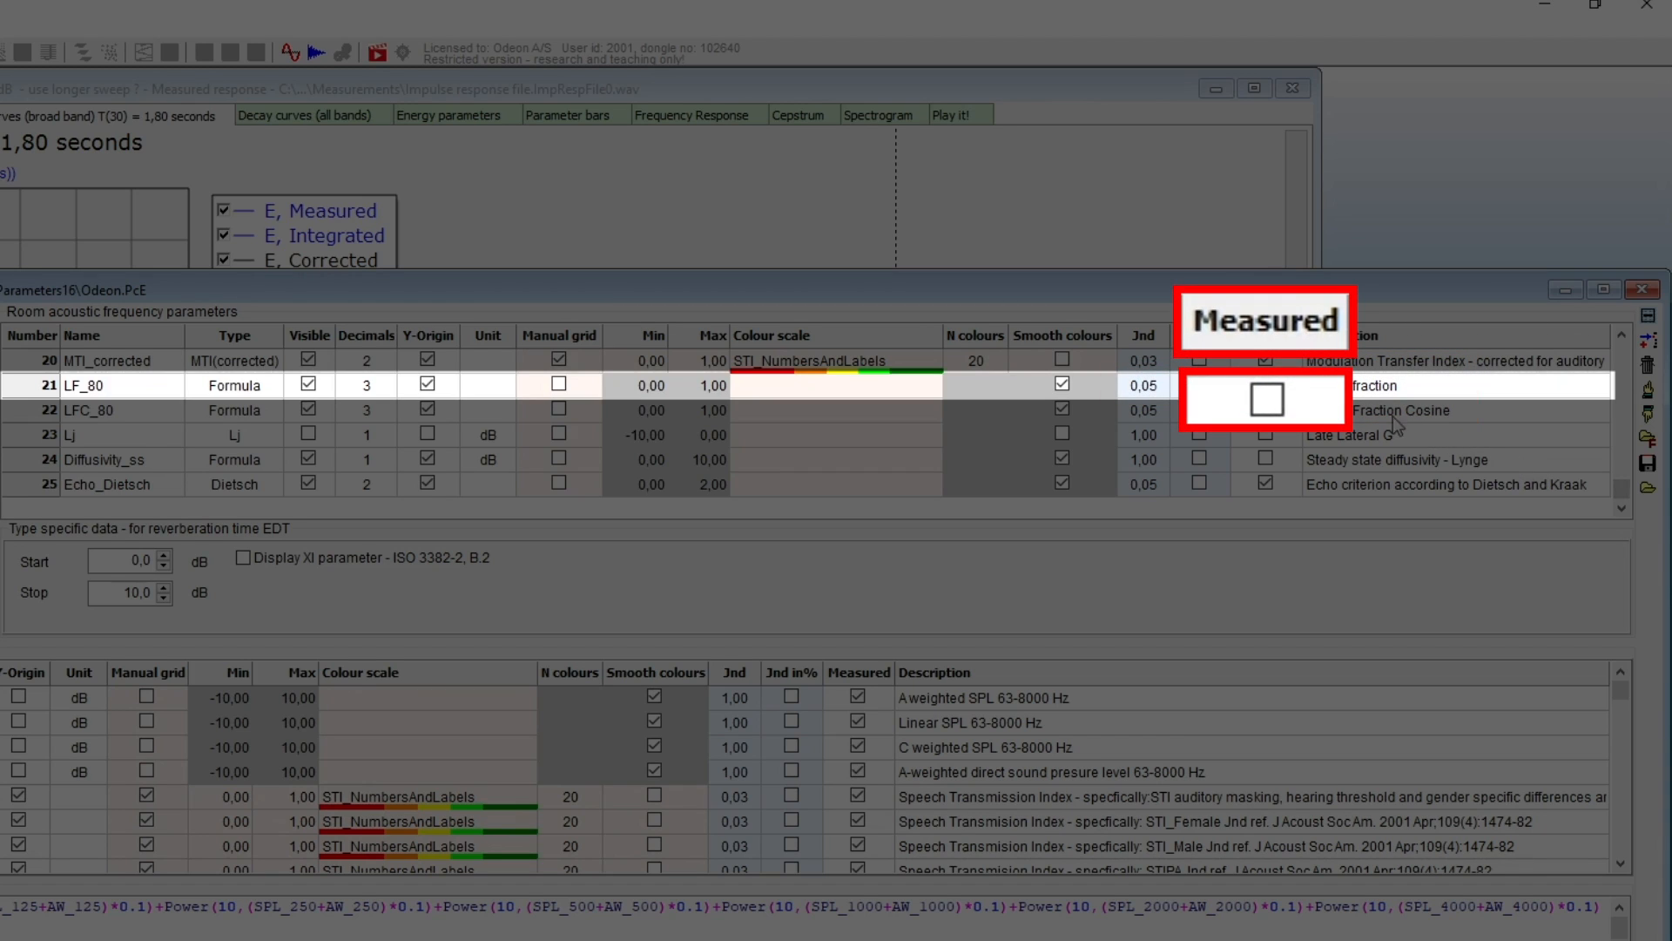
click(1265, 400)
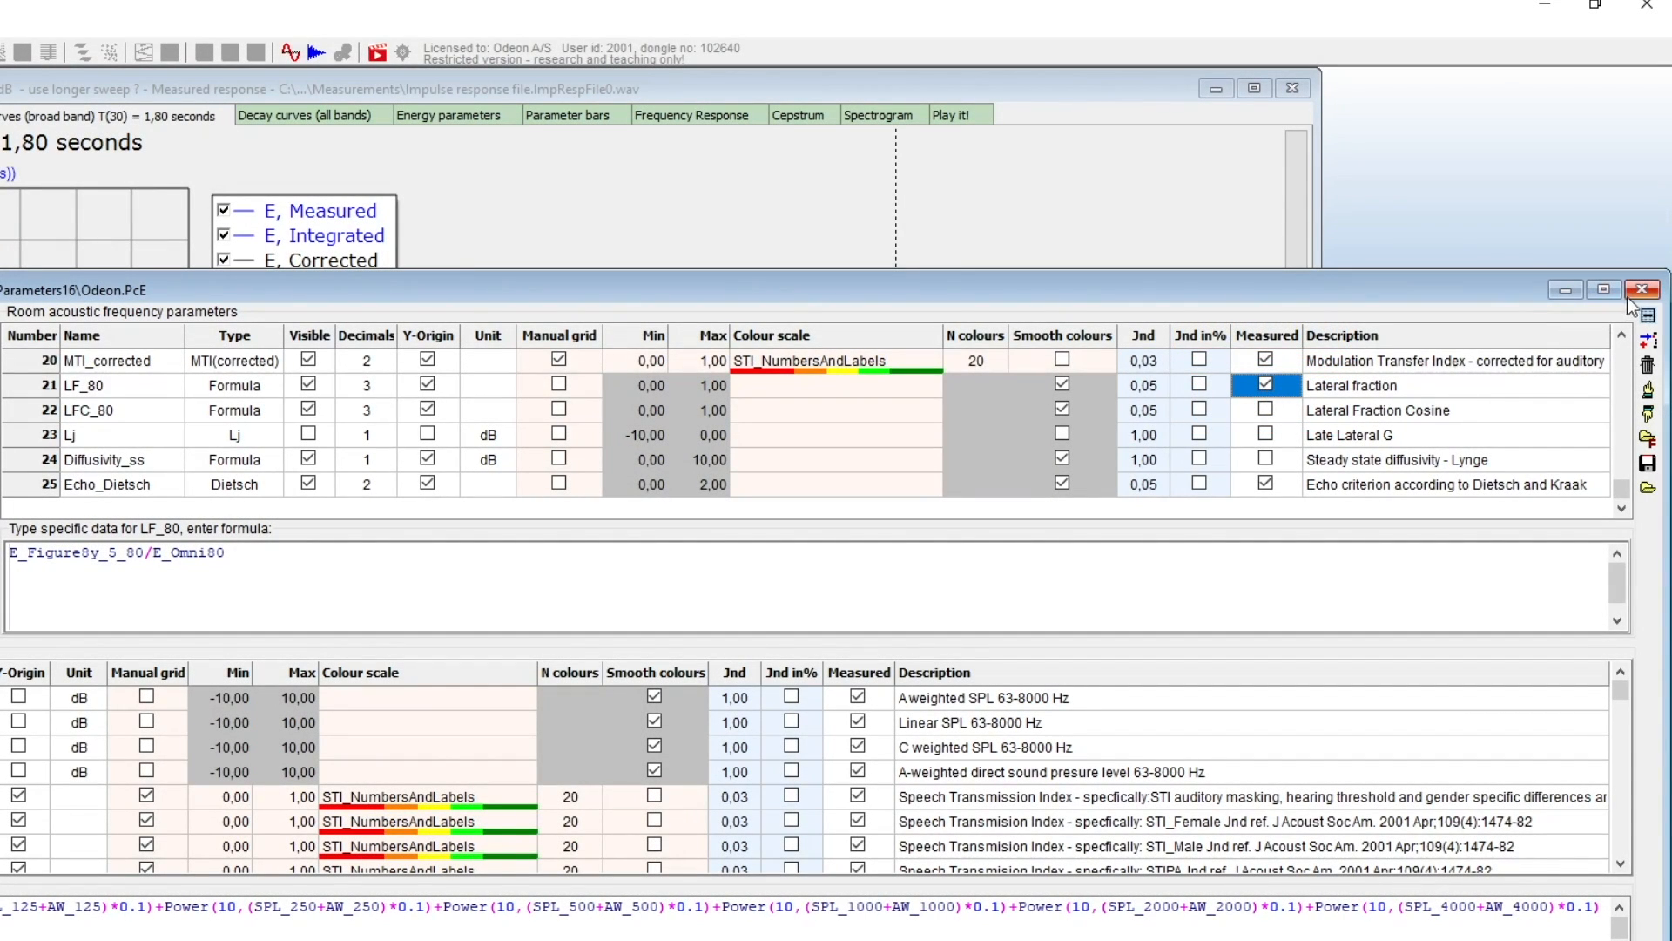
click(1642, 289)
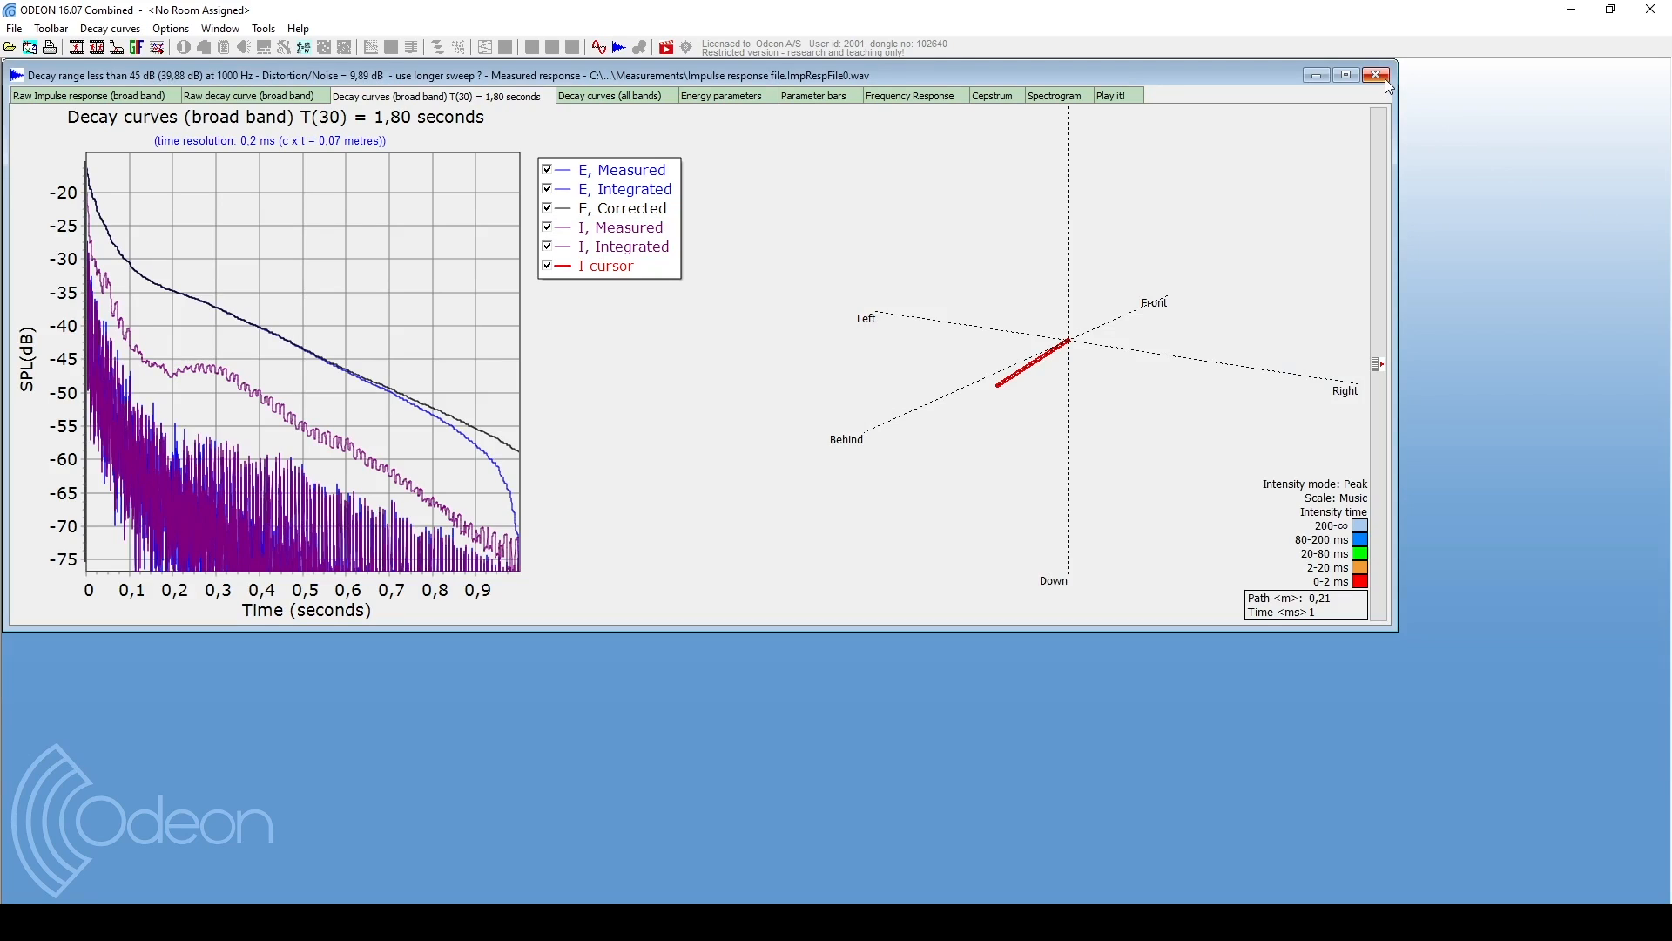
Reload 'Impulse response file.ImpRespFile0.wav' to show its raw 1000 Hz Omni, X, Y, Z plot.
click(1378, 75)
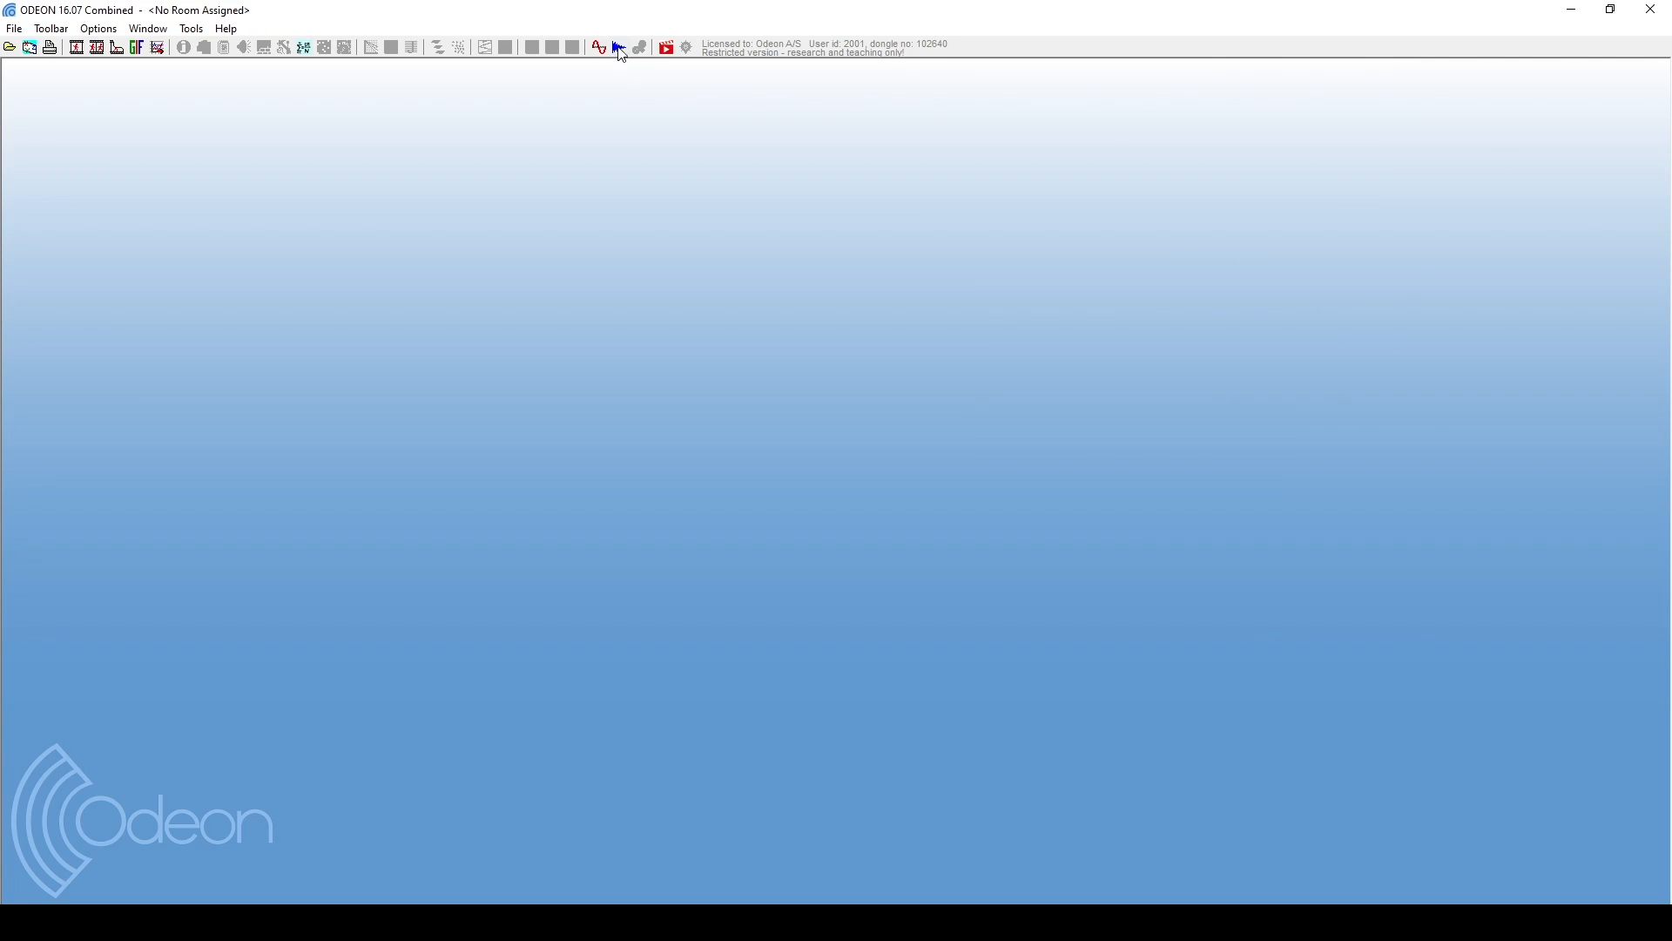
click(617, 47)
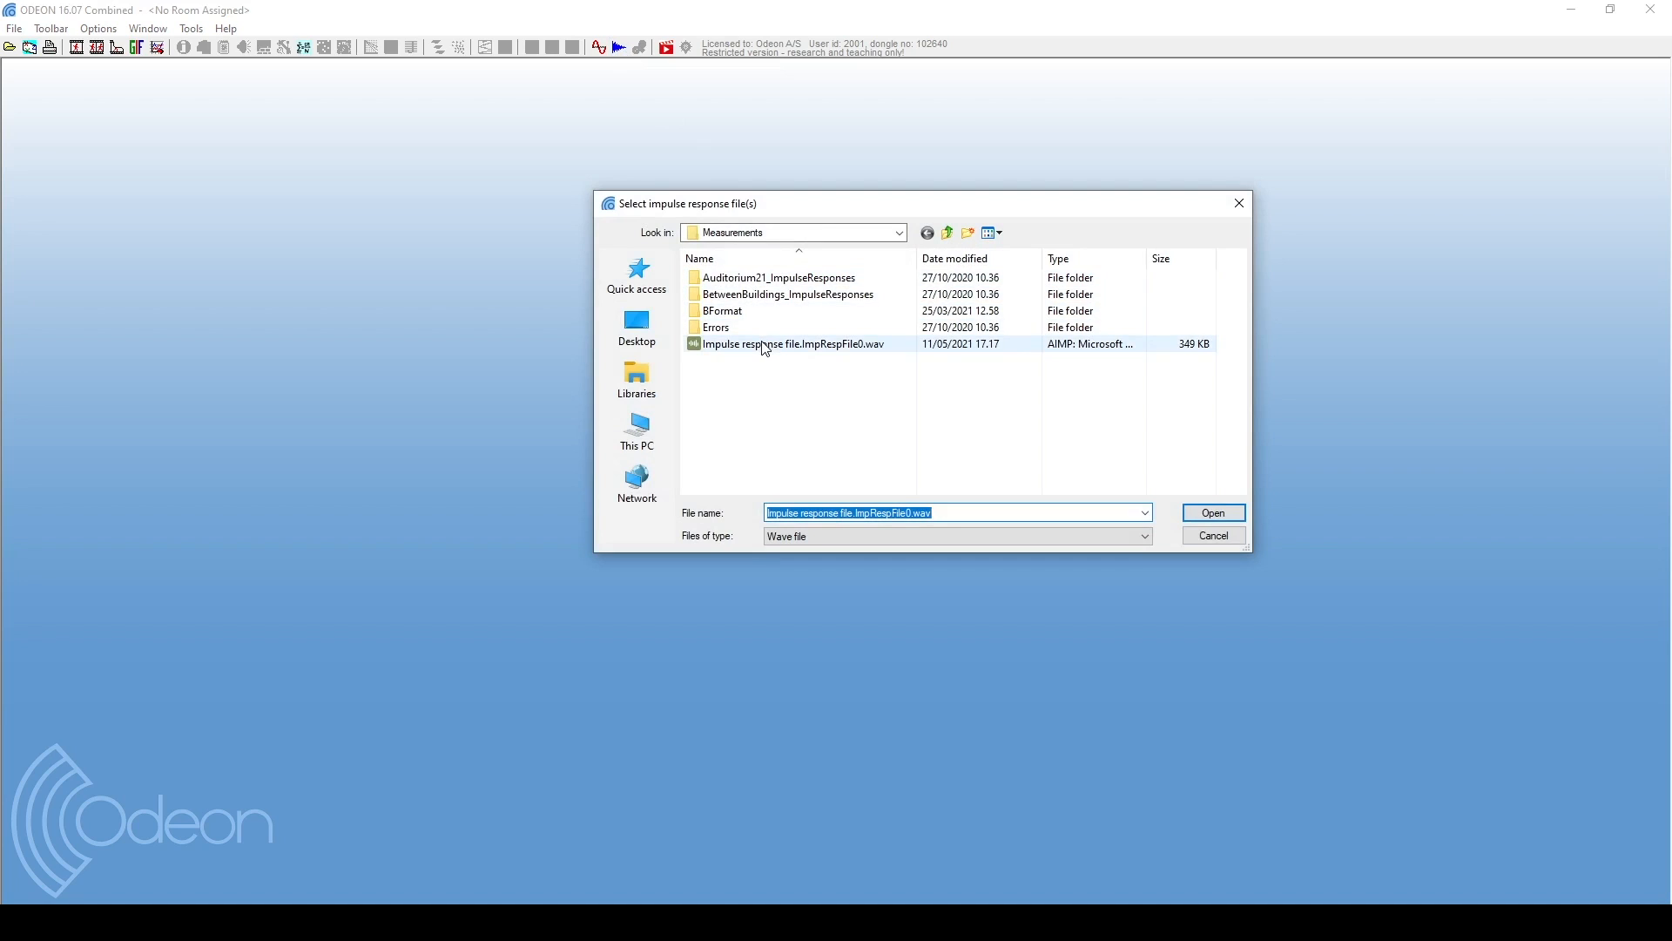
click(1212, 513)
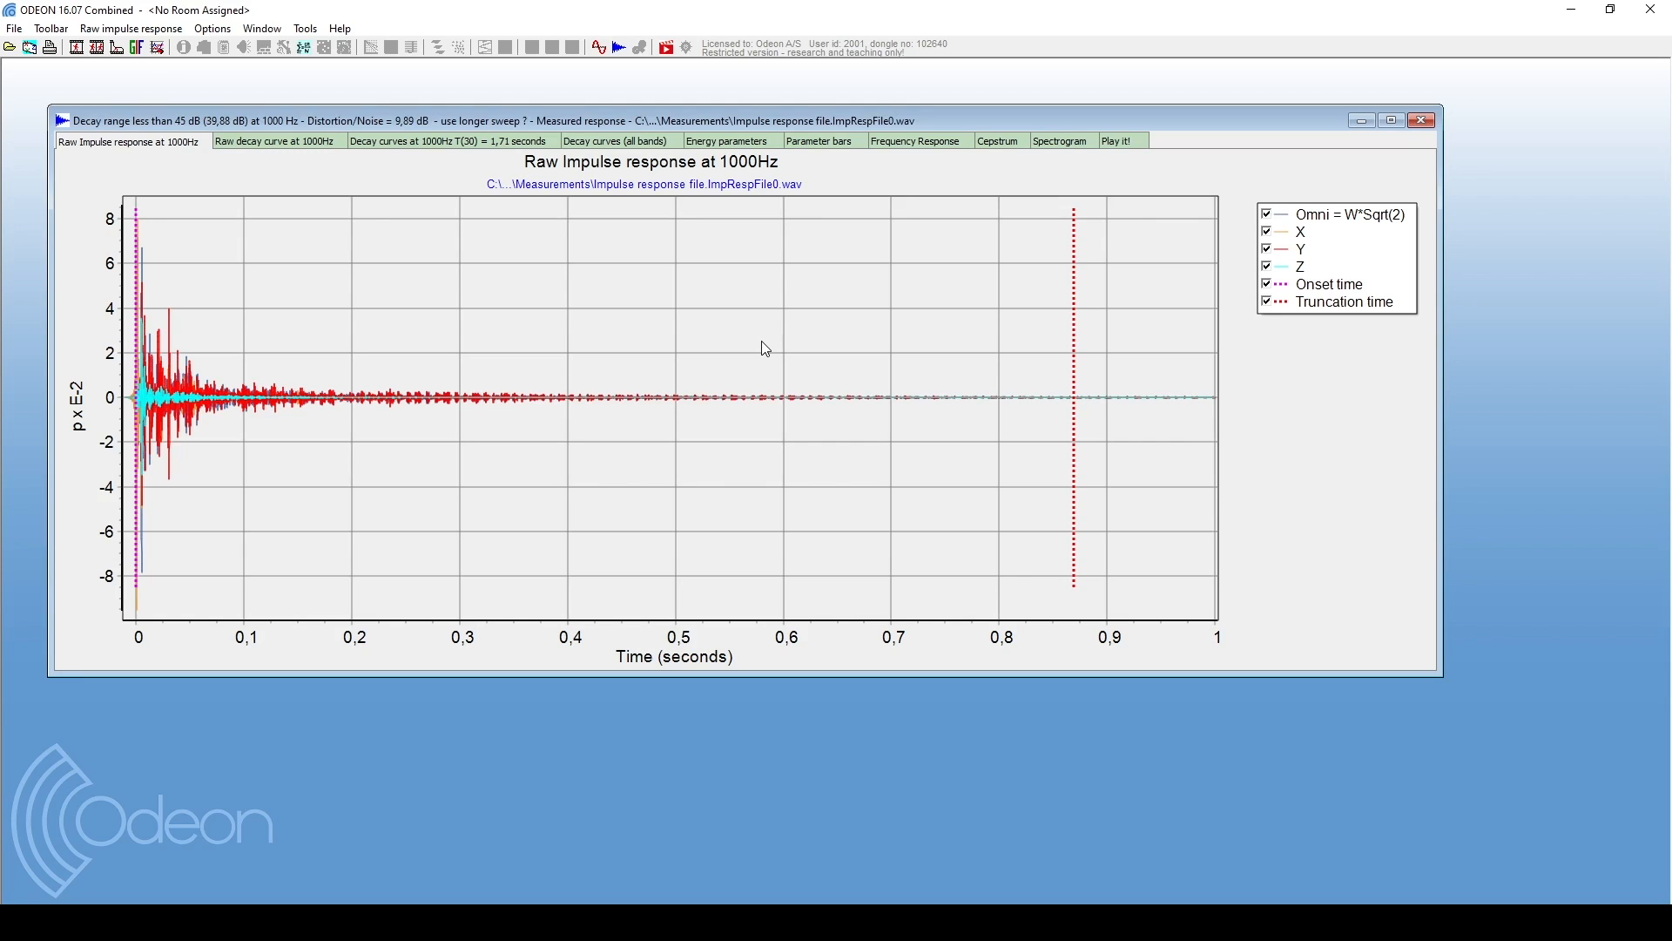
mouse_move(728, 140)
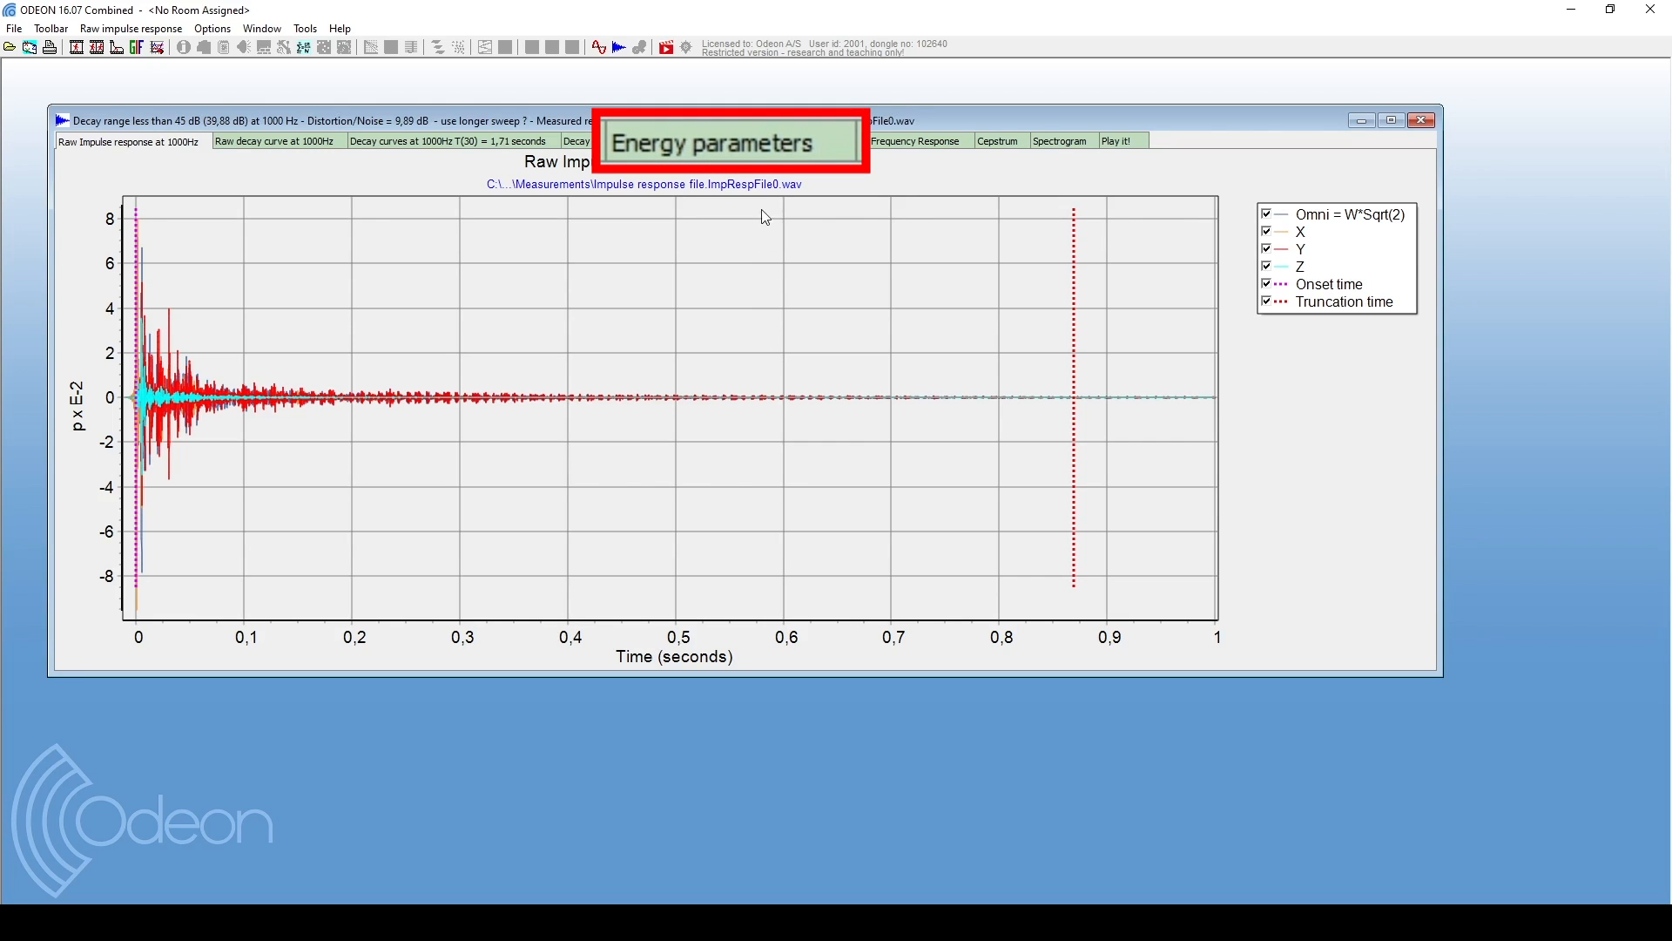
Show the energy parameters table with EDT, T(30), C(80), LF(80) and STI per octave band.
click(730, 141)
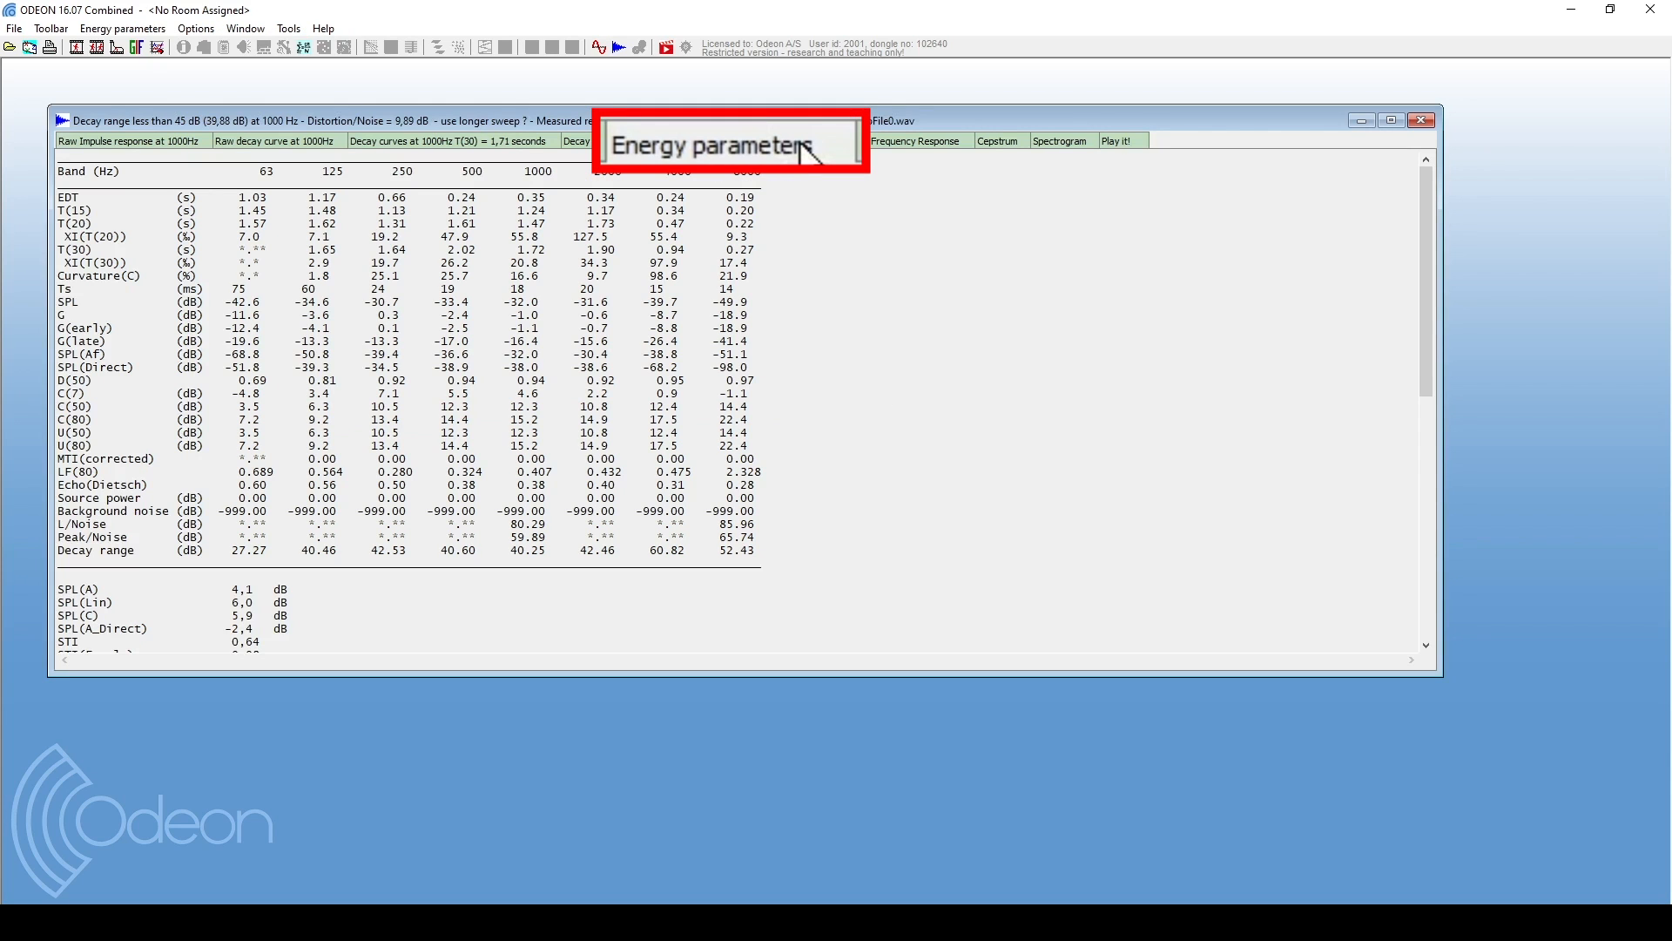
click(1391, 119)
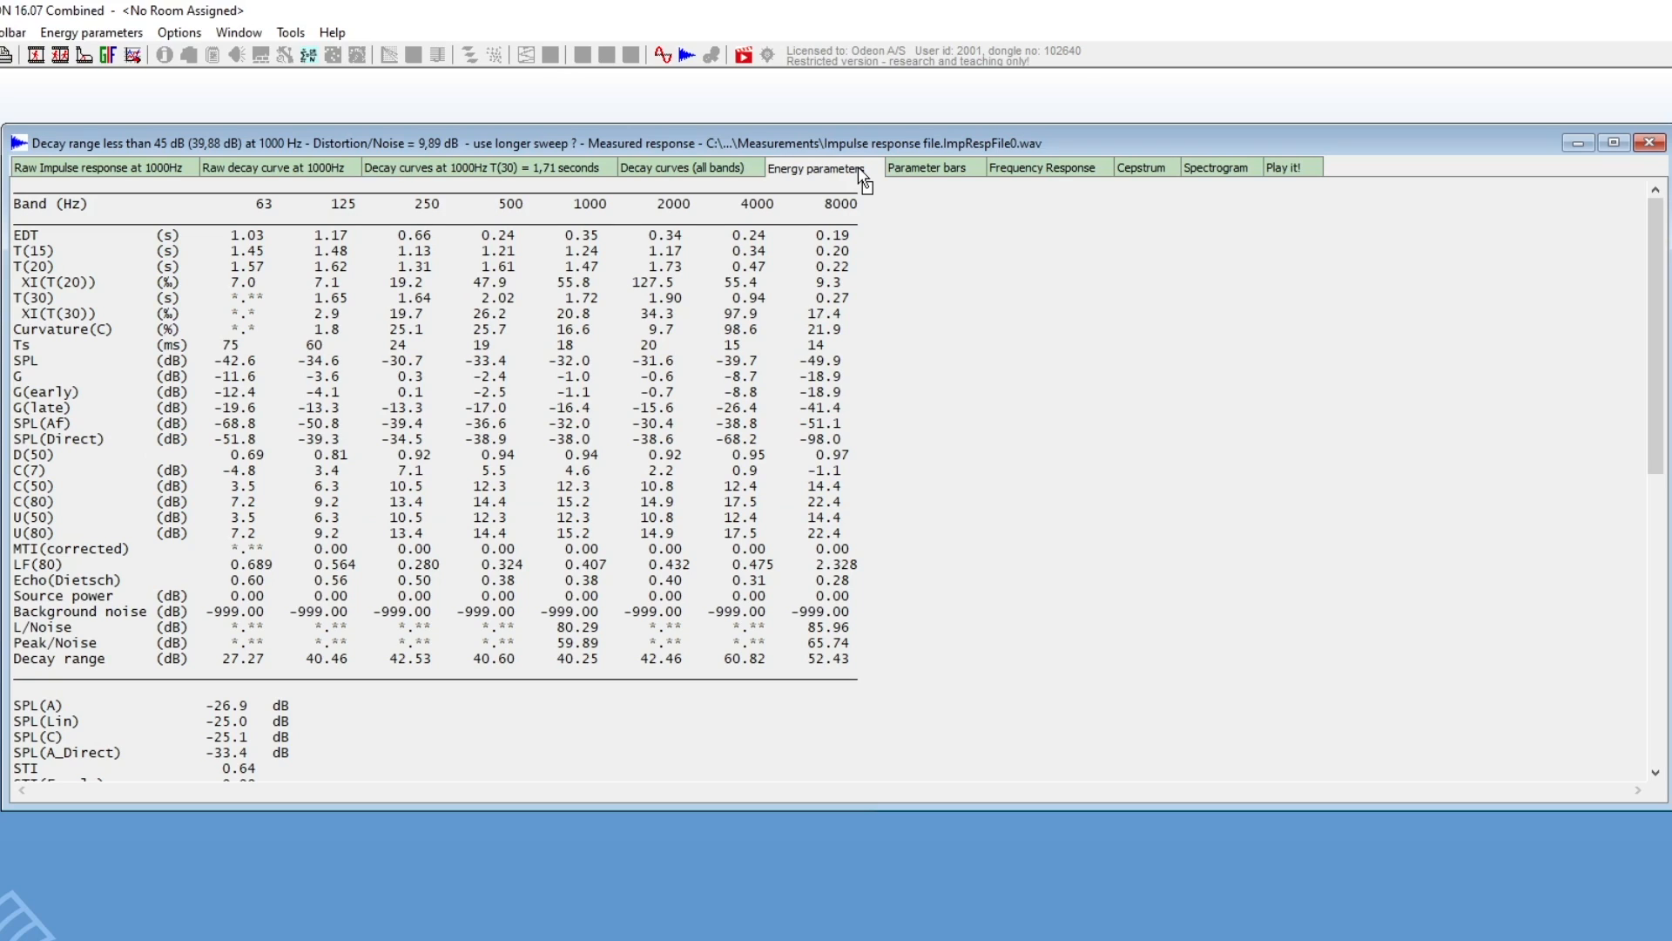
mouse_move(1286, 166)
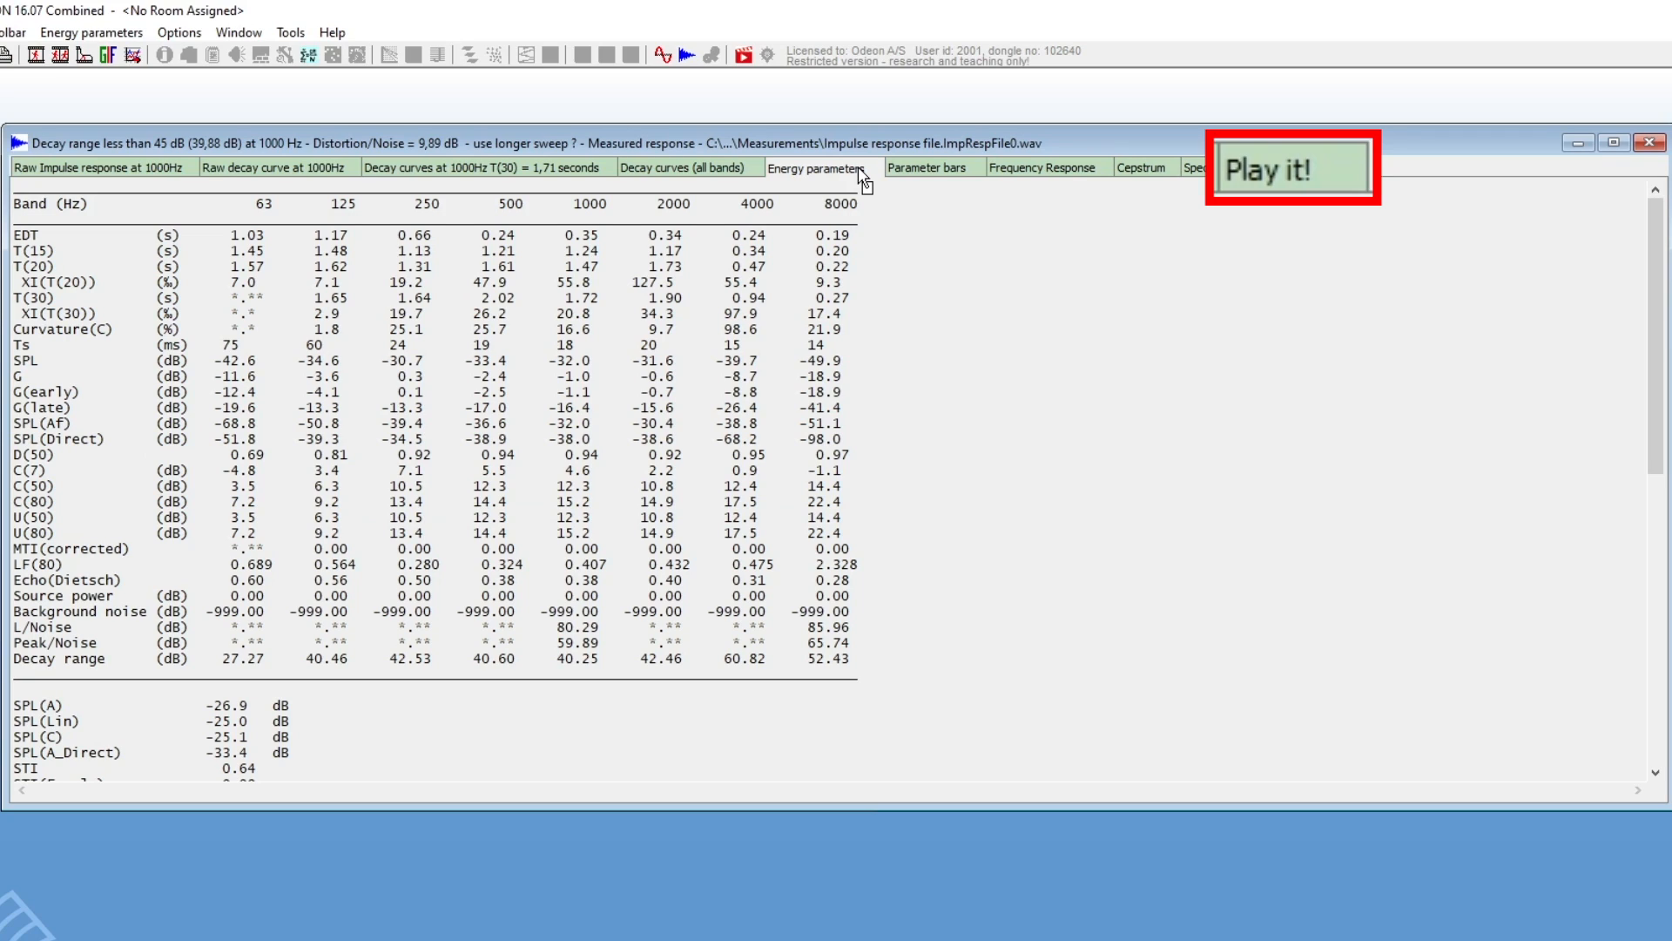
Choose Clapping as the signal file on the Play it! page and play the input signal.
click(1289, 170)
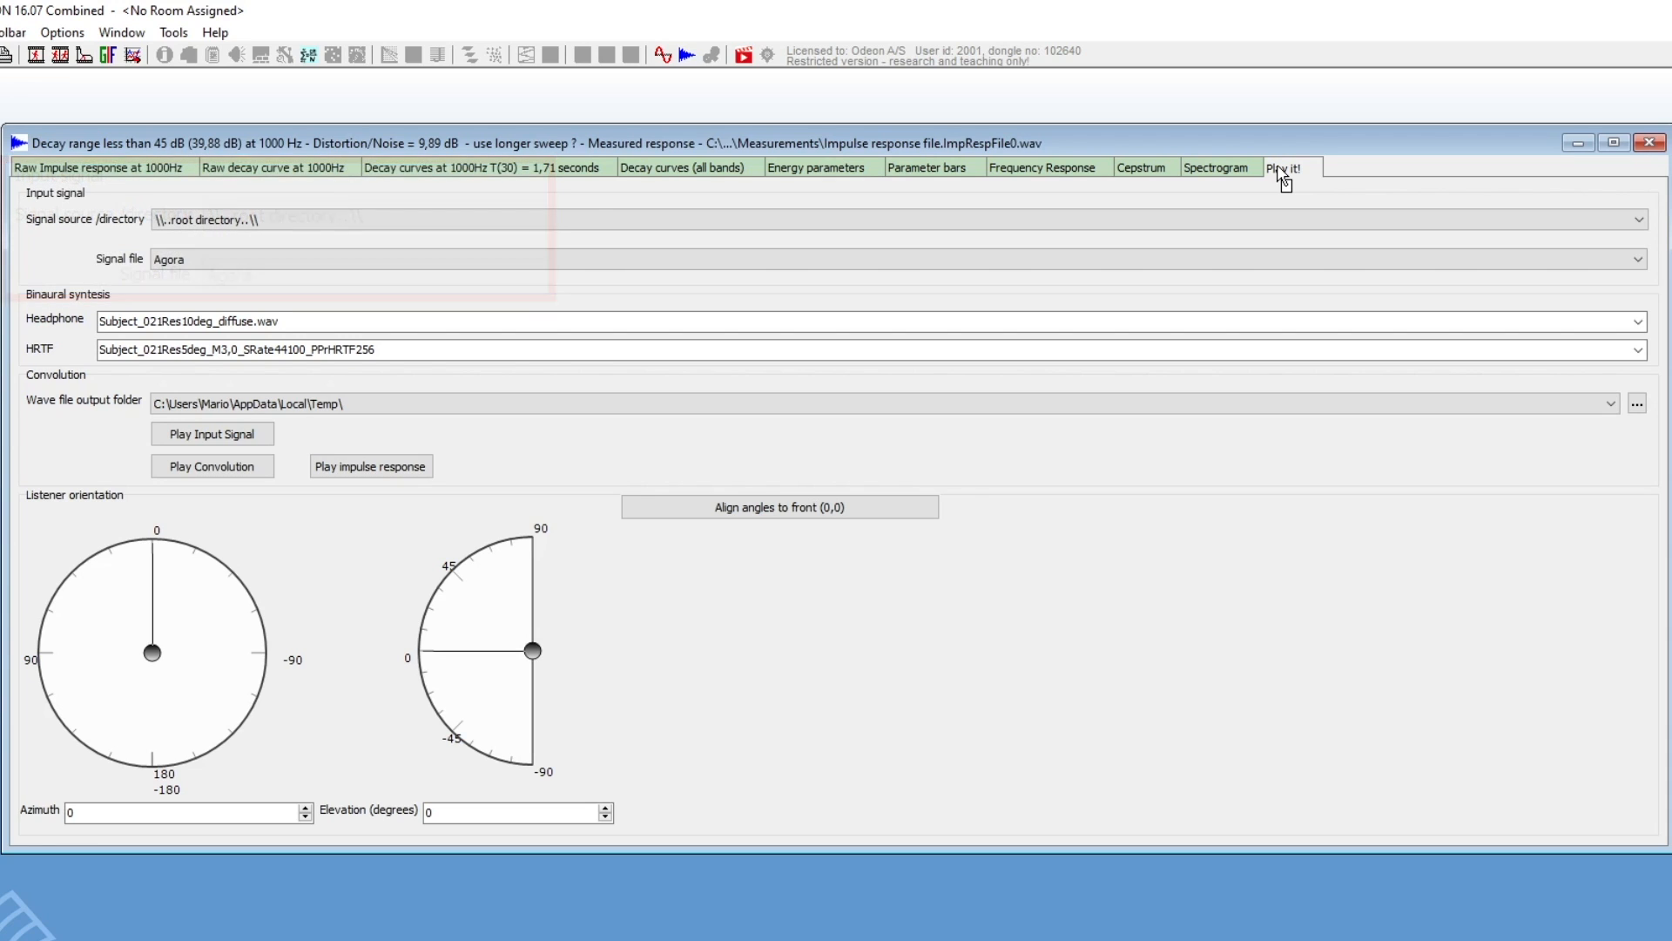
click(854, 258)
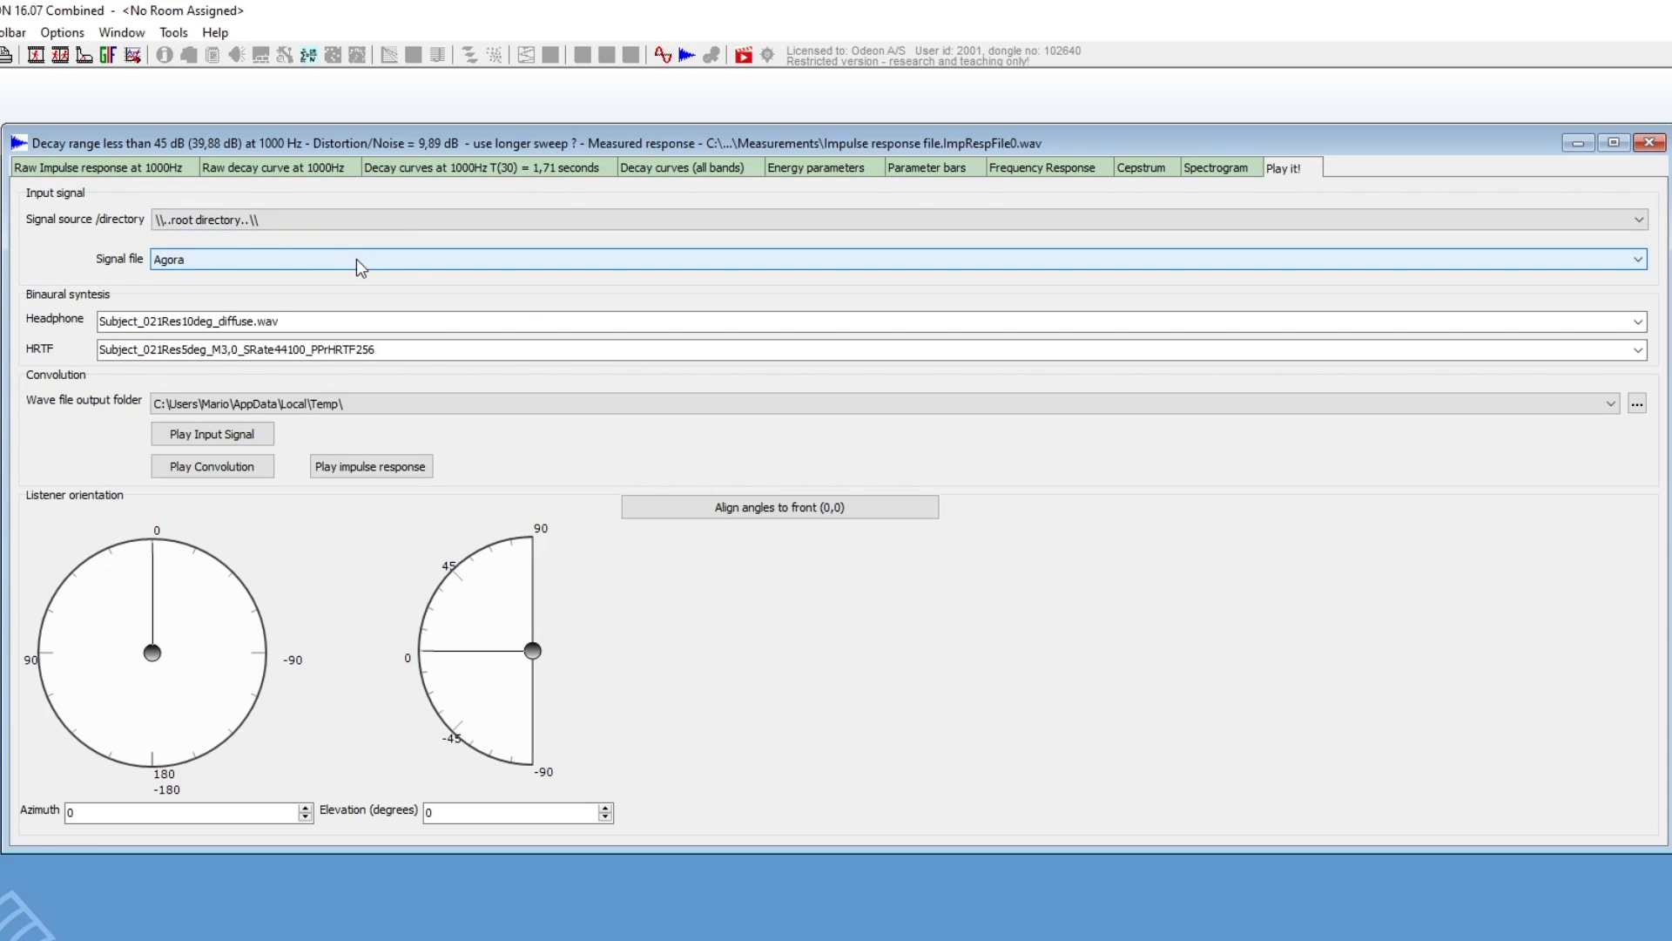
click(1635, 260)
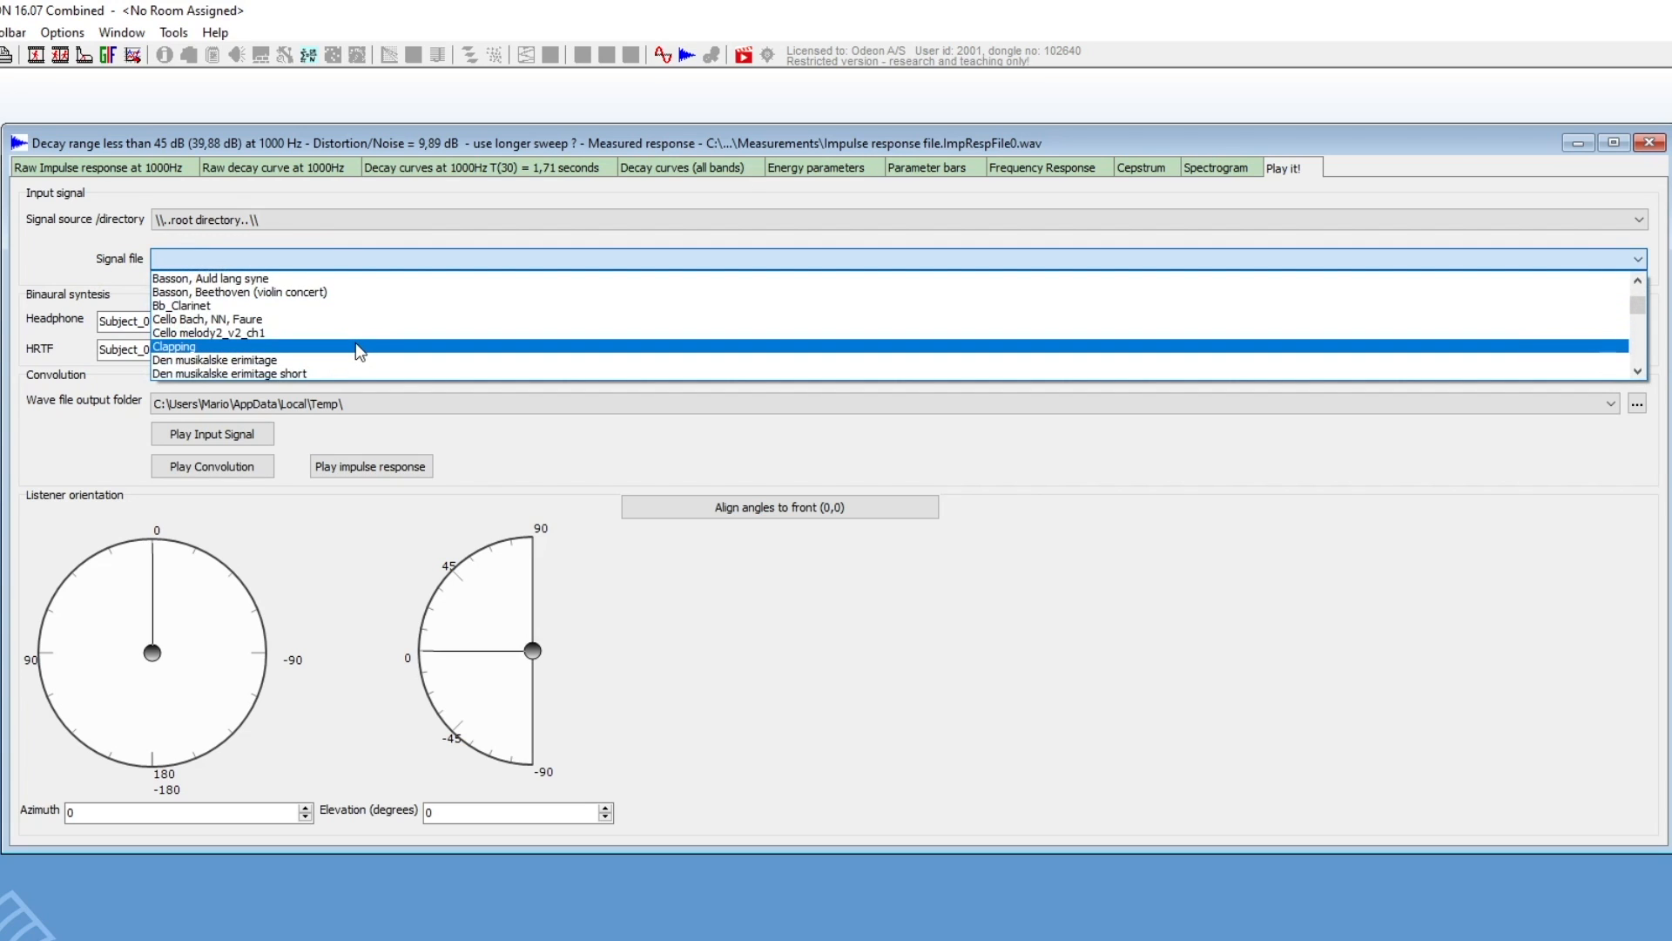
click(172, 347)
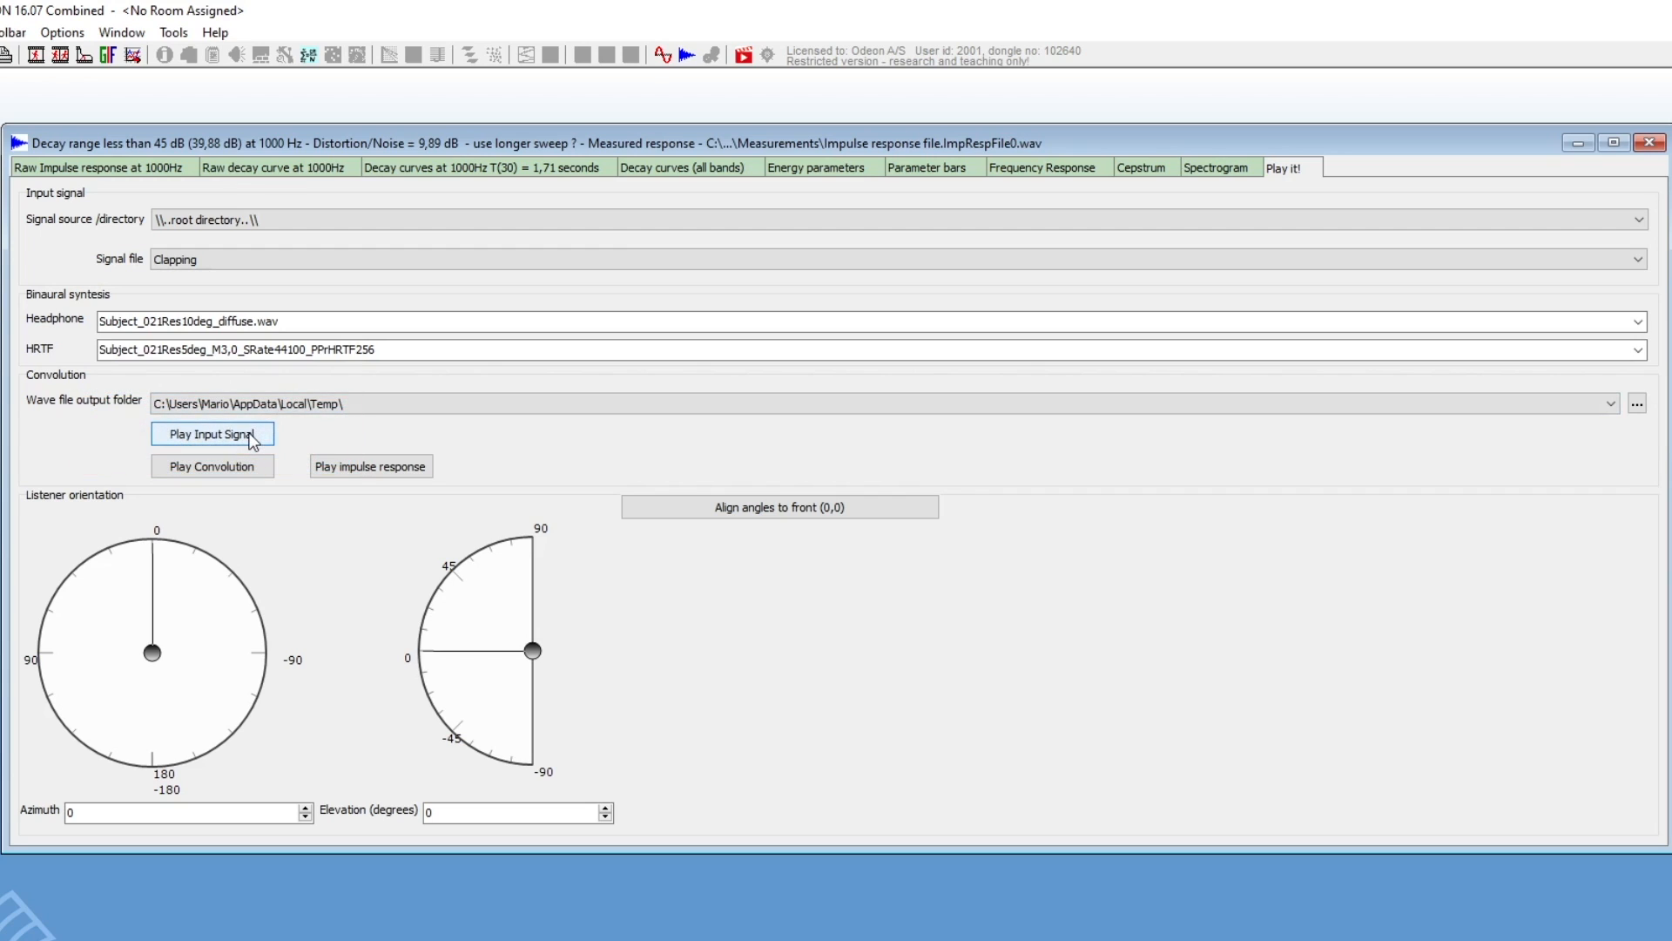
click(212, 434)
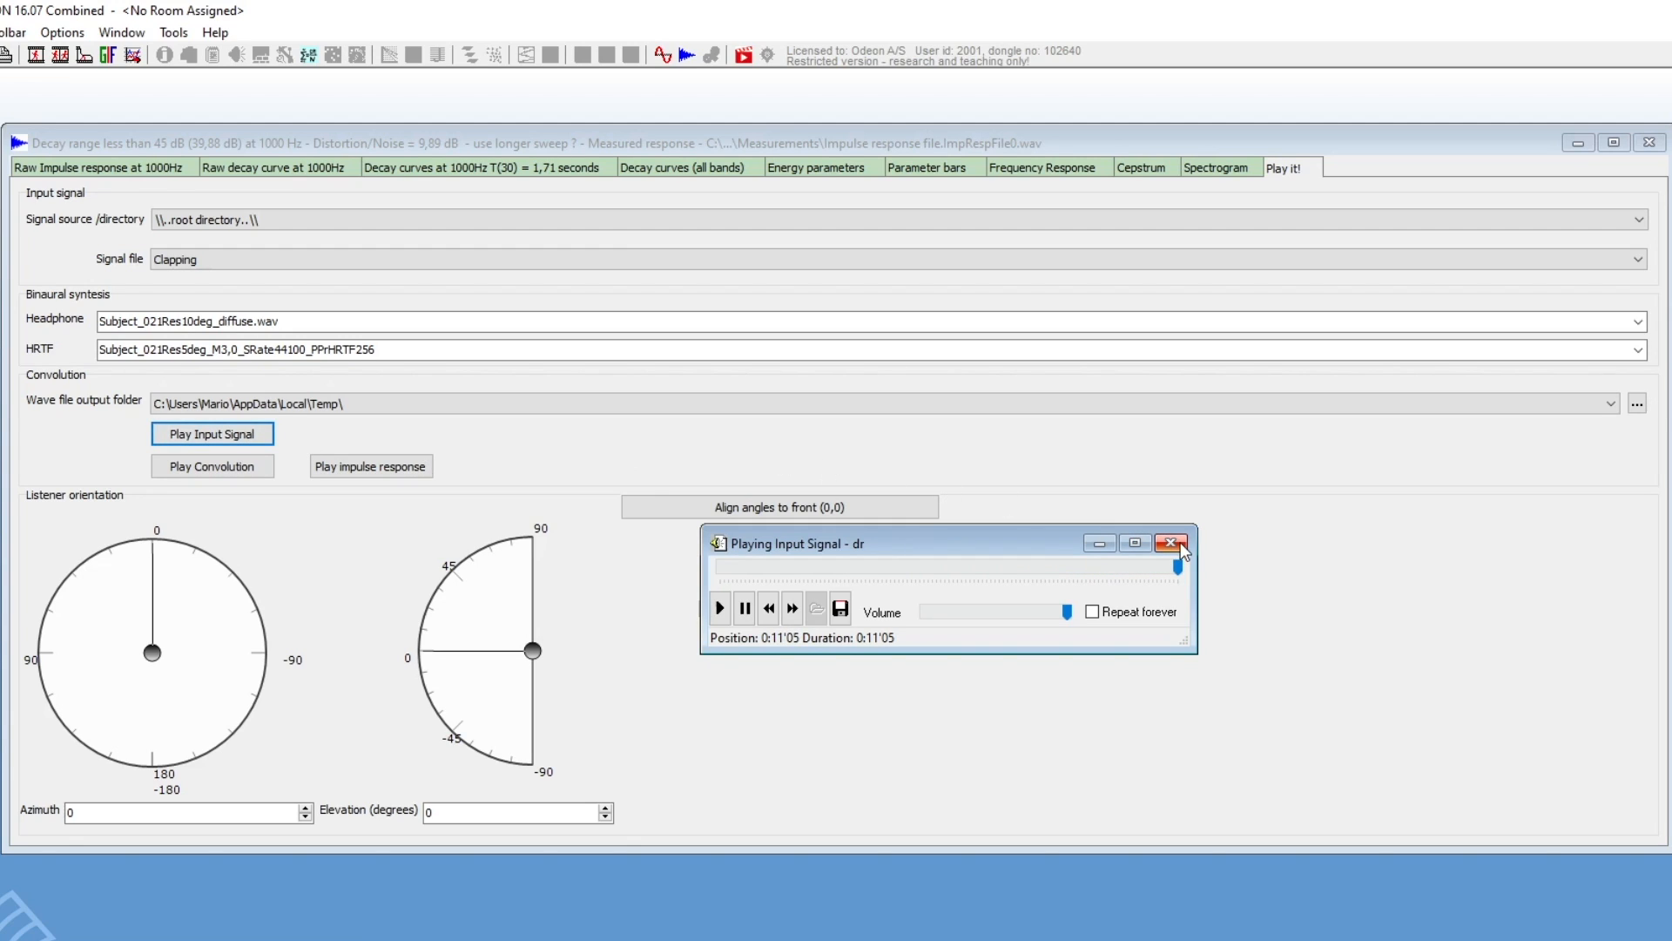
Turn the listener to -86° azimuth and play the binaural convolution of the clapping signal.
click(1172, 543)
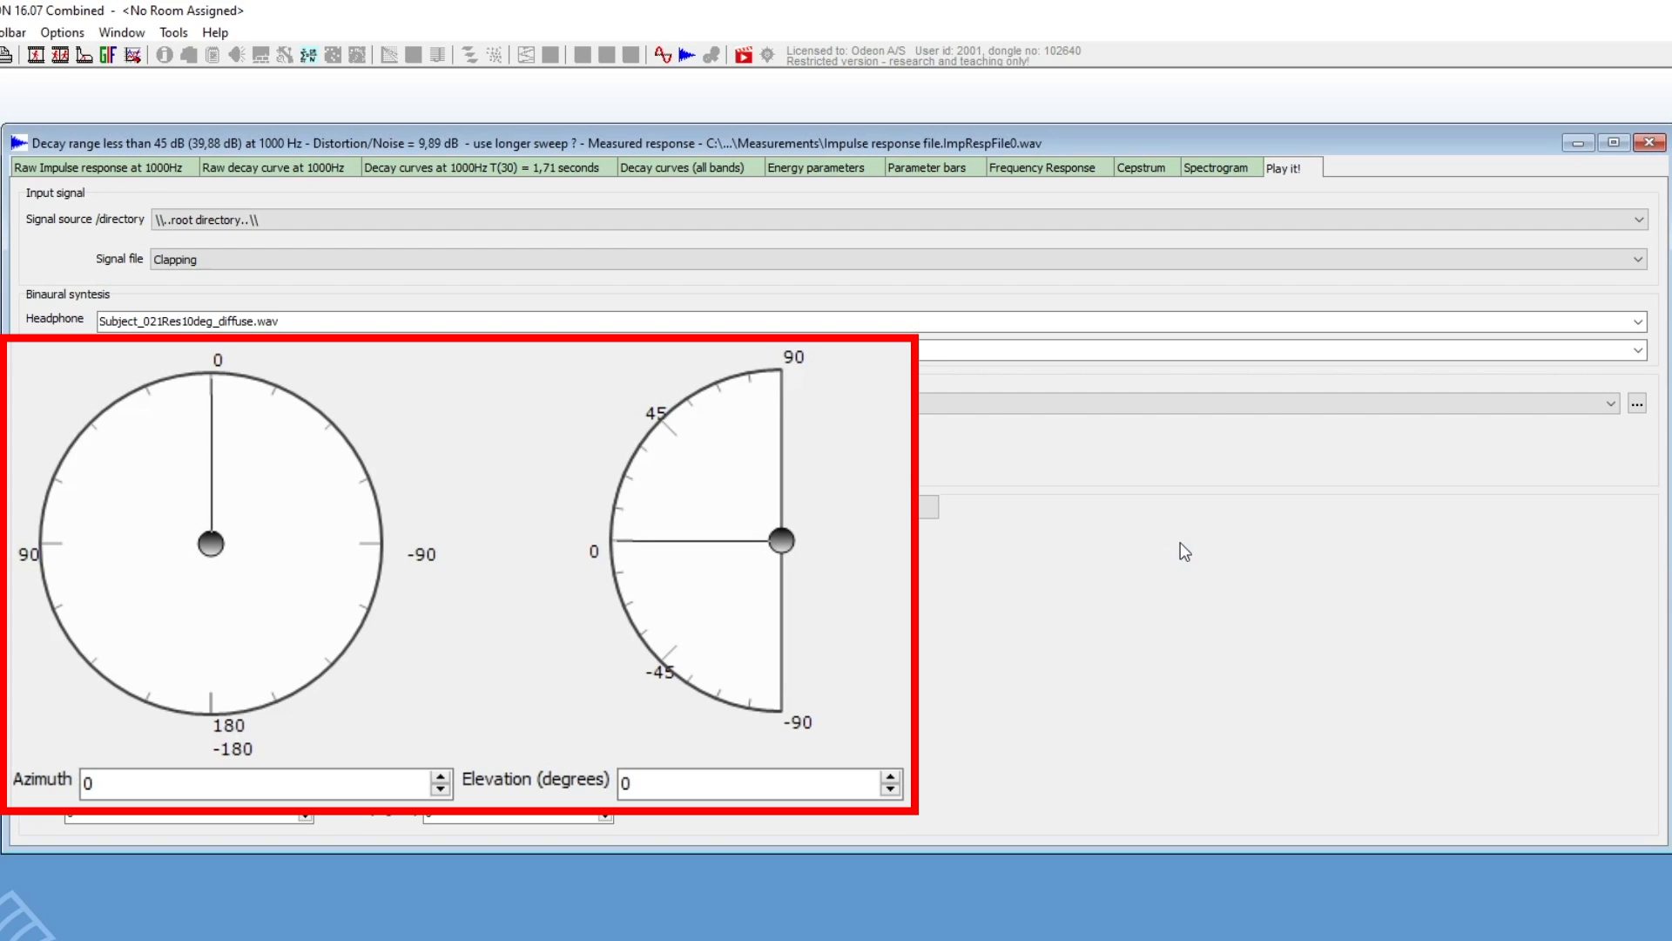
mouse_move(331, 547)
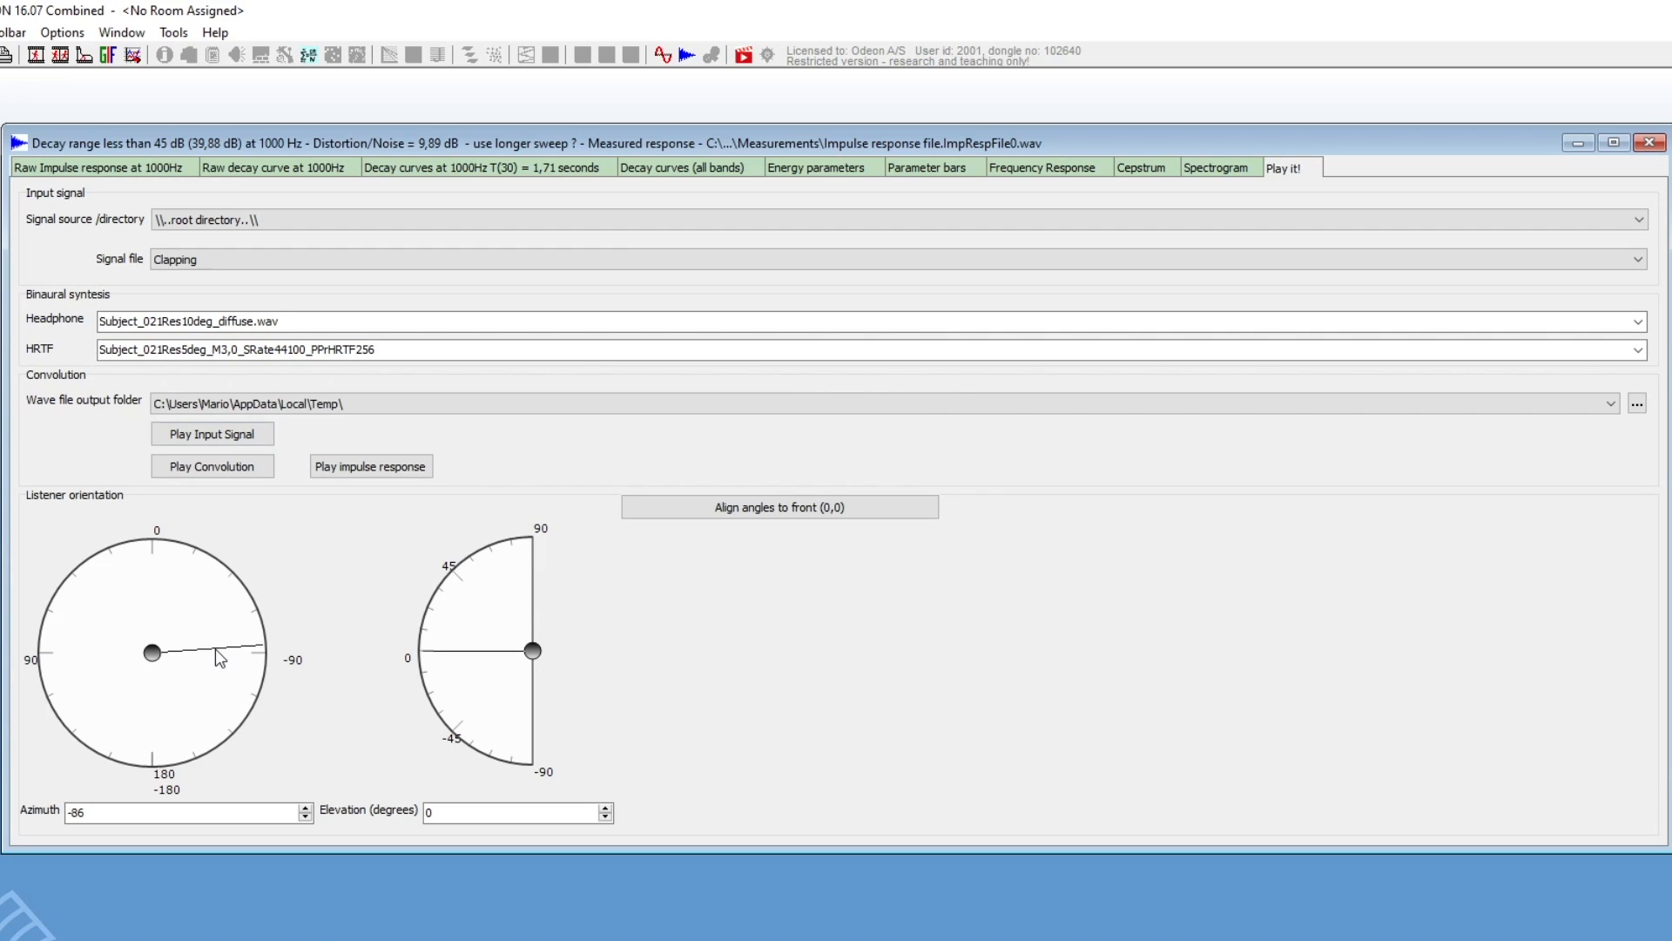
click(210, 466)
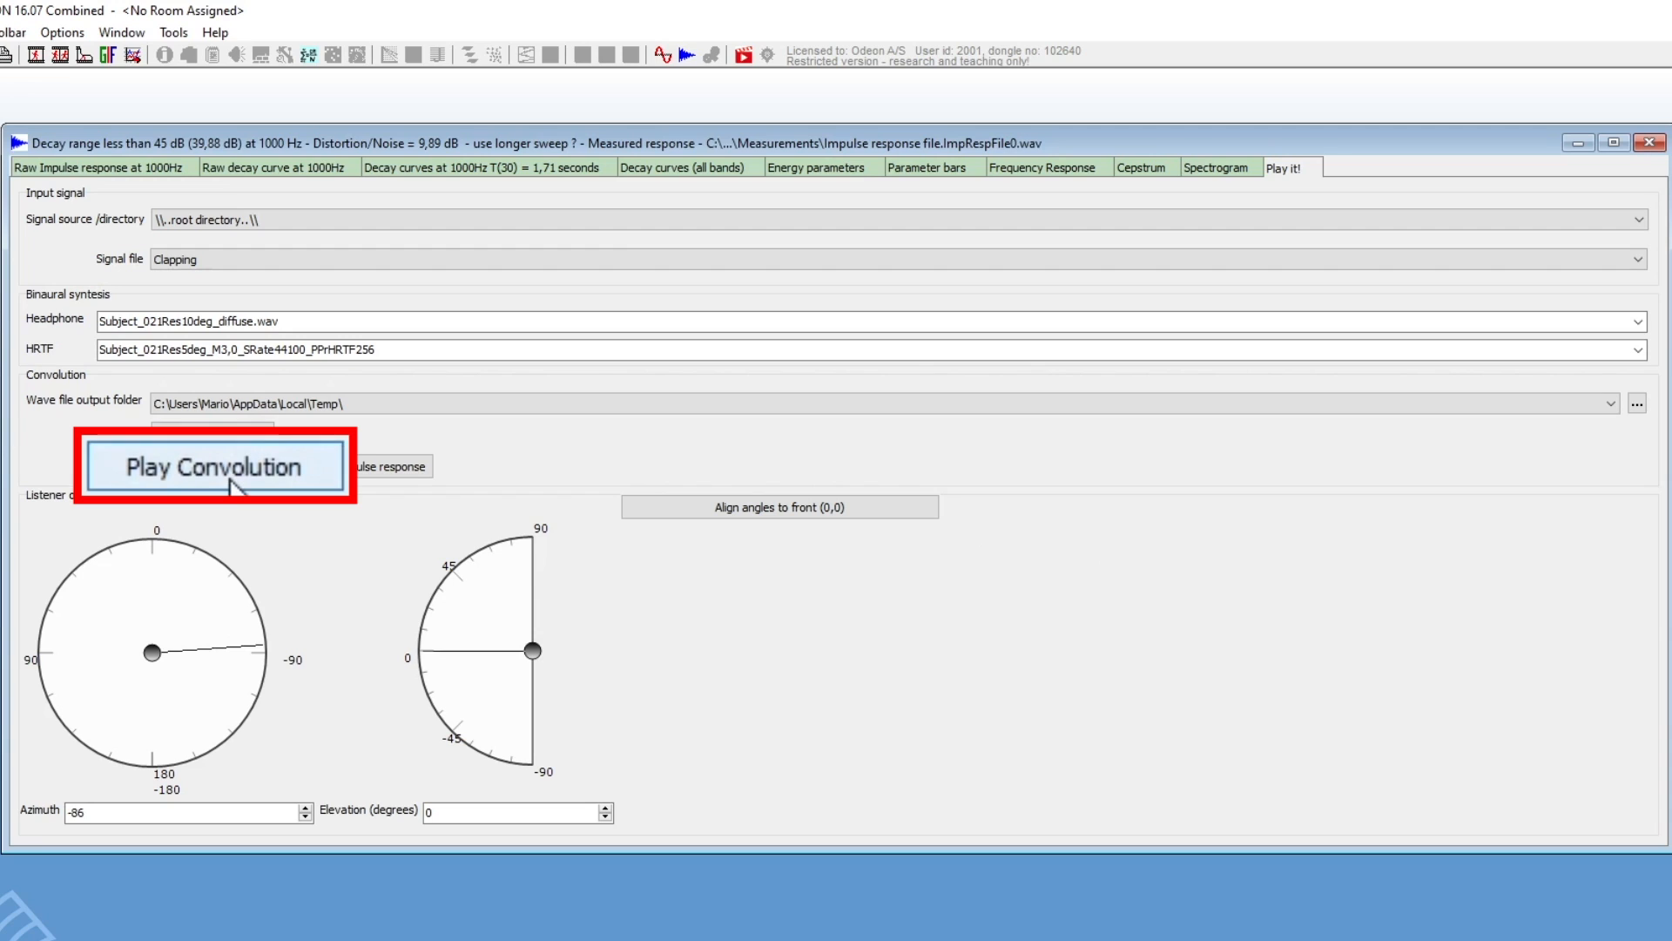
click(212, 466)
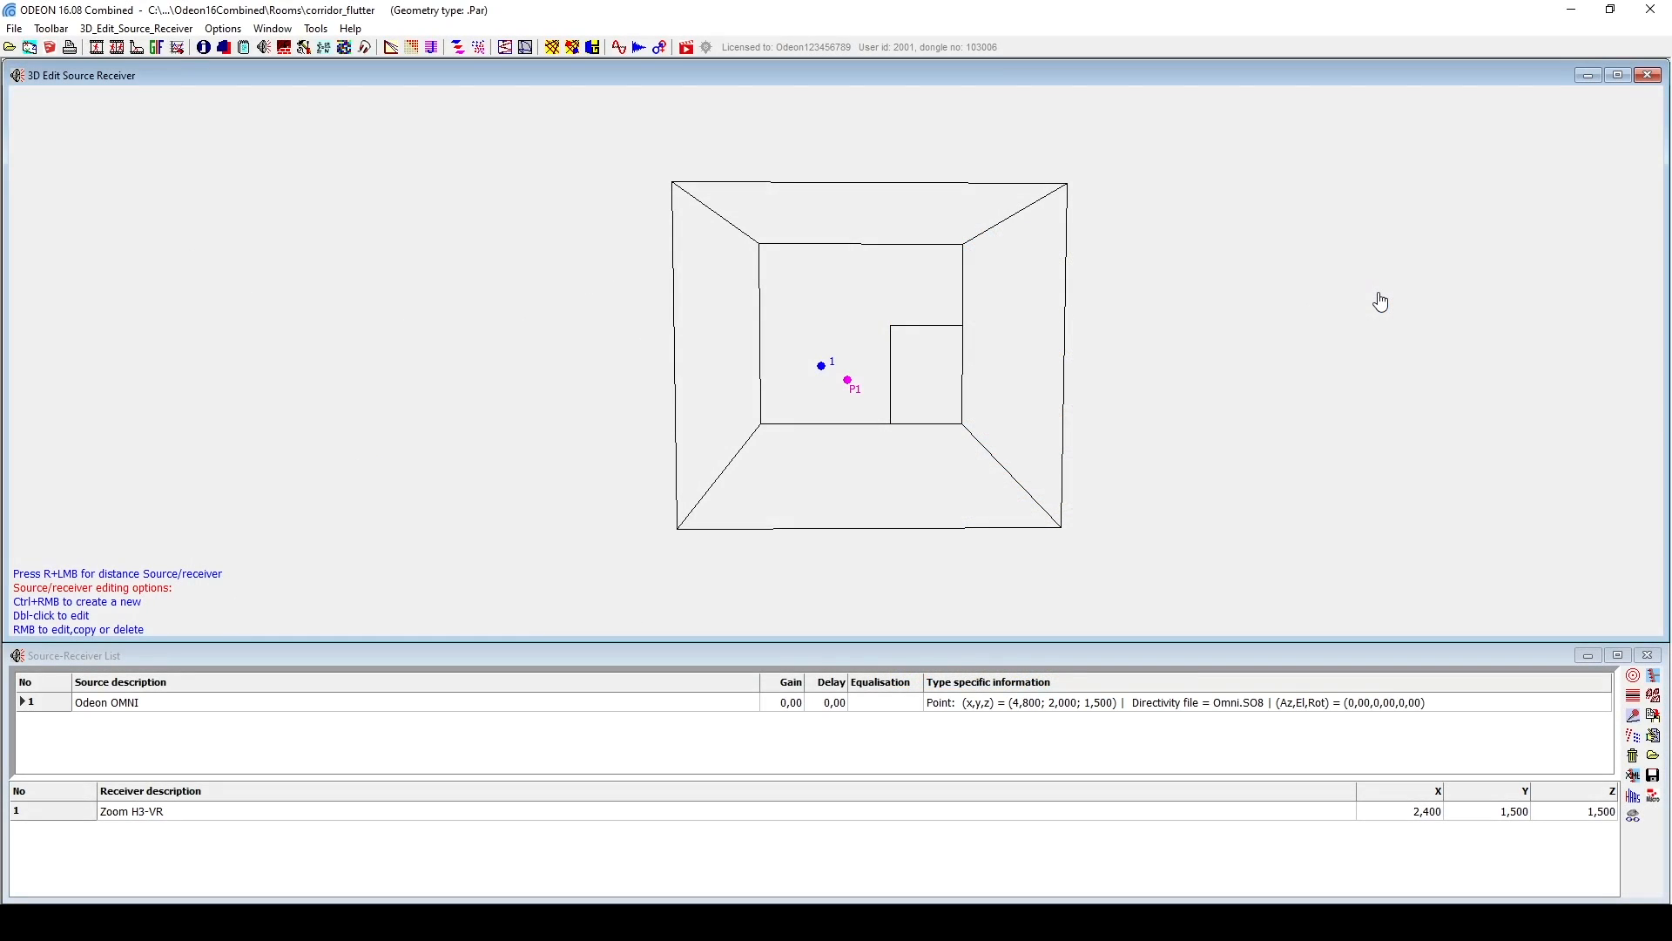
Try the 3D OpenGL view of the corridor_flutter room with its OMNI source and H3-VR receiver.
click(593, 46)
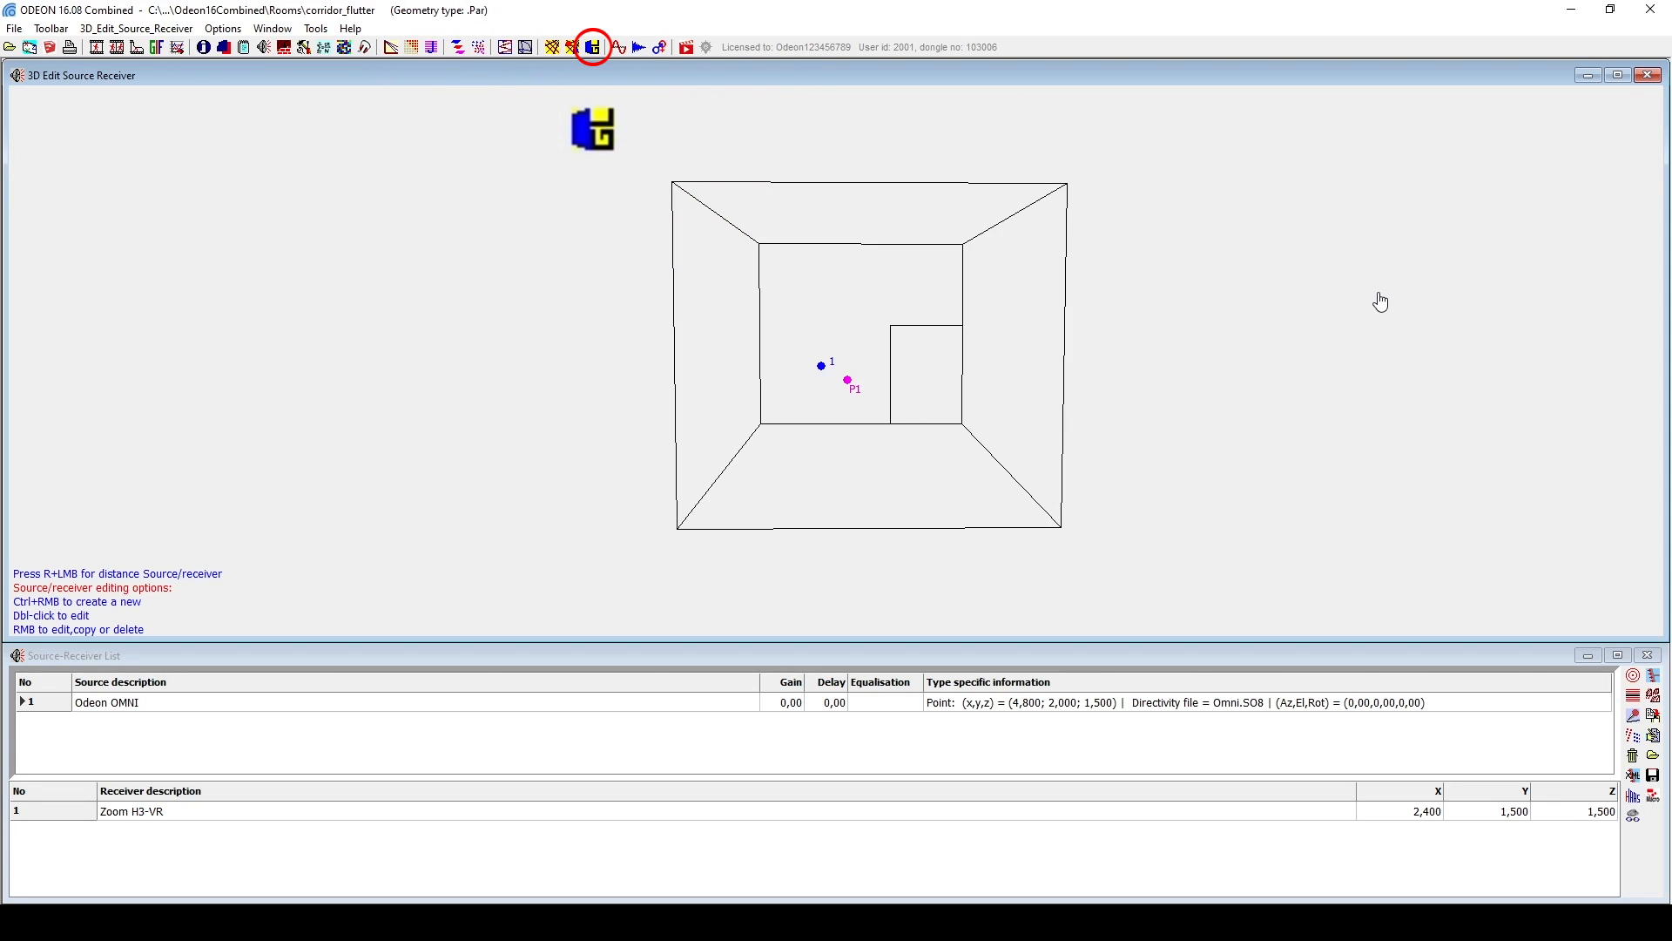
mouse_move(613, 65)
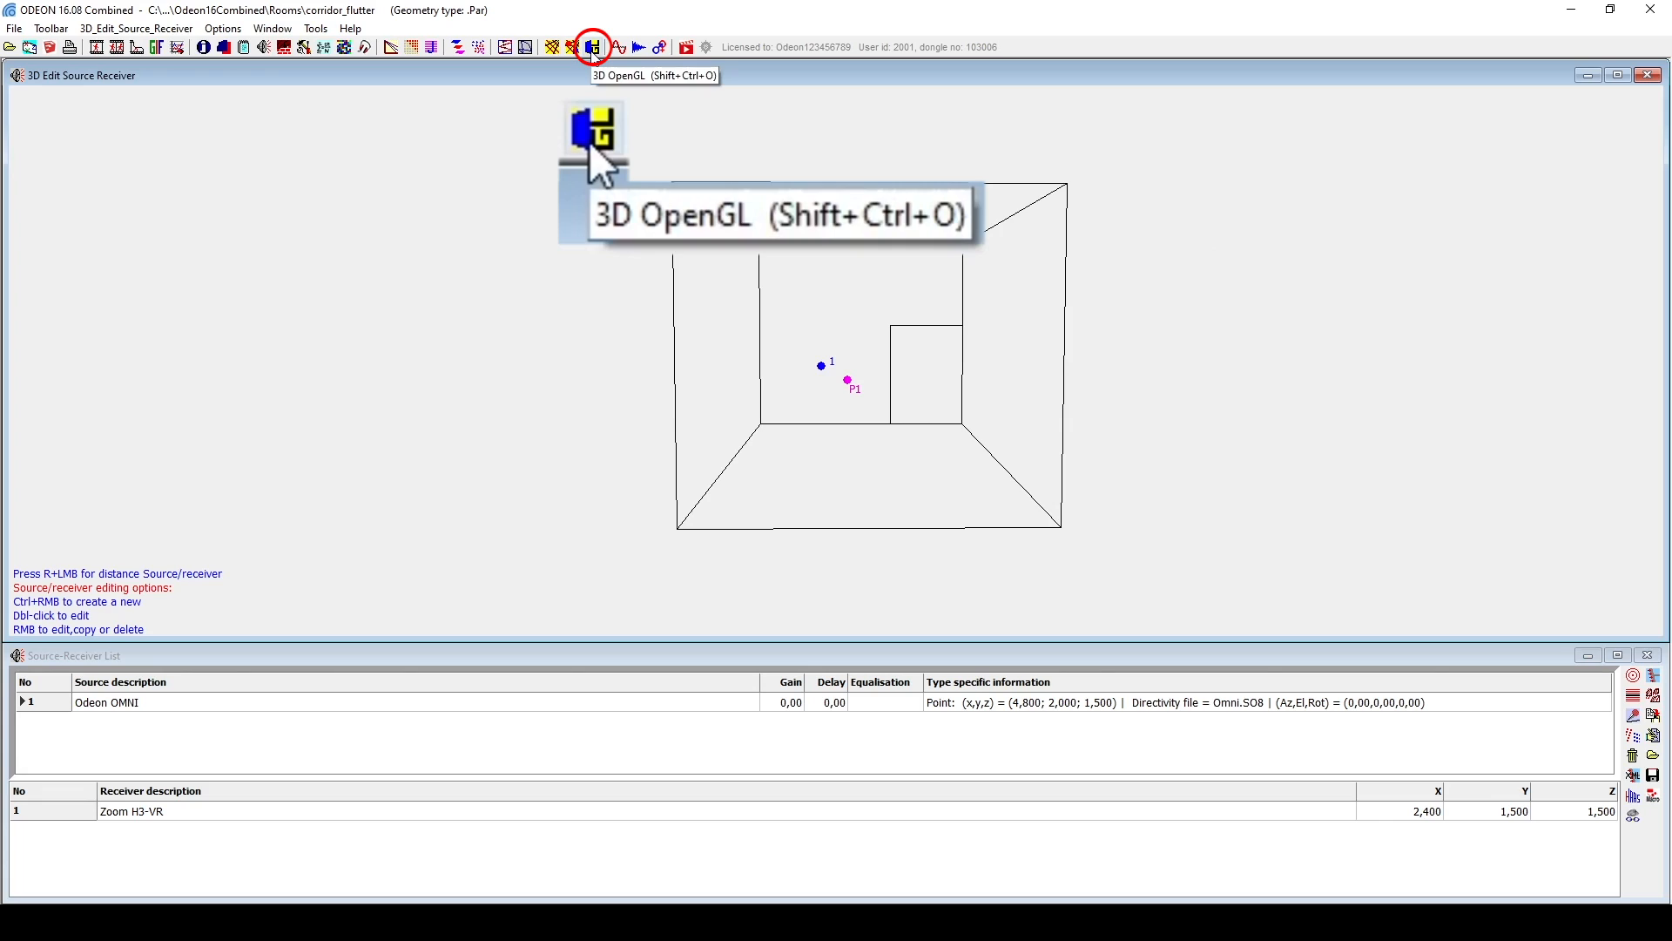
click(593, 46)
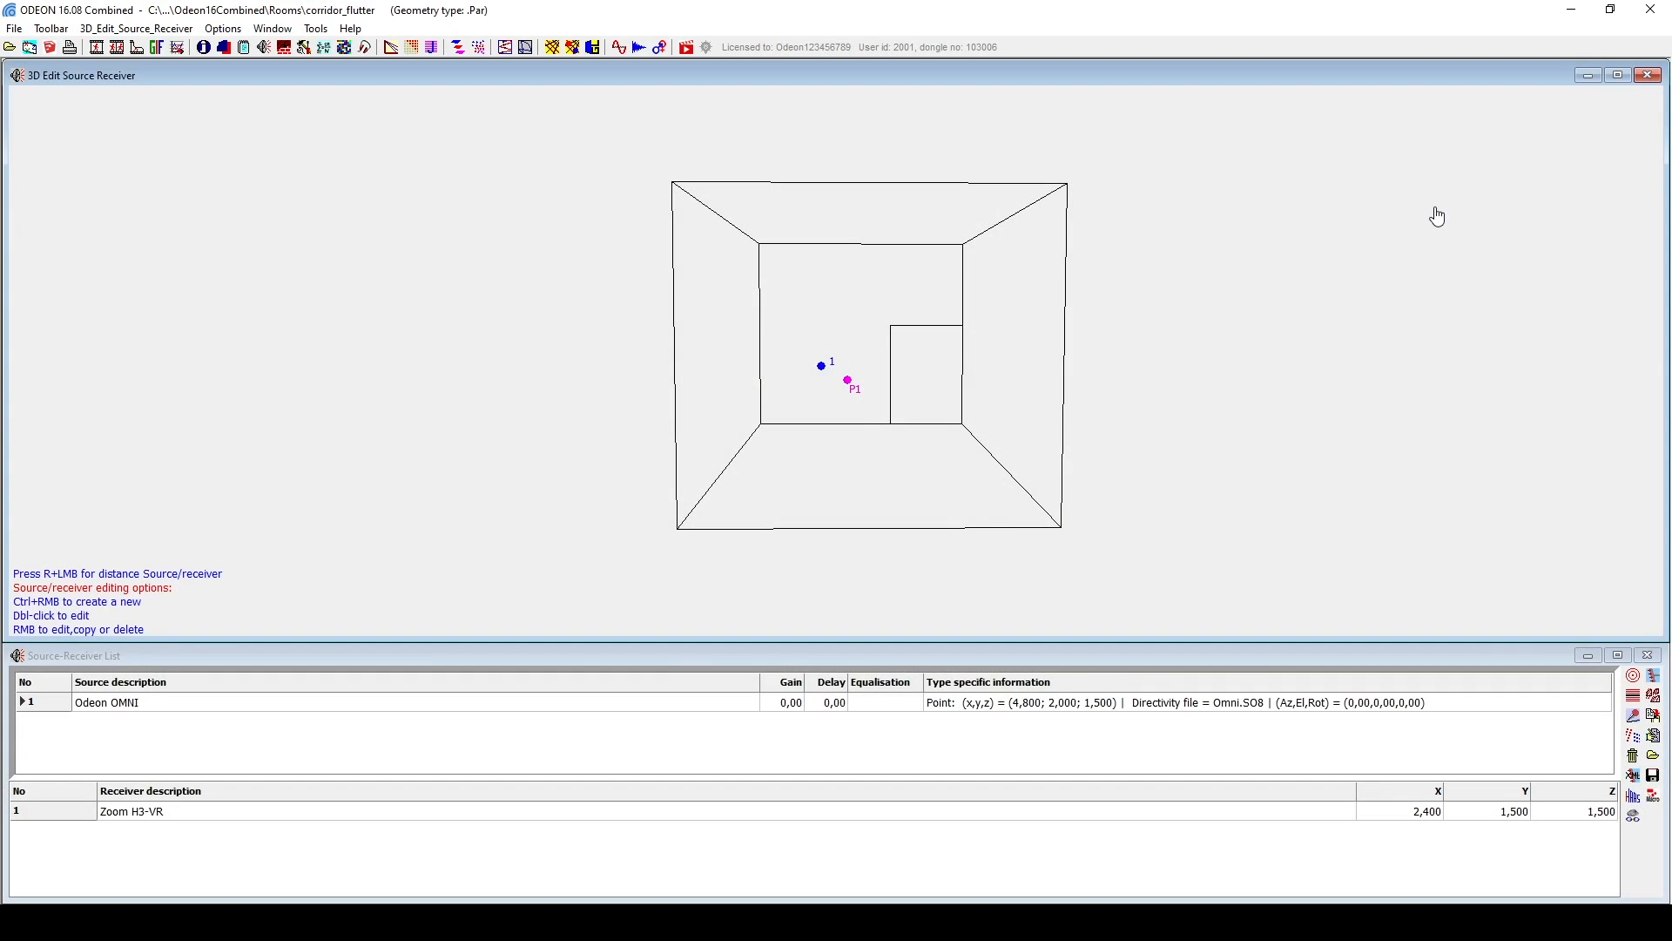
mouse_move(433, 47)
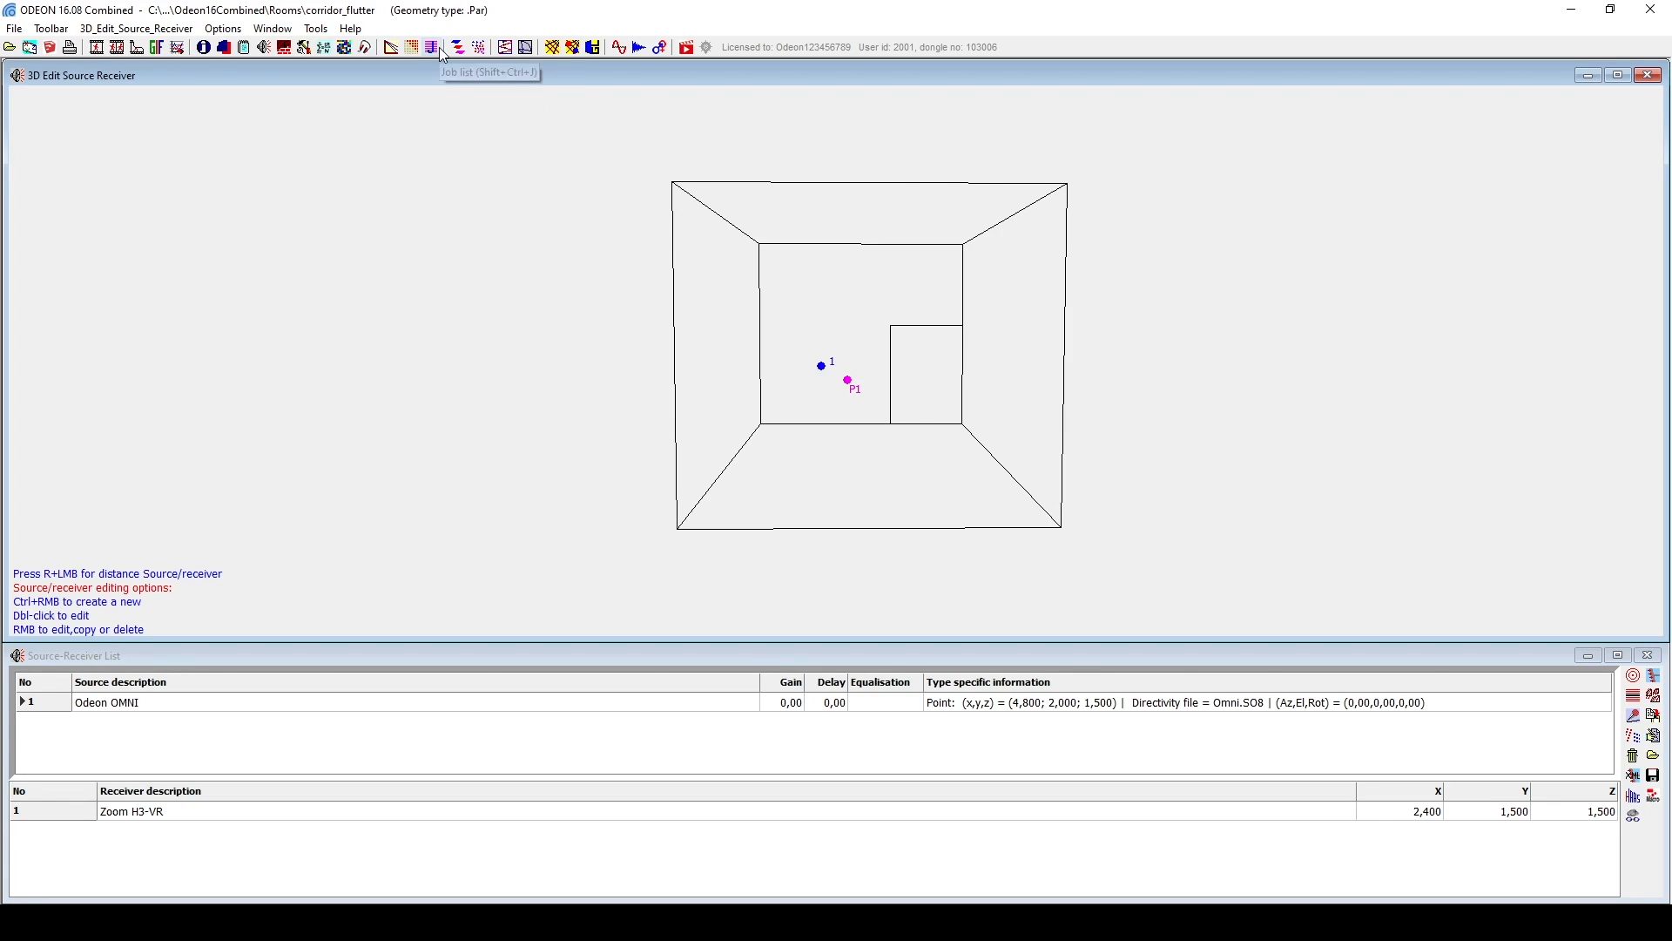
Open the job list showing job 1 pairing Odeon OMNI with the Zoom H3-VR receiver.
click(433, 46)
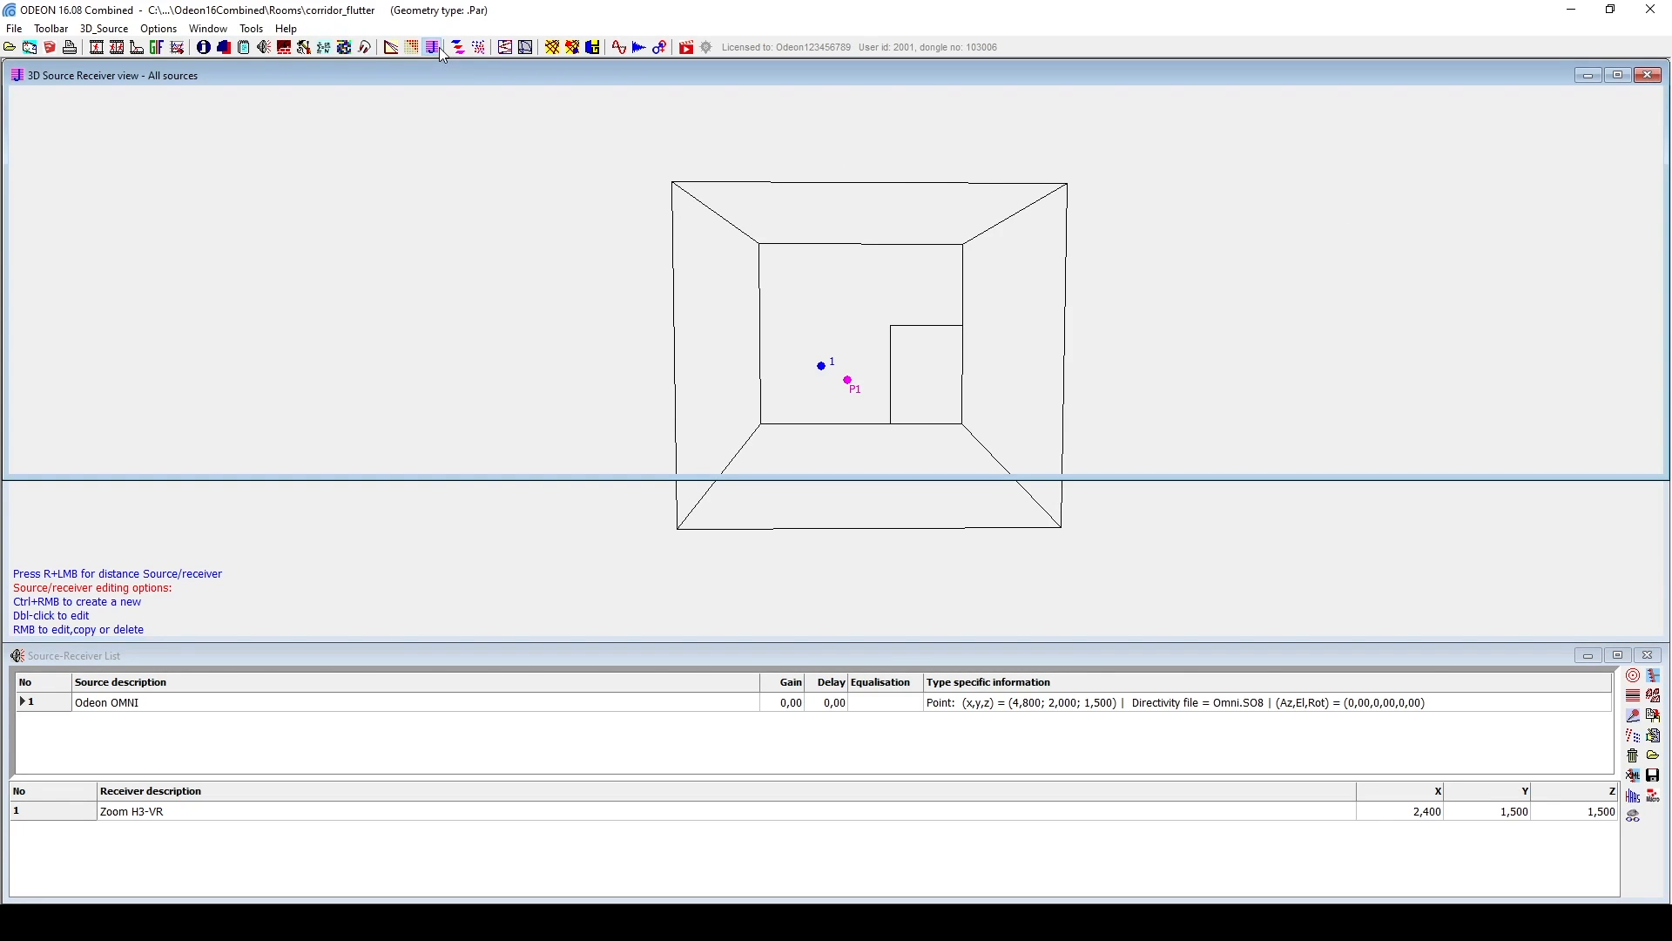
click(433, 47)
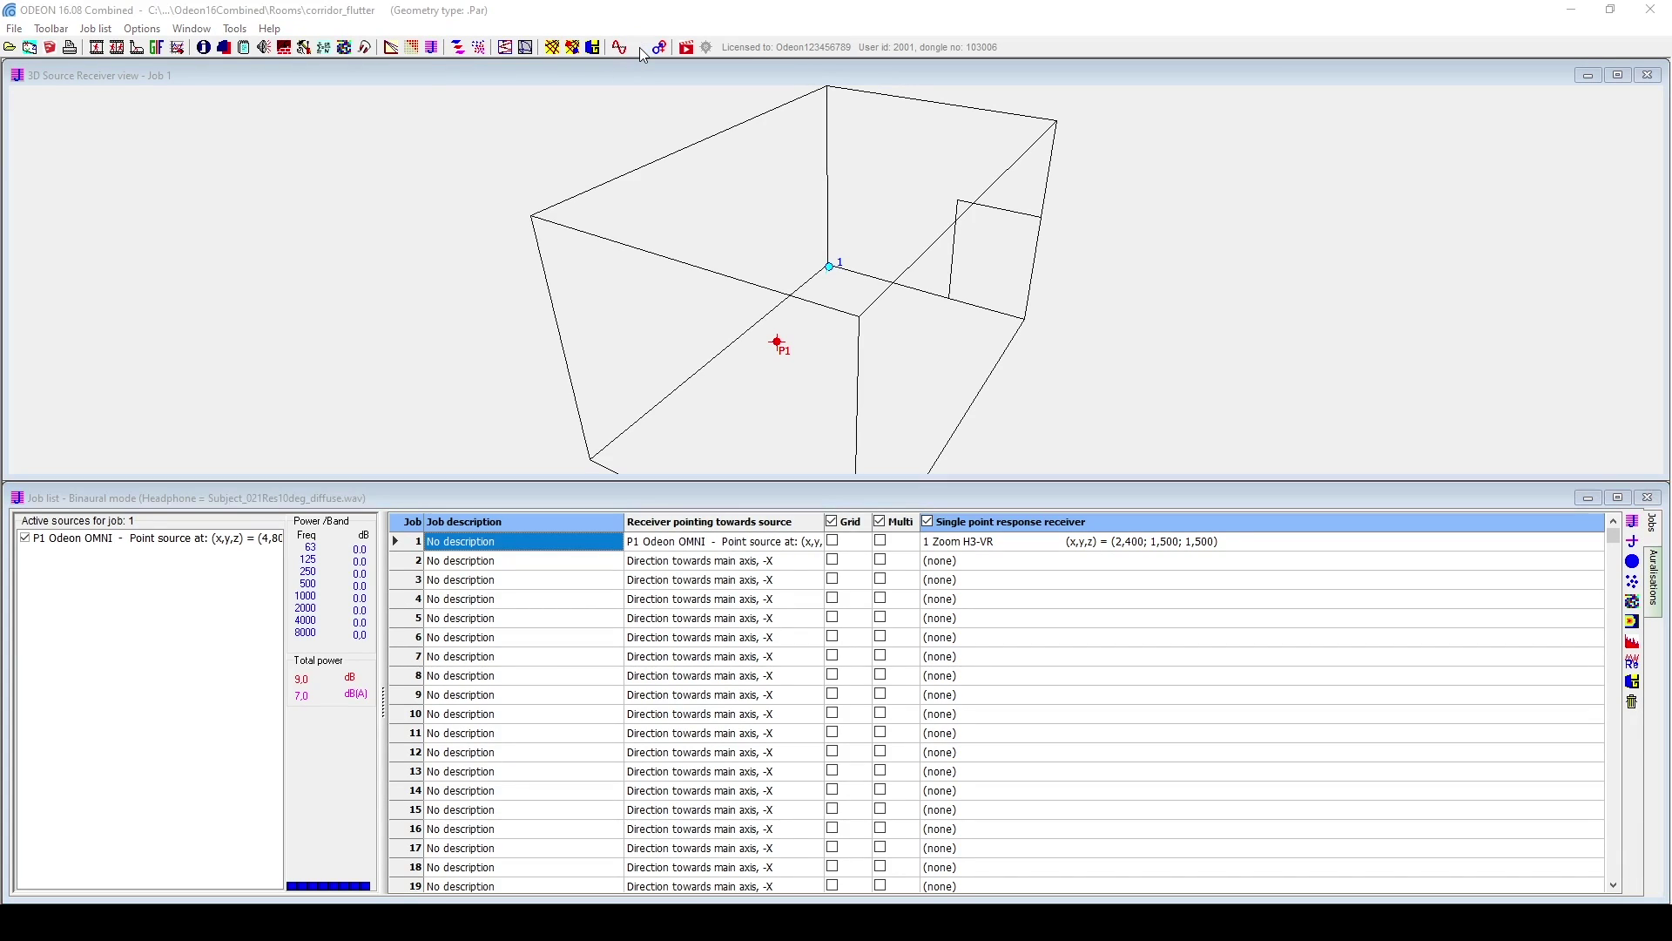
Load ImpRespFile0.wav as a measured response and display its reflection plot inside job 1's room.
click(637, 47)
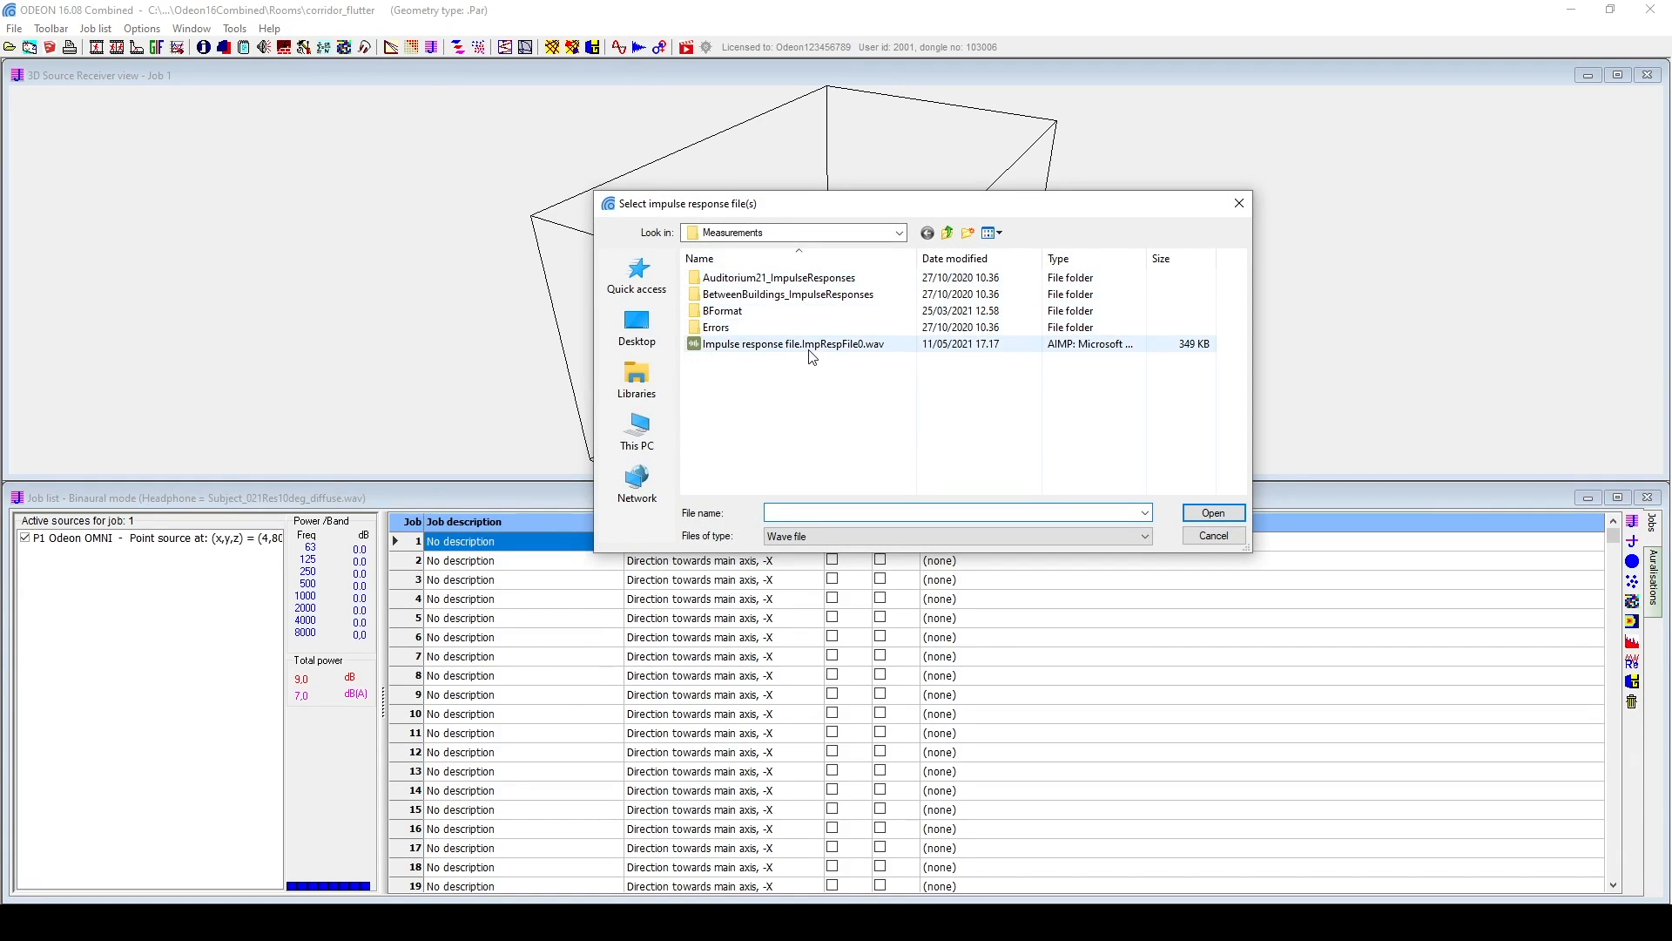
click(1212, 512)
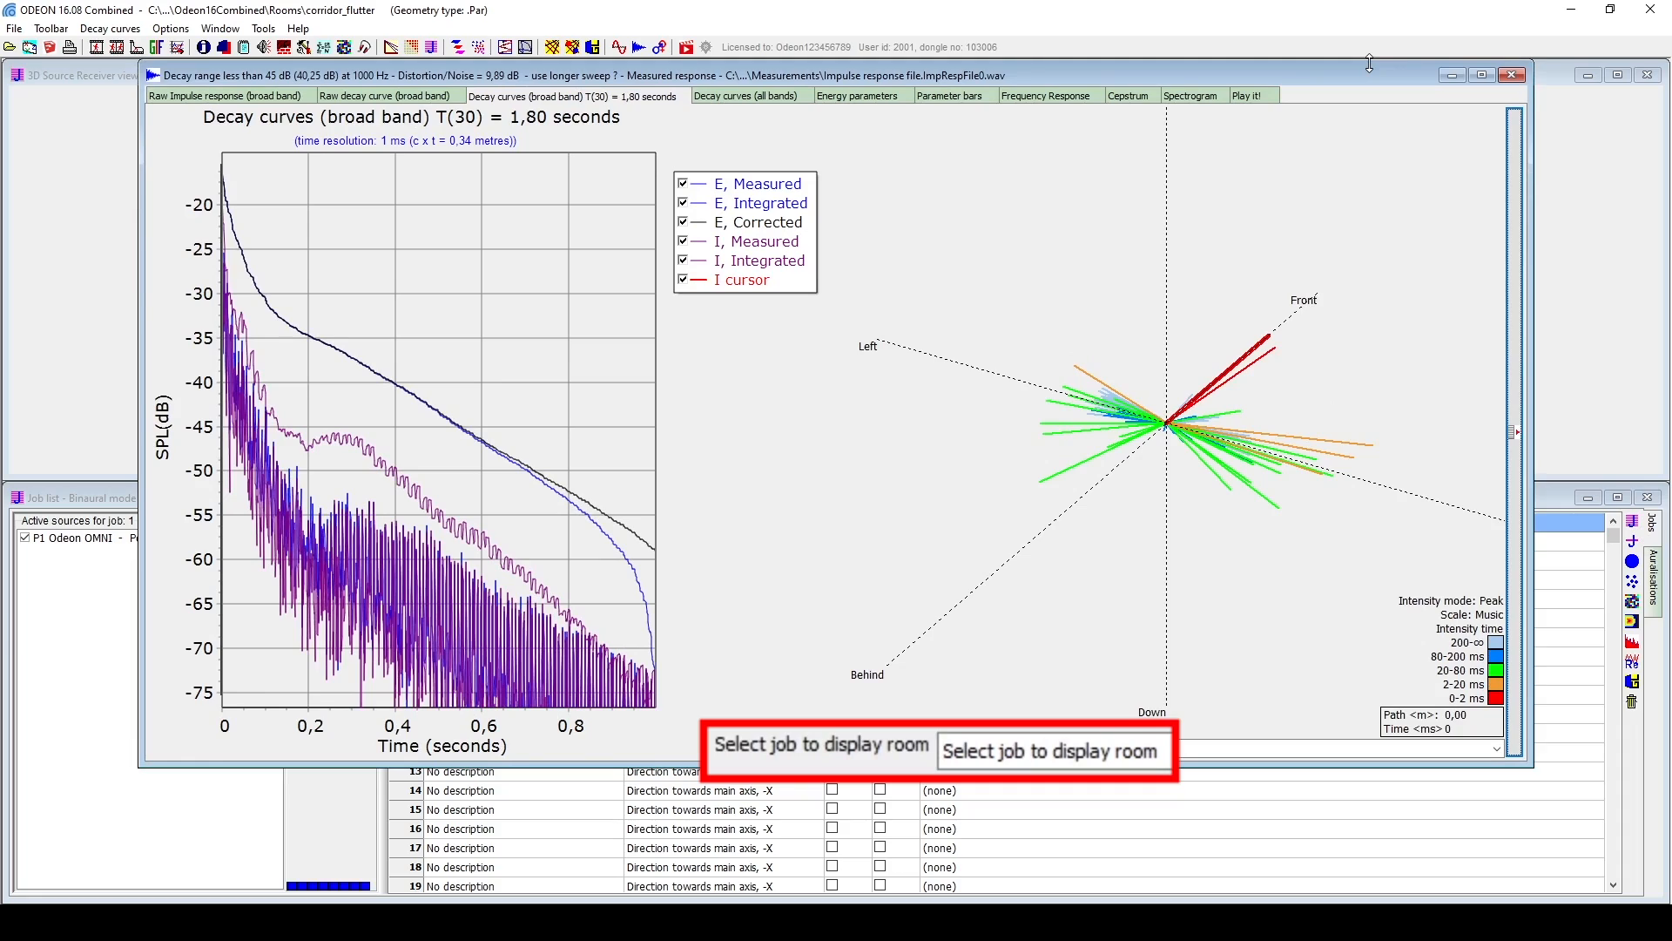
mouse_move(1498, 728)
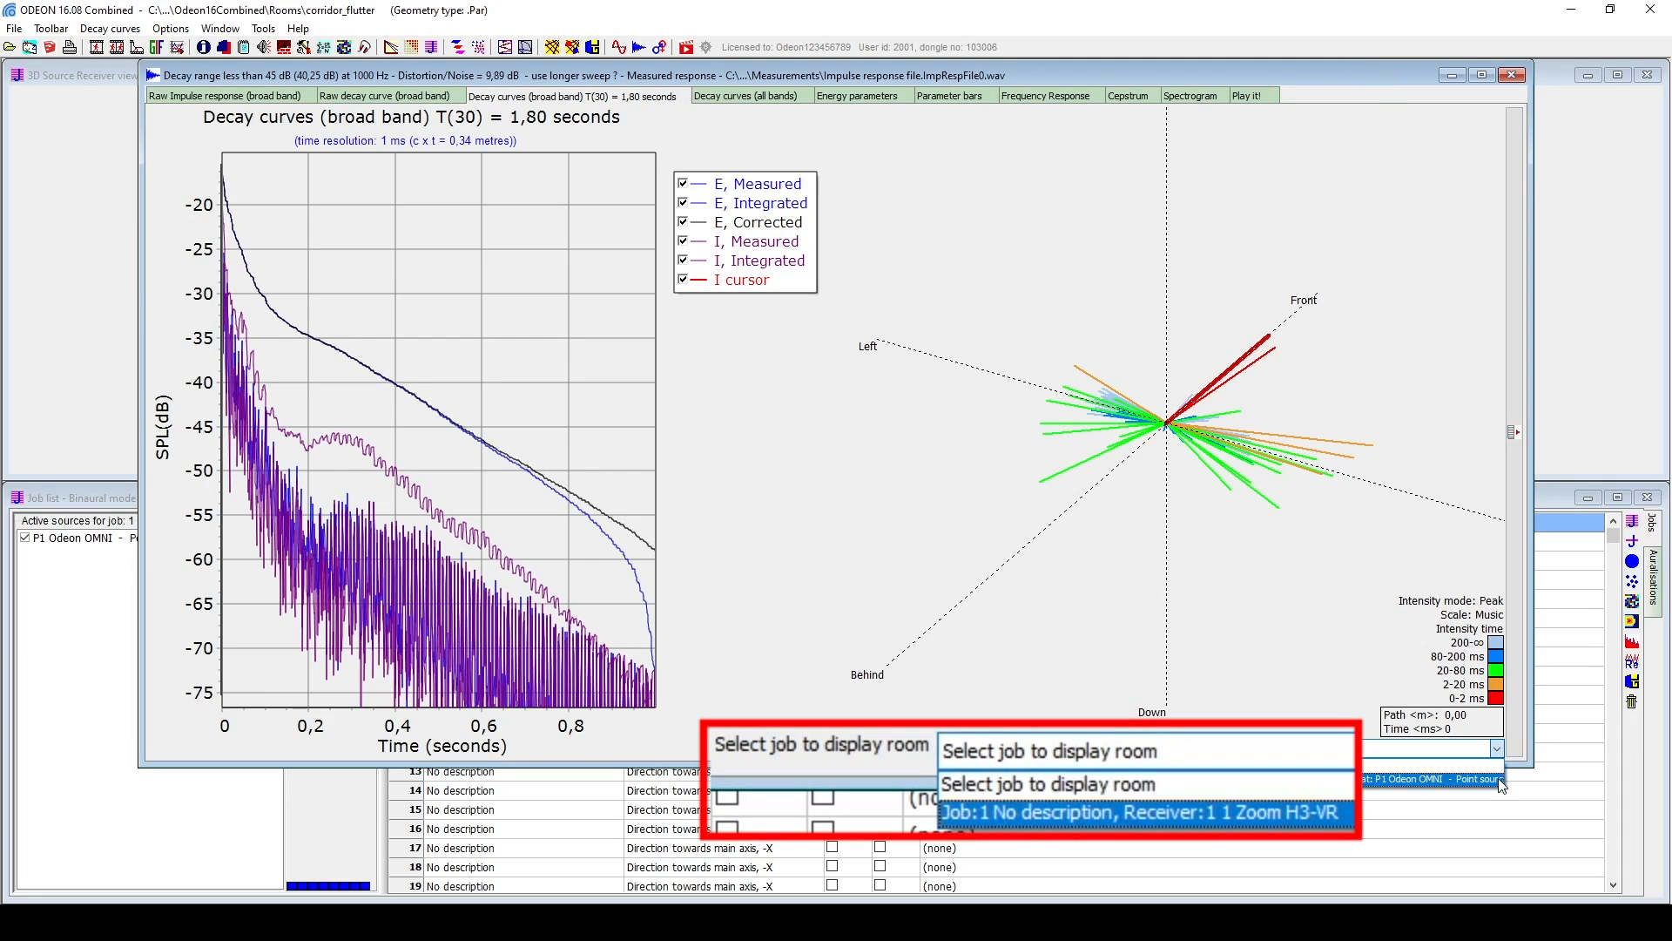
click(1145, 813)
text(odeon.d)
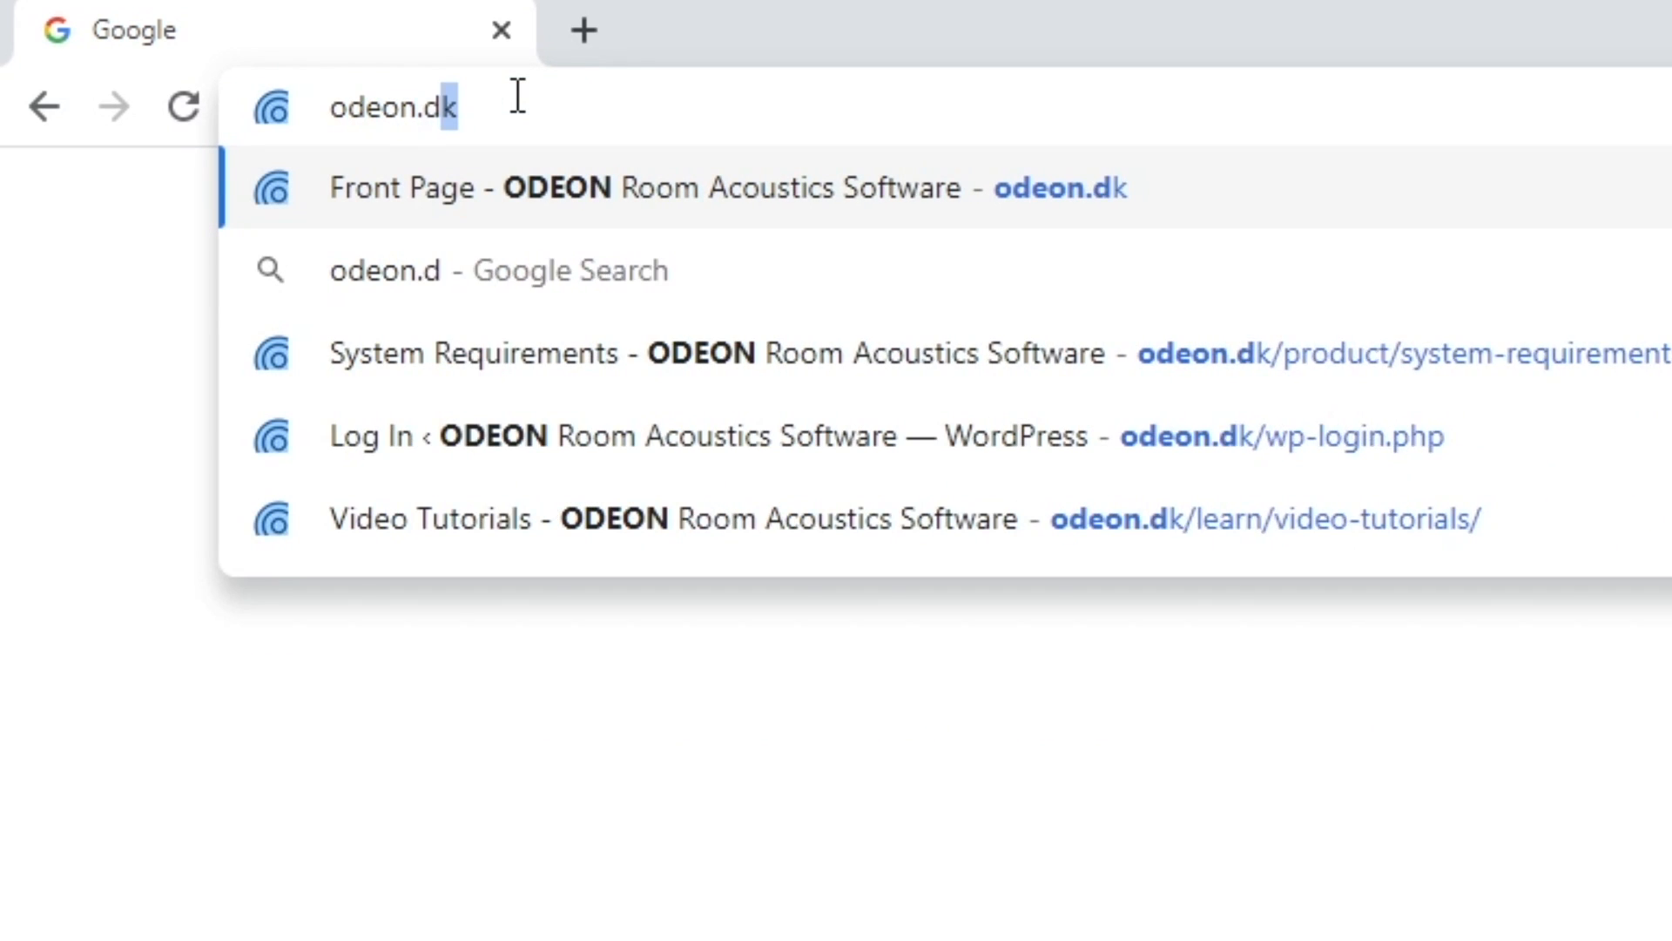
Go to Downloads > Impulse Responses on odeon.dk and scroll to the corridor flutter echo entry.
click(672, 188)
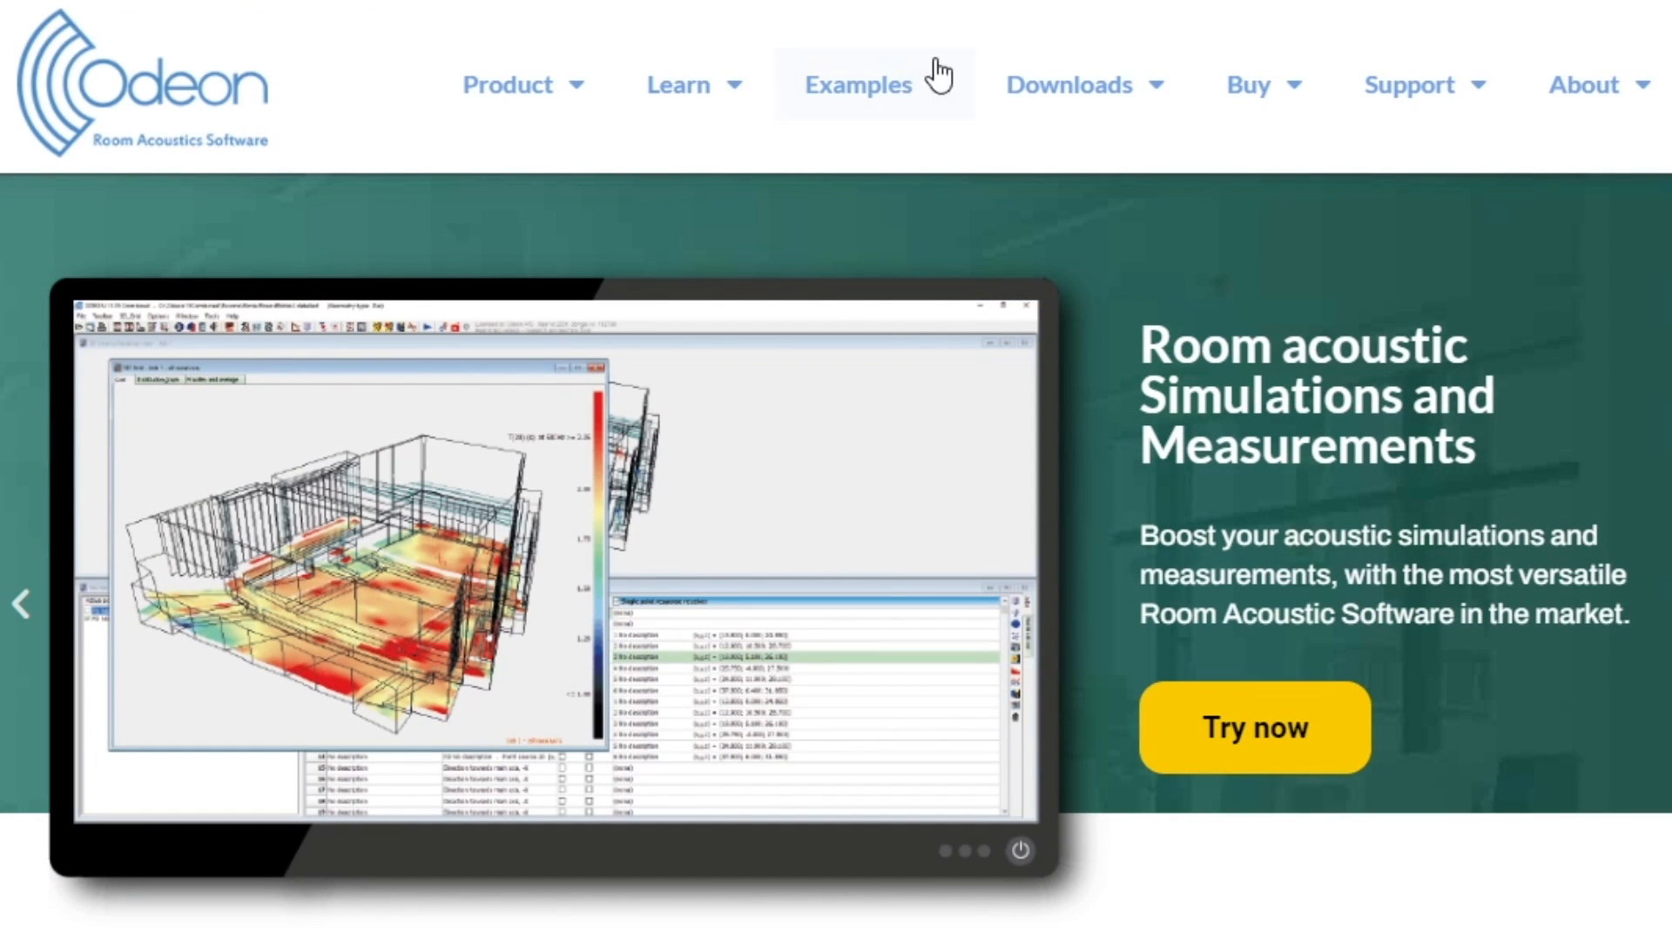
click(1070, 85)
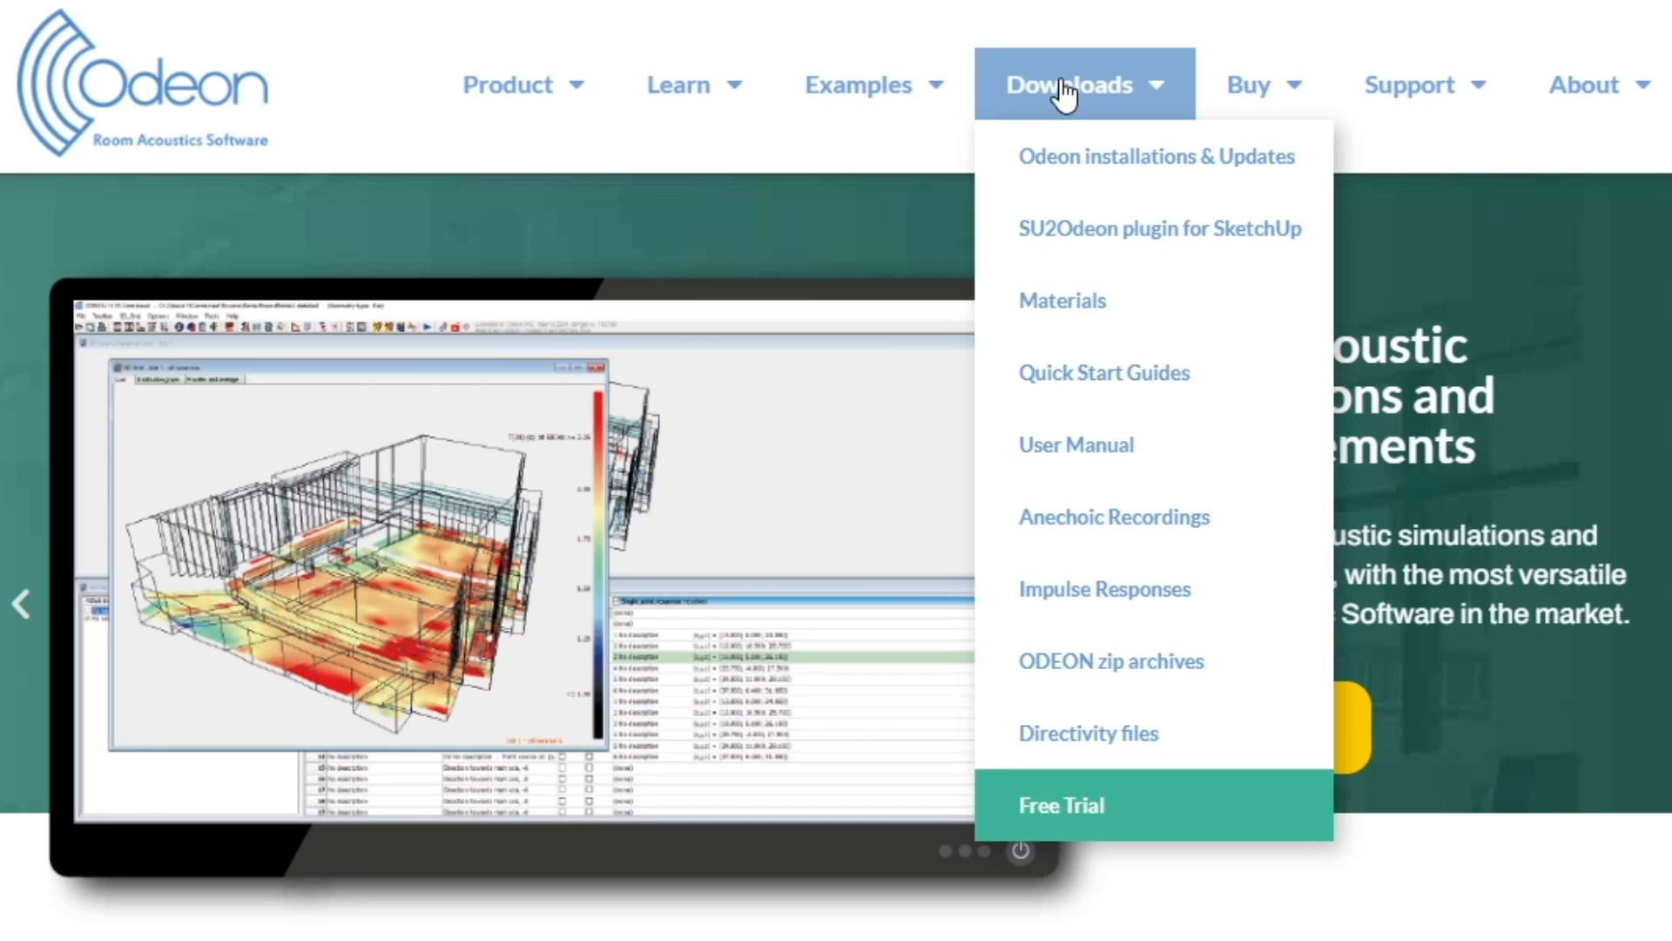
mouse_move(1105, 588)
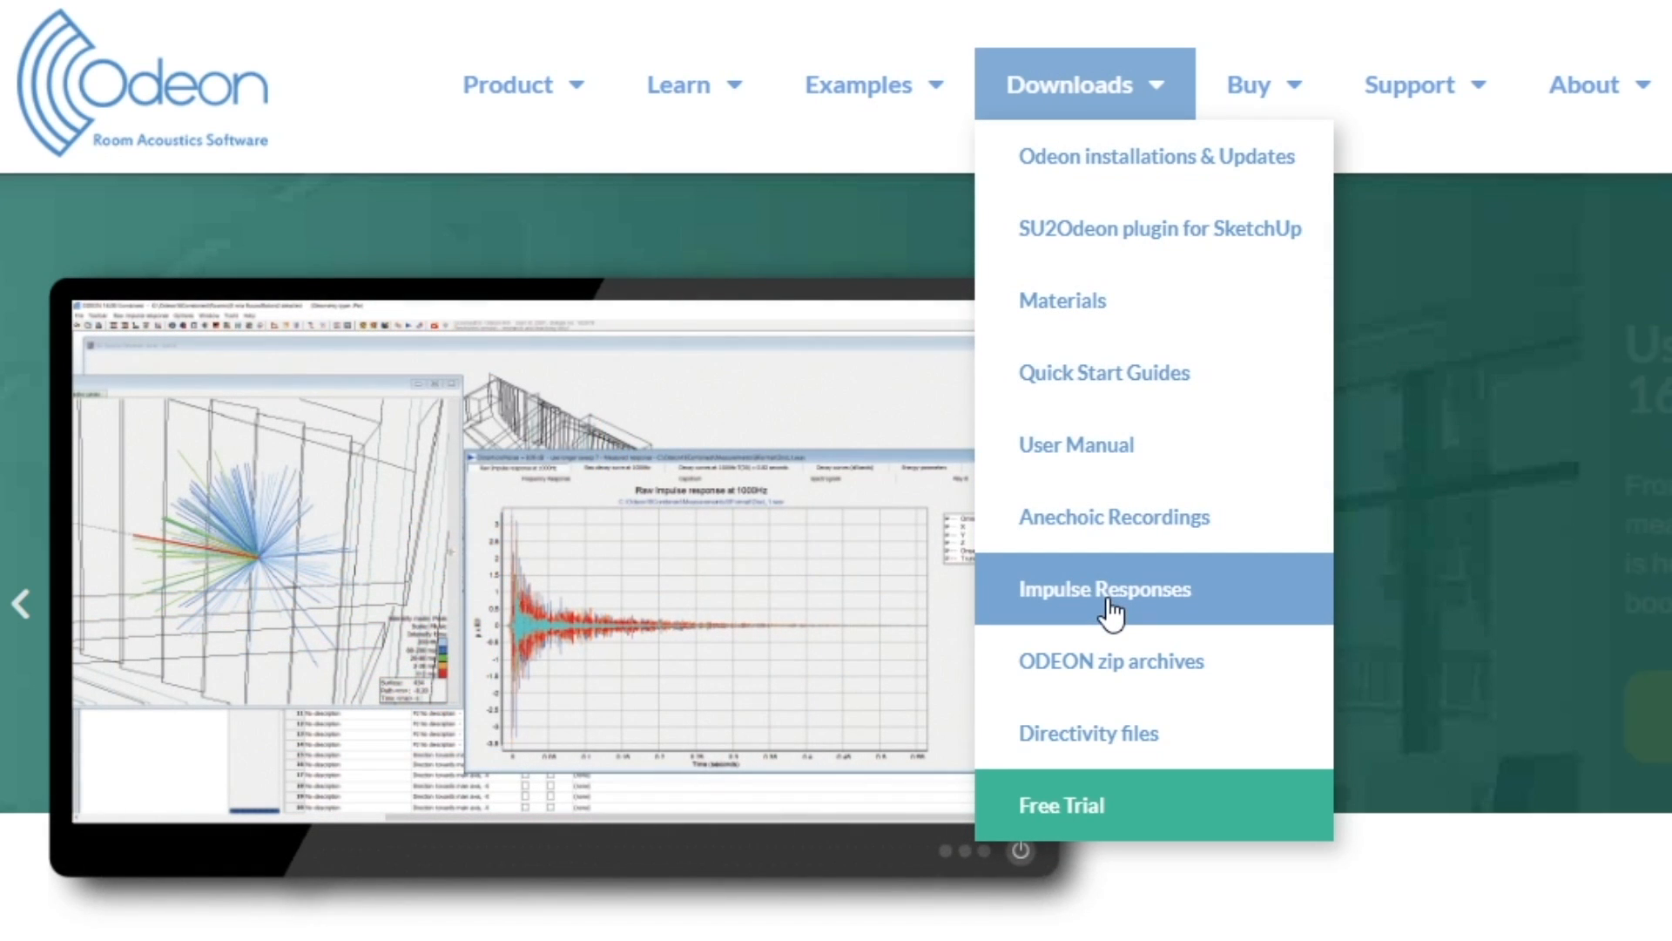
click(1104, 588)
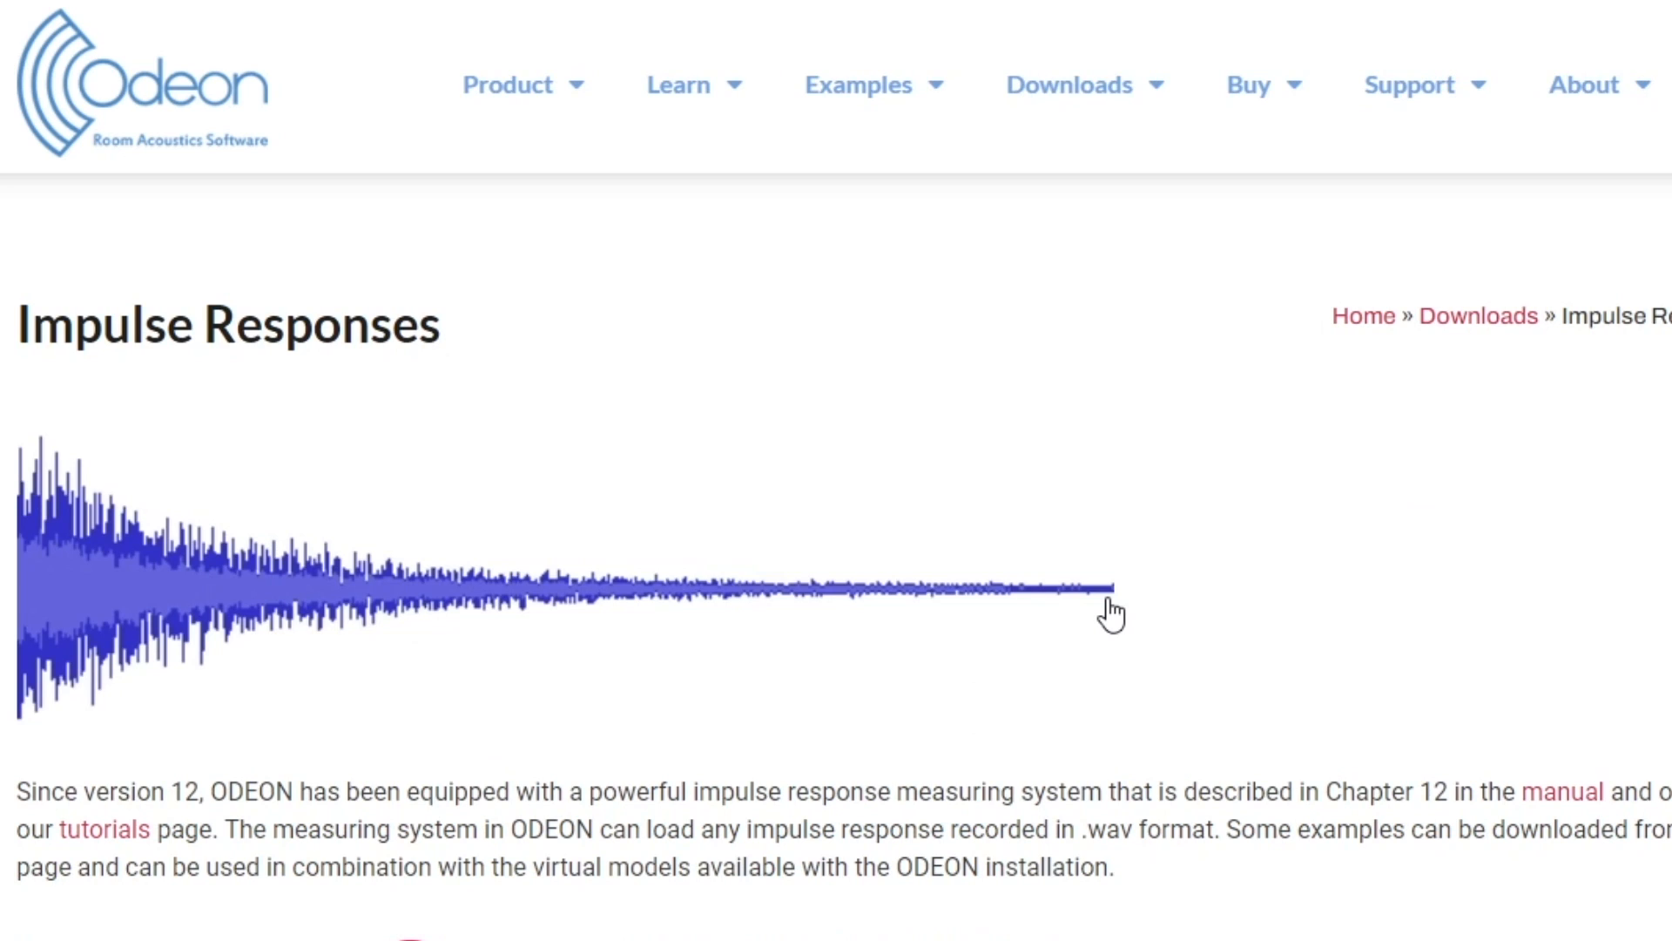
scroll(down, 3)
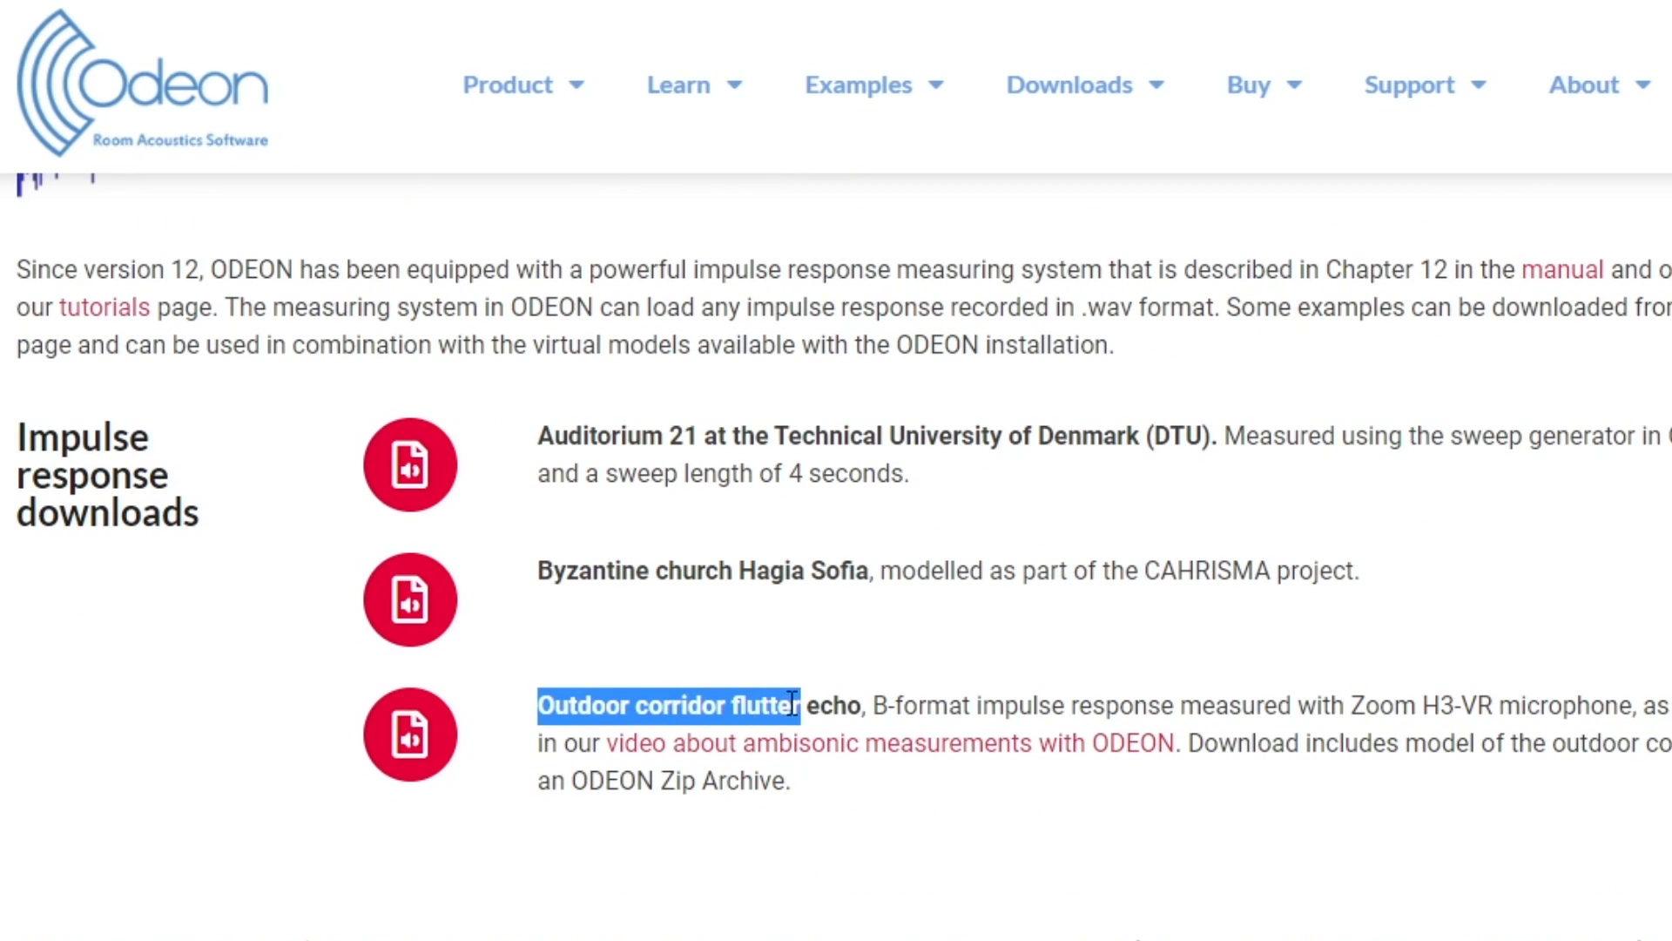